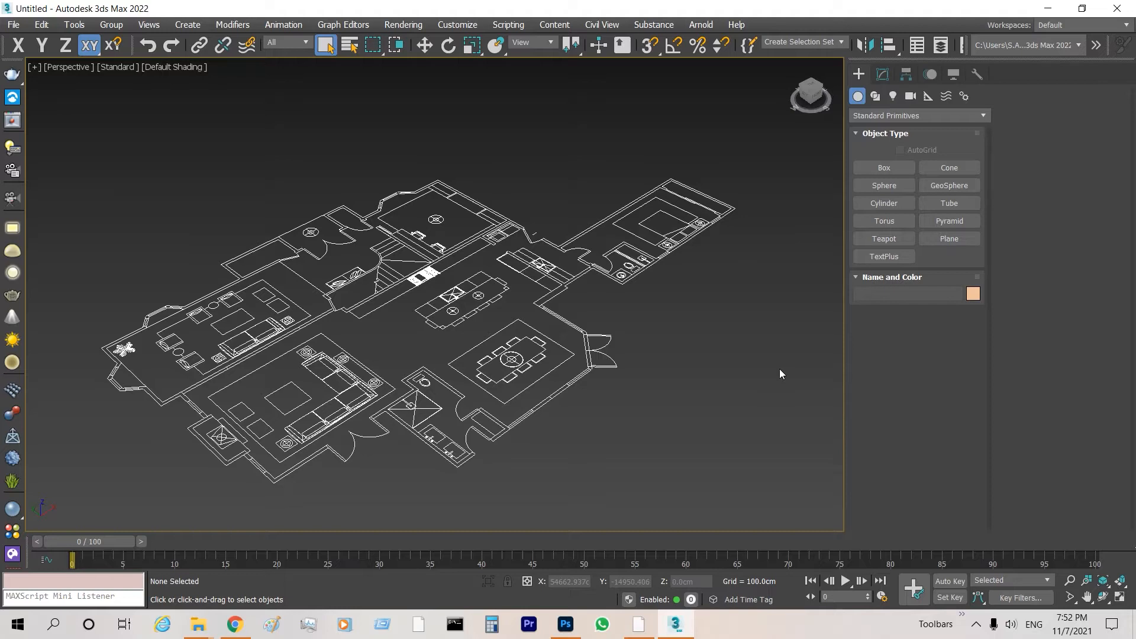
Open Plan.dwg from the Desktop through AutoCAD's Open dialog
left_click(711, 624)
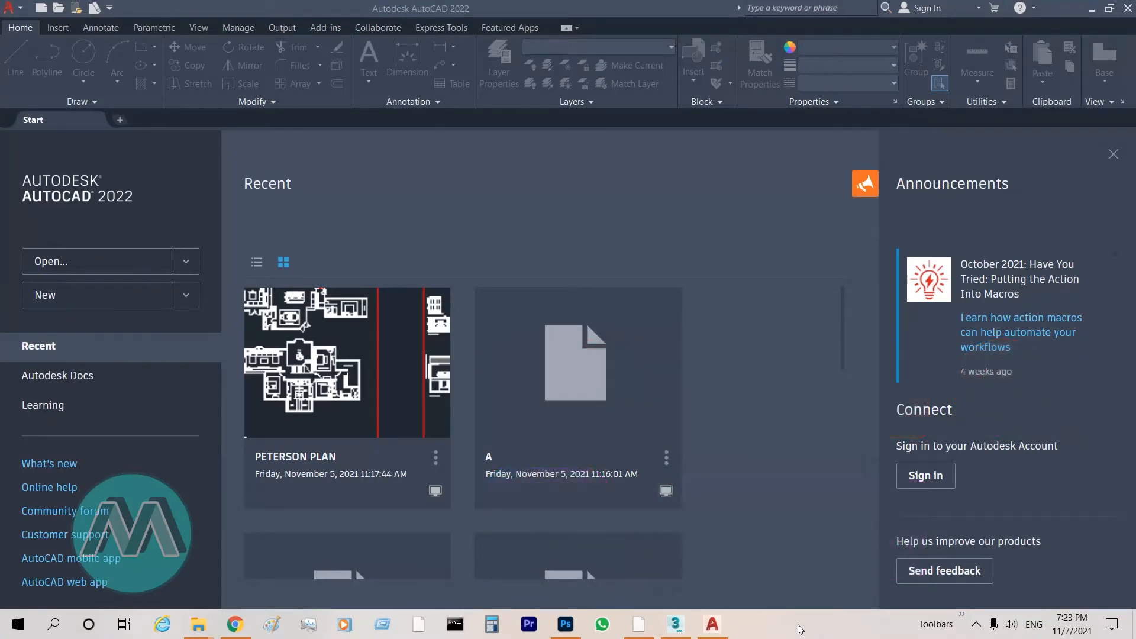
mouse_move(21, 28)
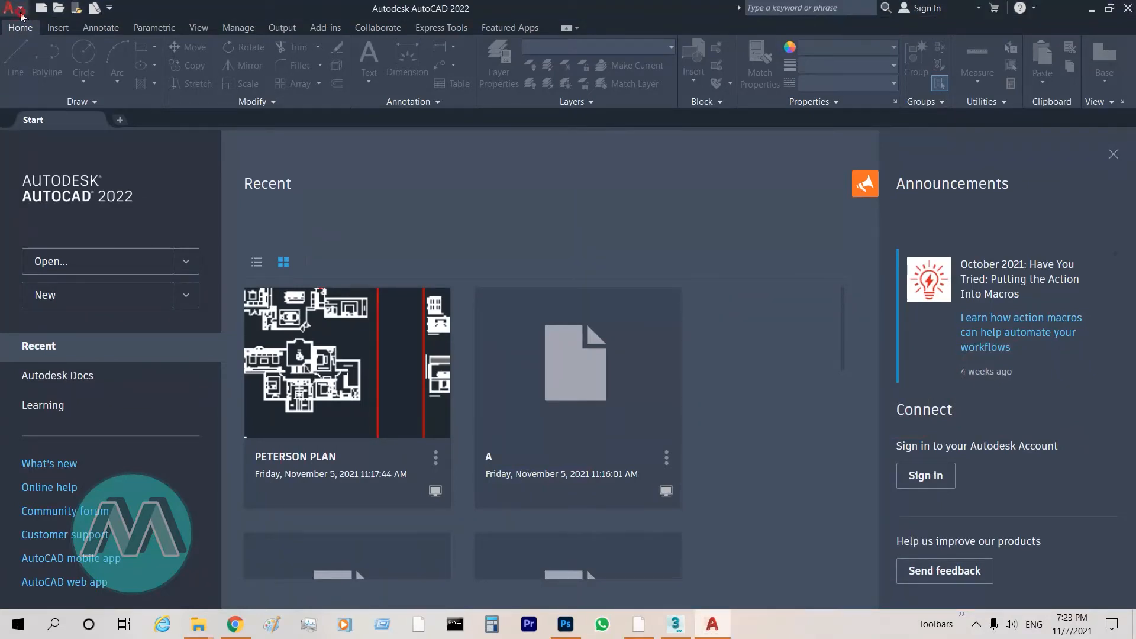
left_click(12, 8)
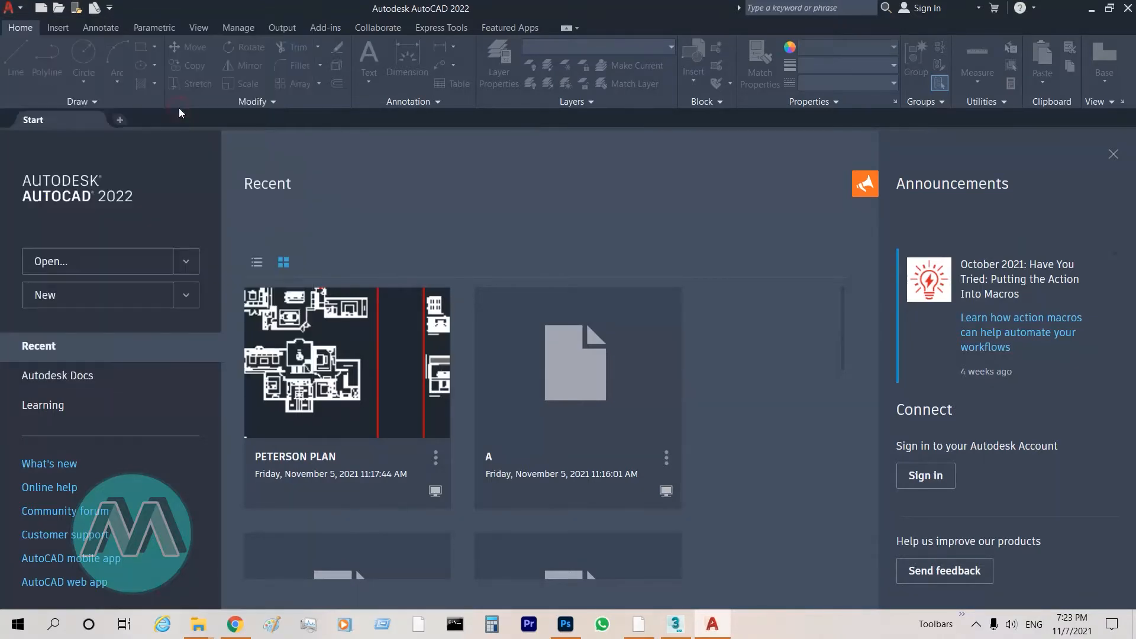
left_click(97, 262)
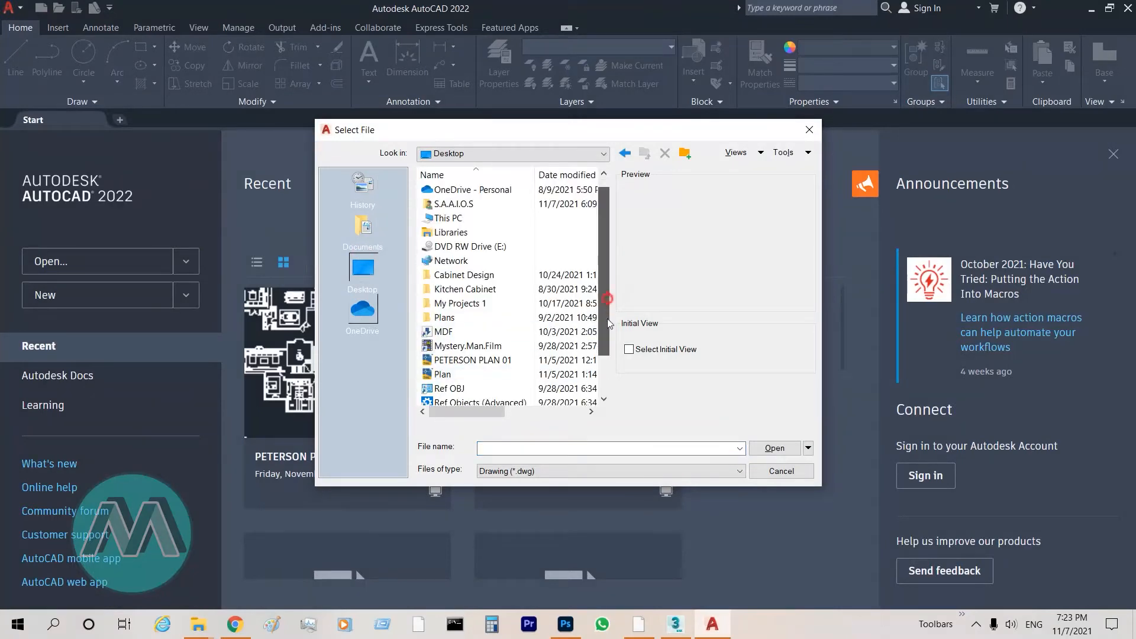
left_click(441, 317)
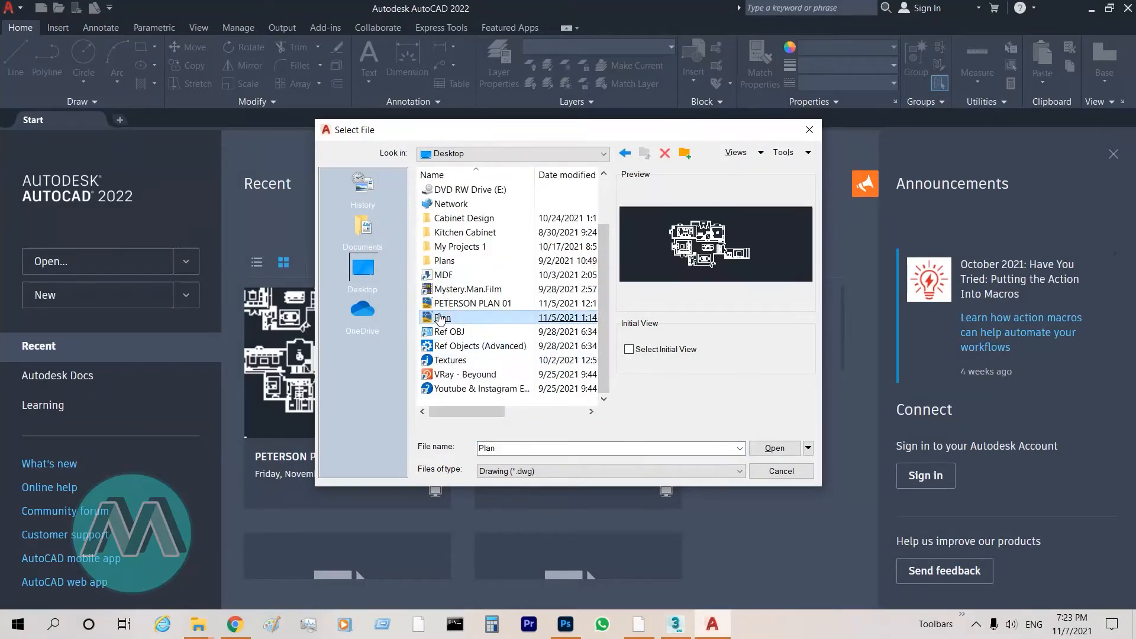
left_click(772, 448)
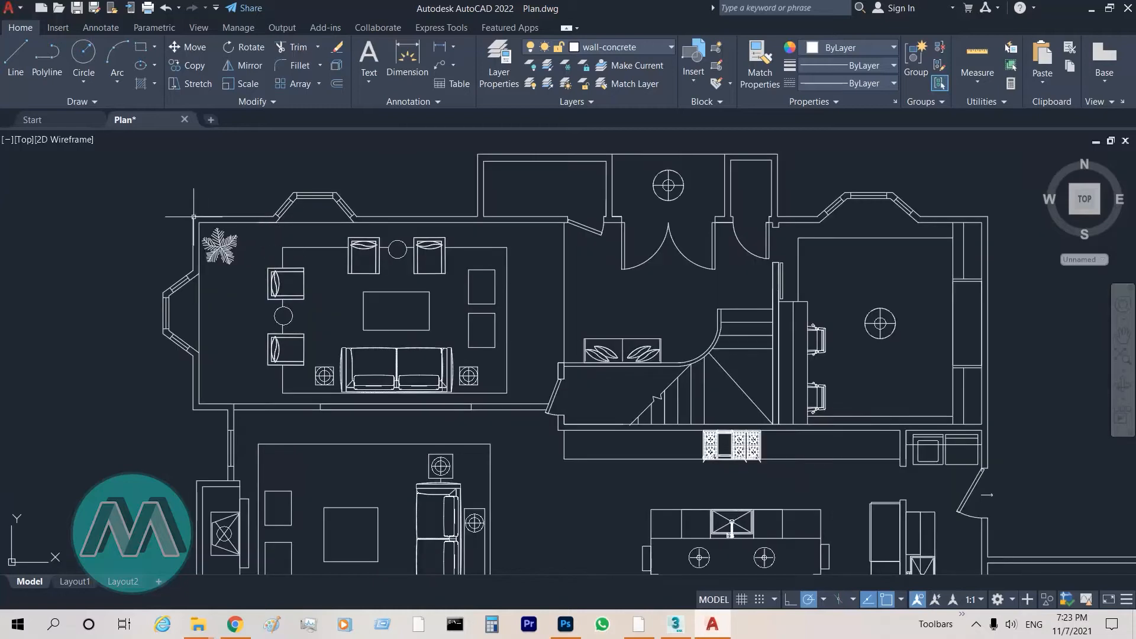
mouse_move(154, 210)
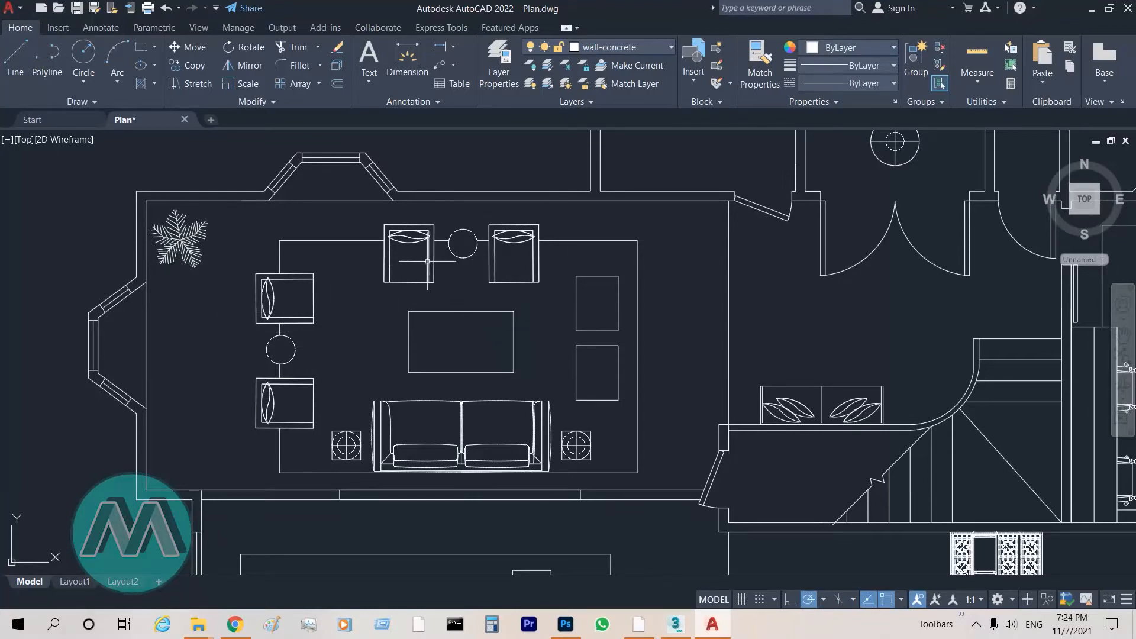
scroll("down", 3)
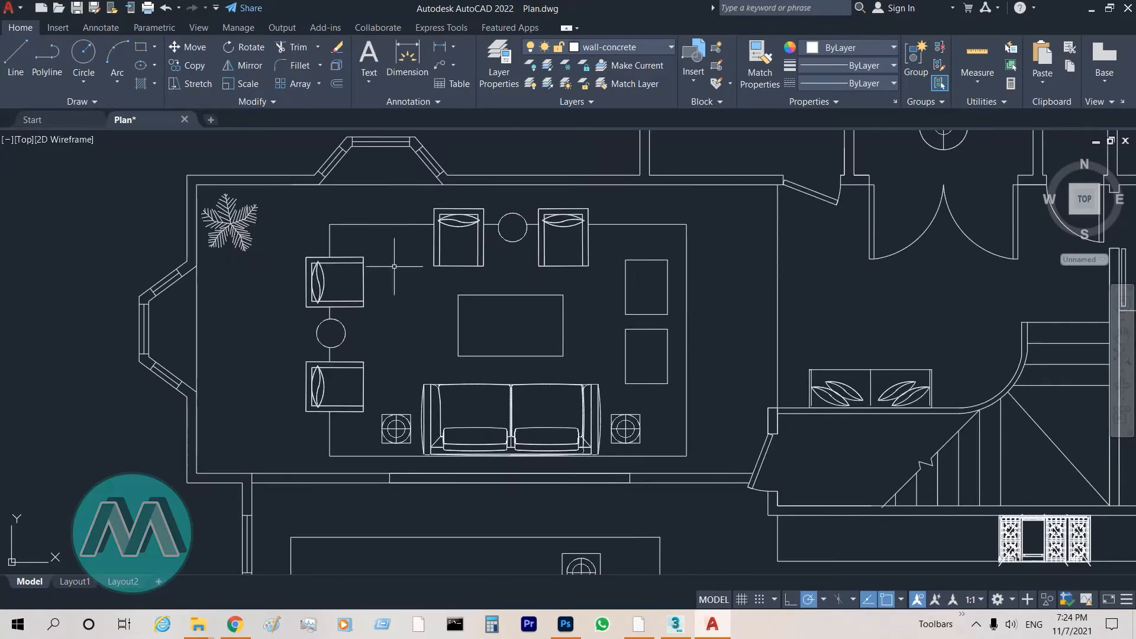
scroll("down", 3)
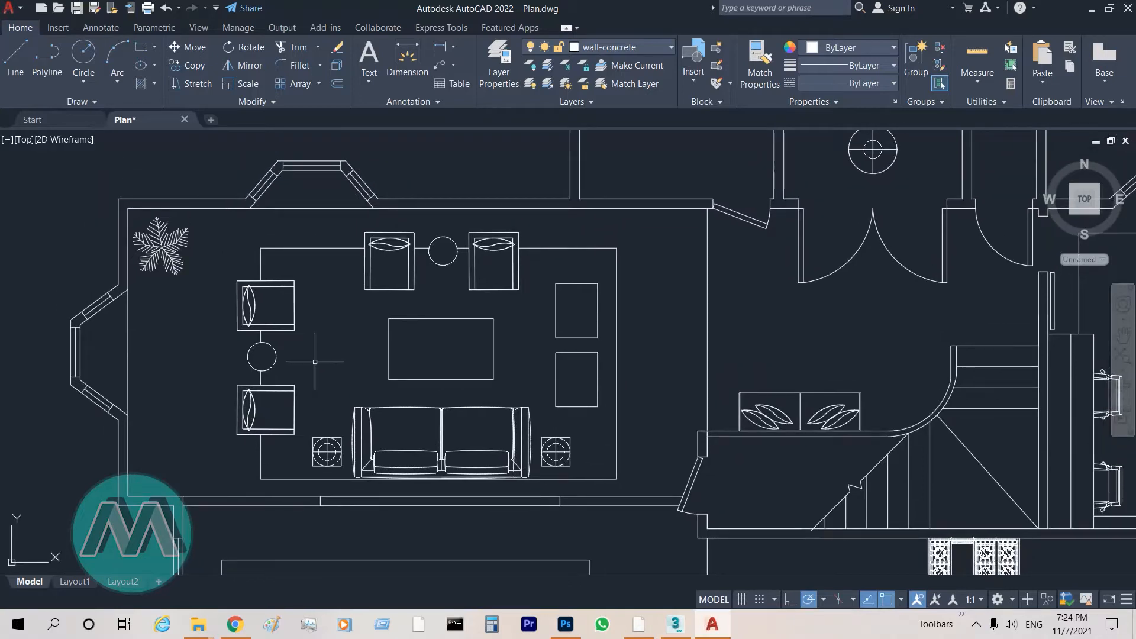
mouse_move(410, 211)
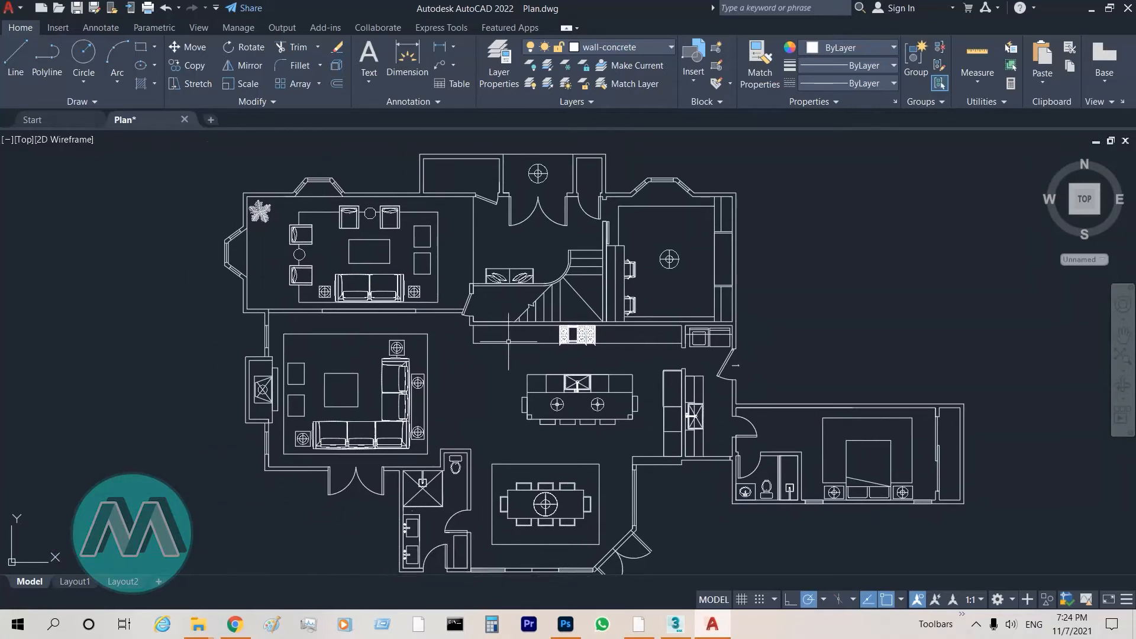
mouse_move(144, 344)
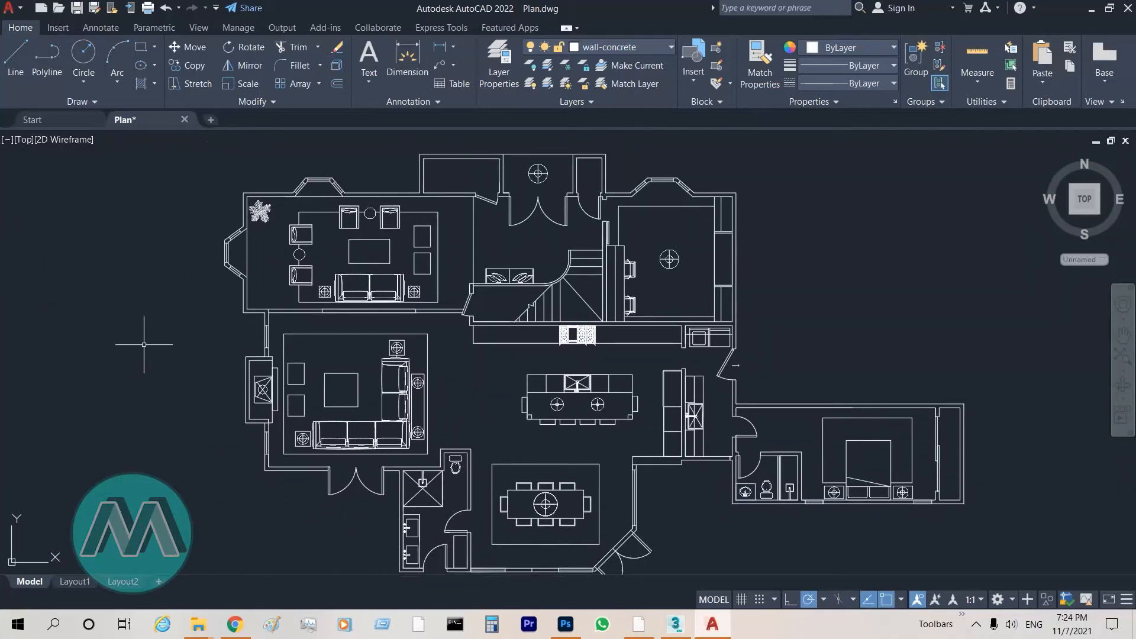
type("uni")
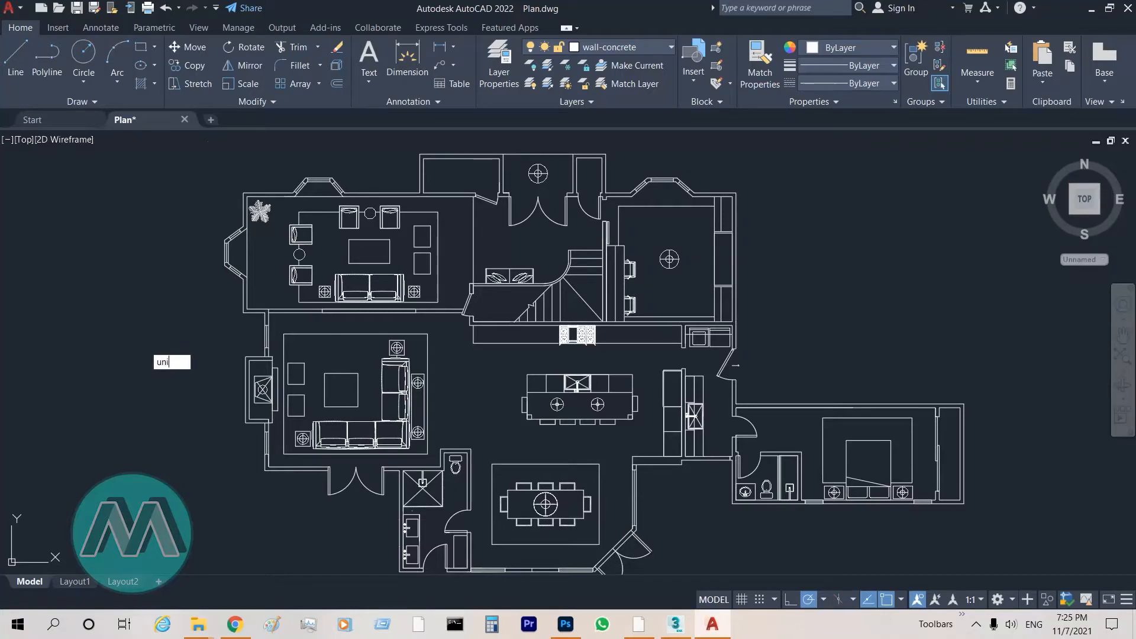
type("TS")
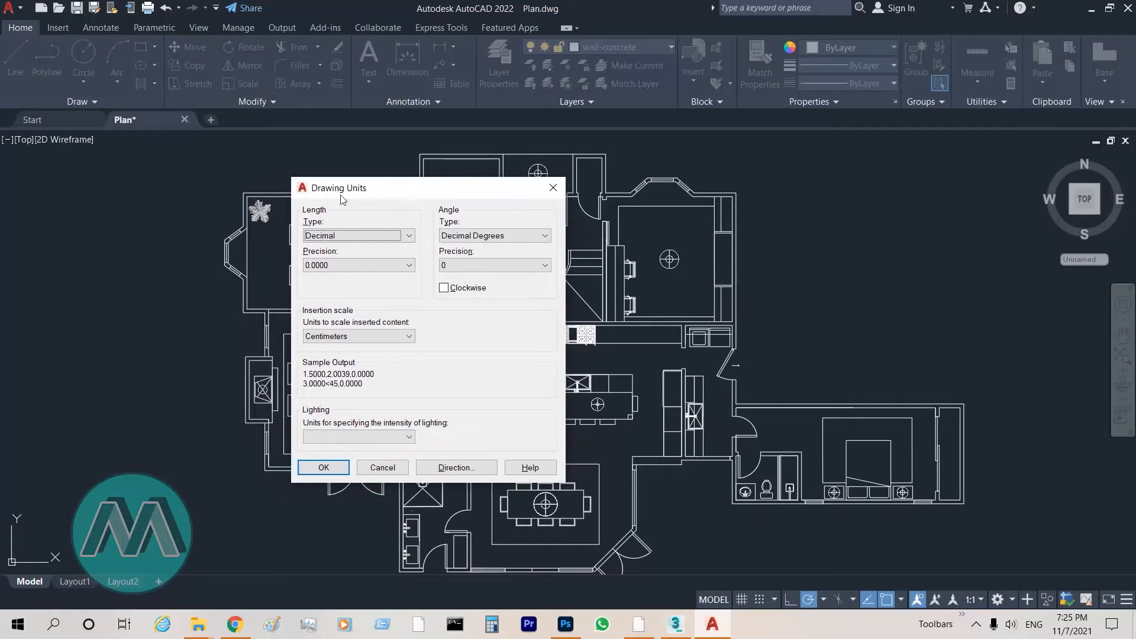
mouse_move(332, 361)
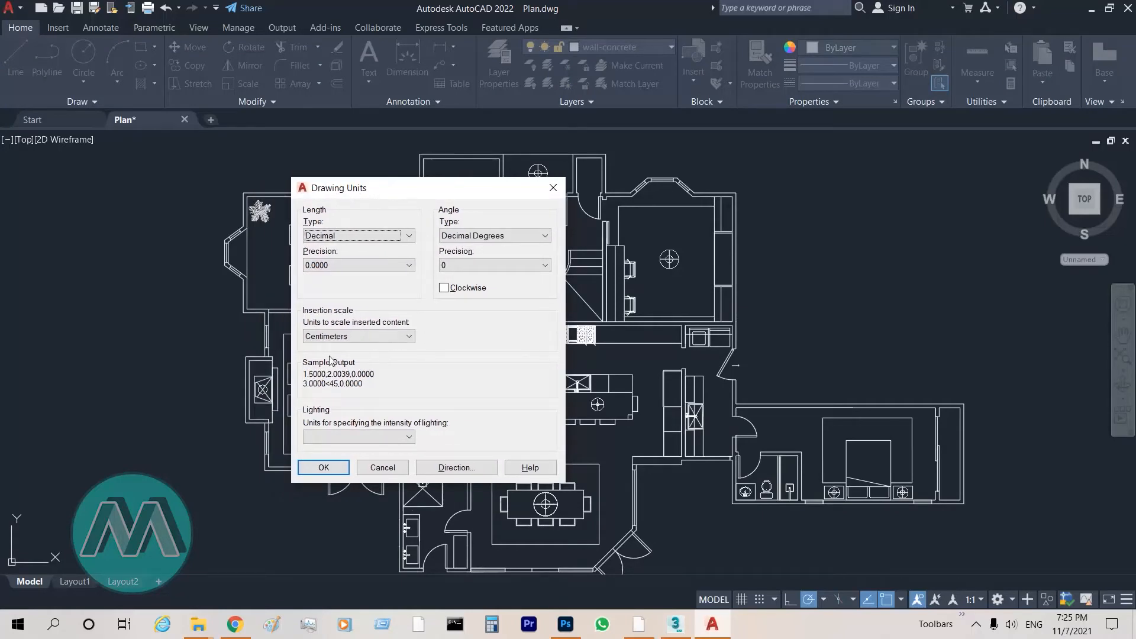
mouse_move(313, 359)
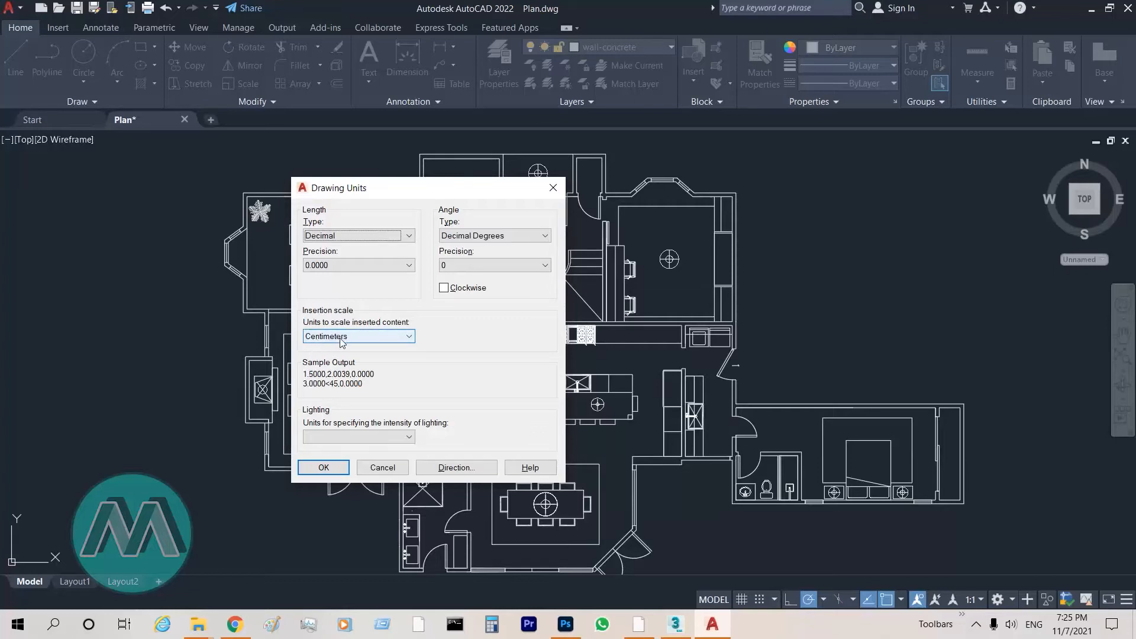
mouse_move(402, 194)
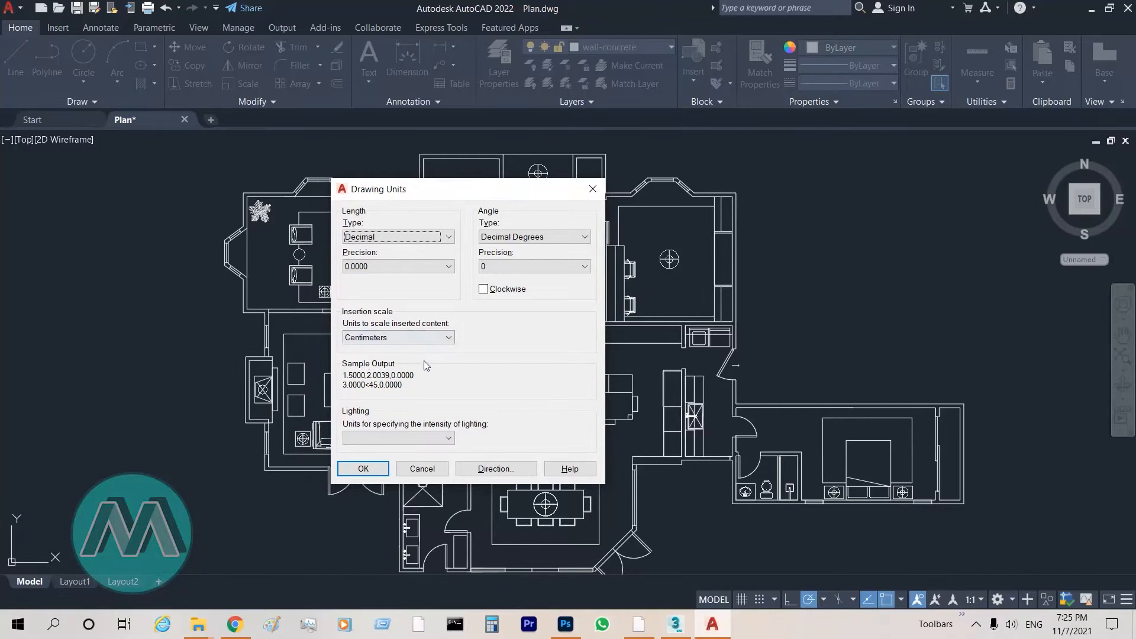
mouse_move(195, 235)
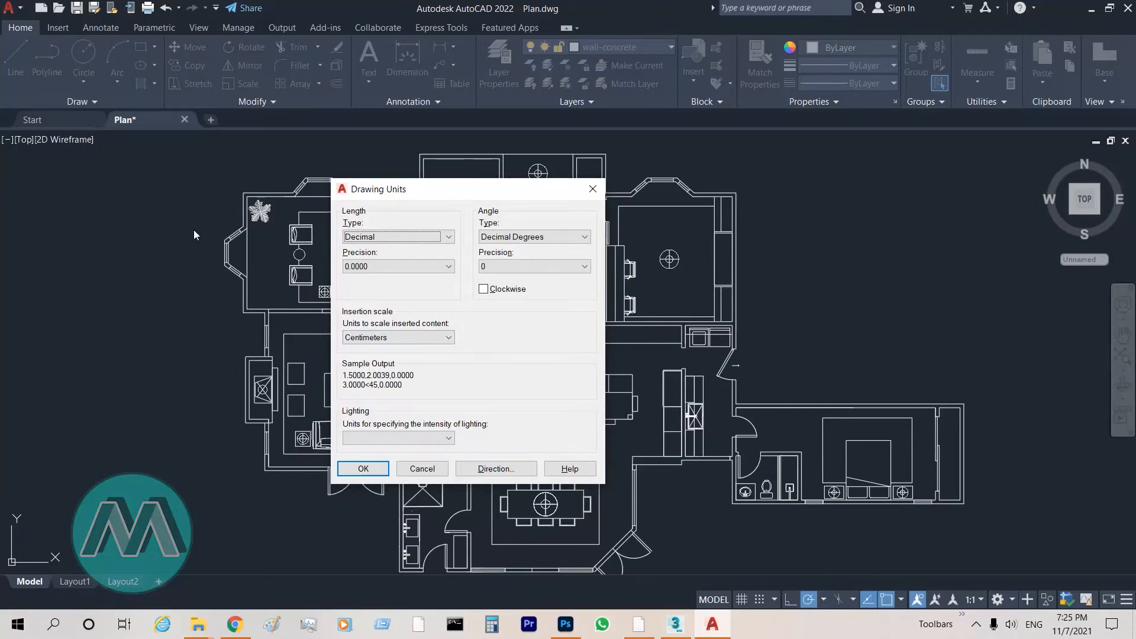
mouse_move(228, 232)
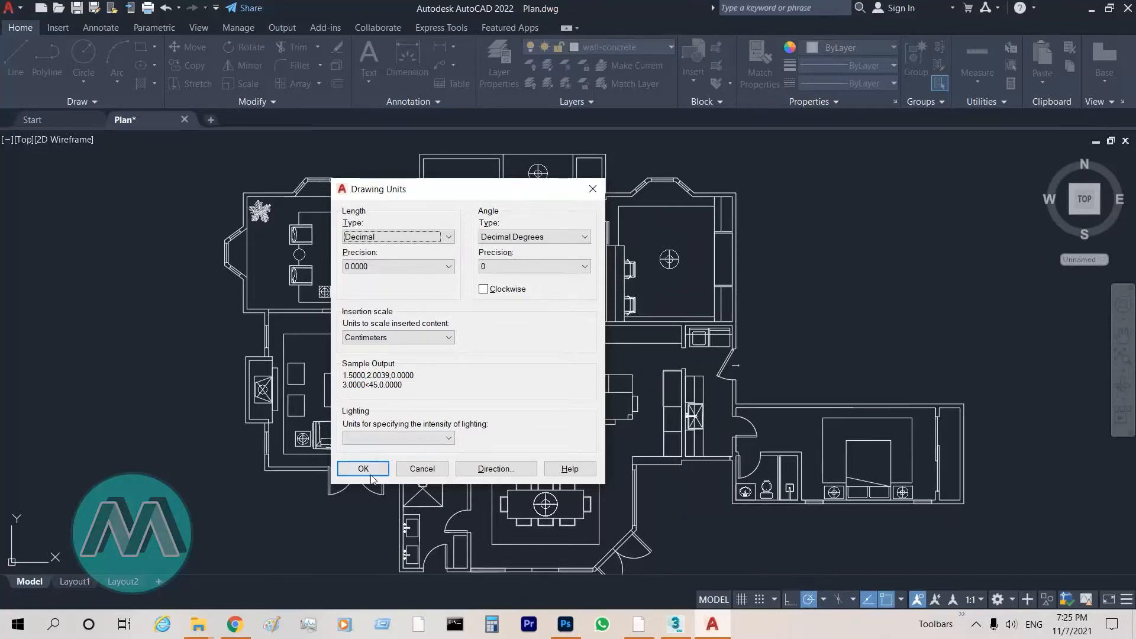
left_click(362, 469)
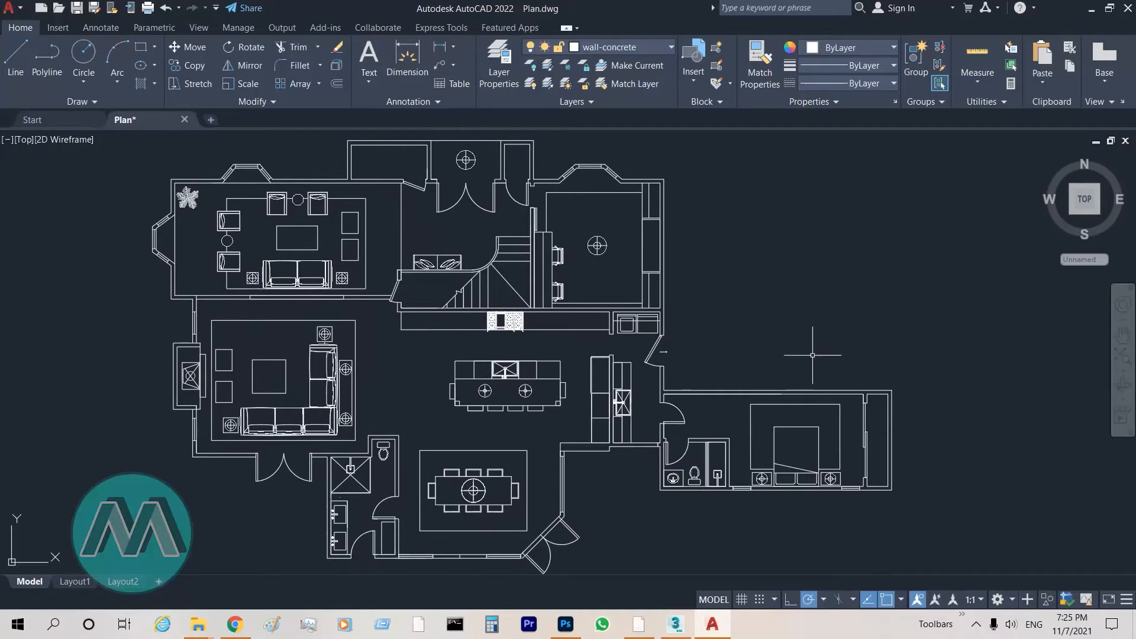
mouse_move(168, 344)
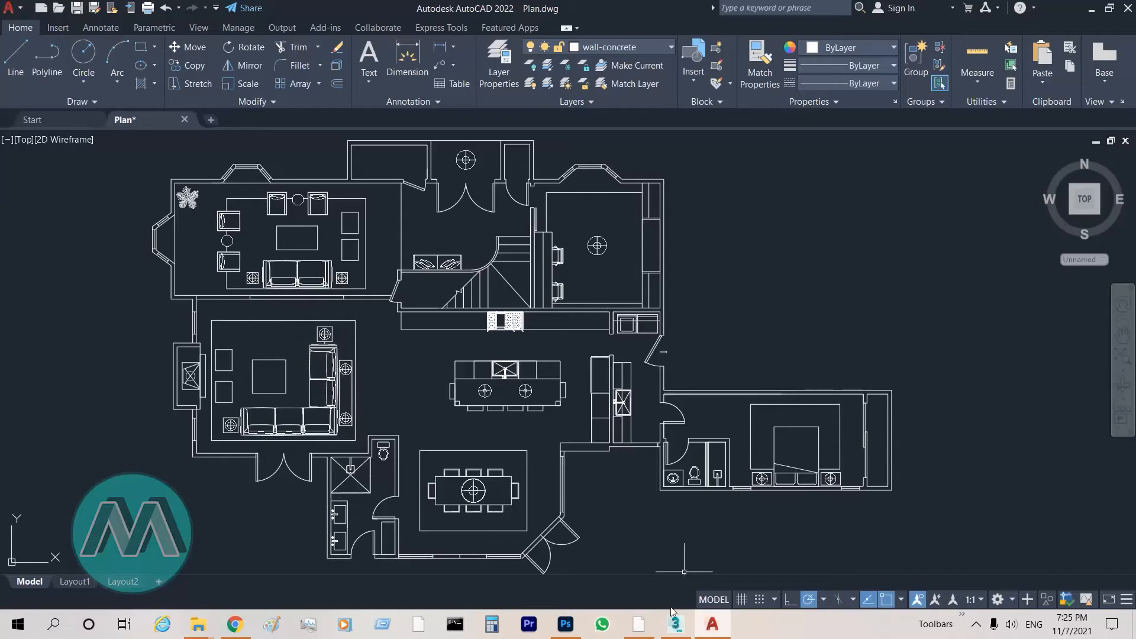
Start importing Plan.dwg from the Desktop via File > Import, reaching the DWG/DXF Import Options
left_click(673, 623)
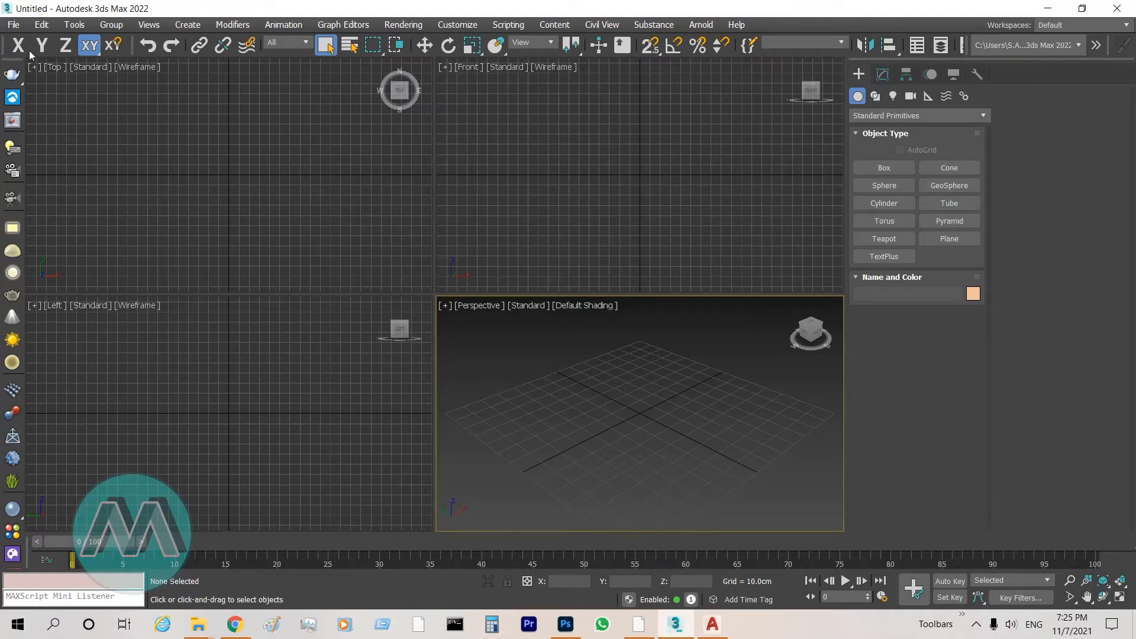
left_click(12, 24)
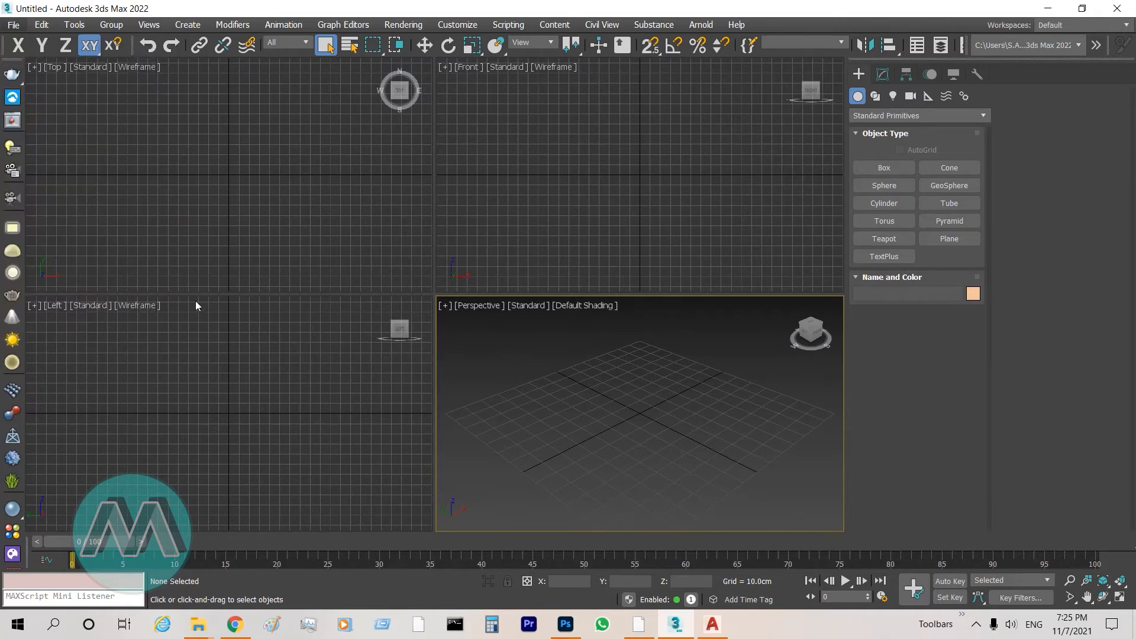
left_click(13, 24)
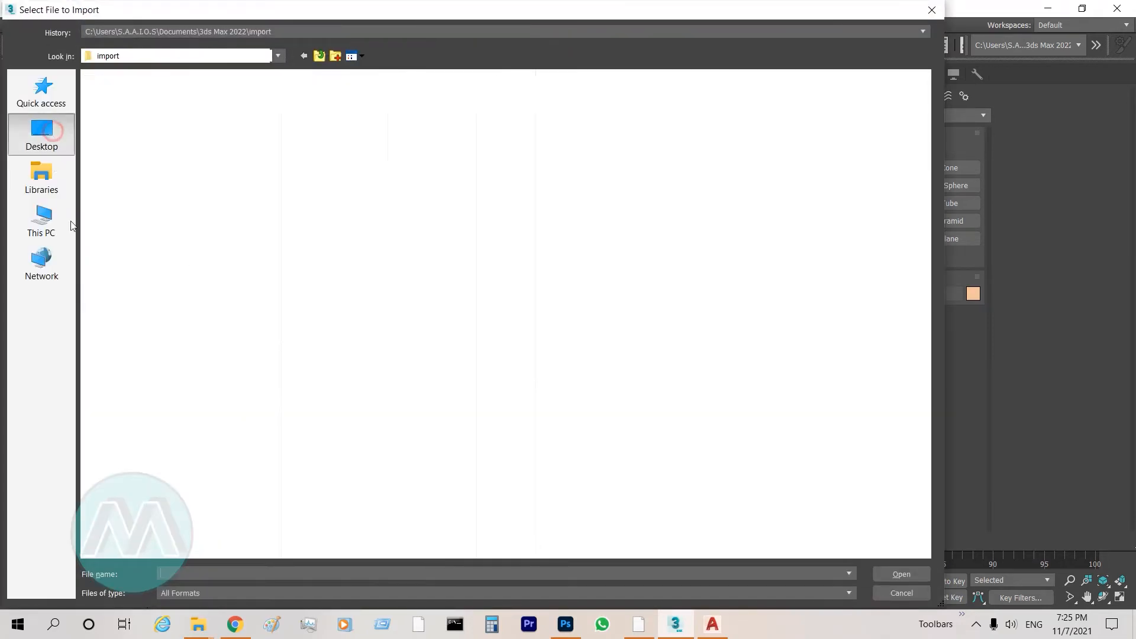
left_click(42, 133)
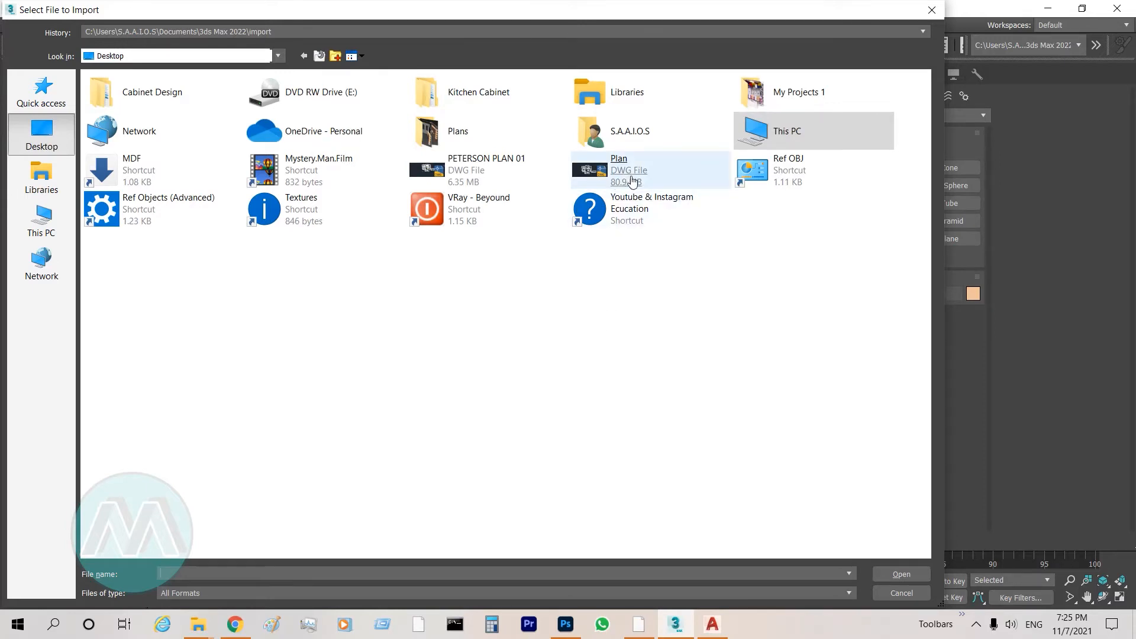
left_click(628, 169)
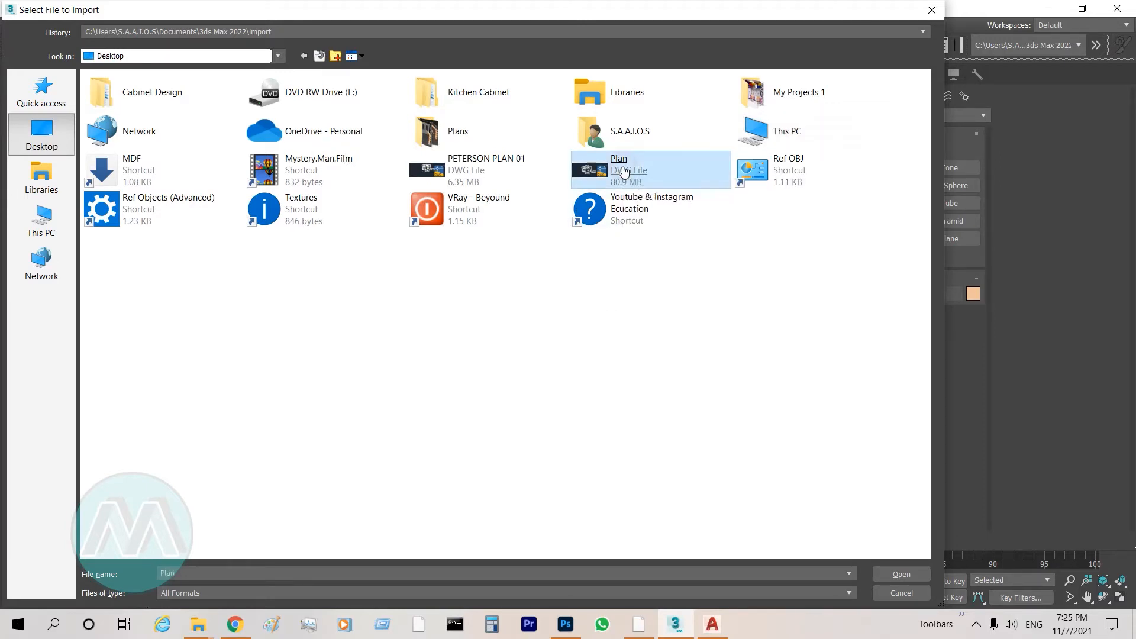
left_click(900, 574)
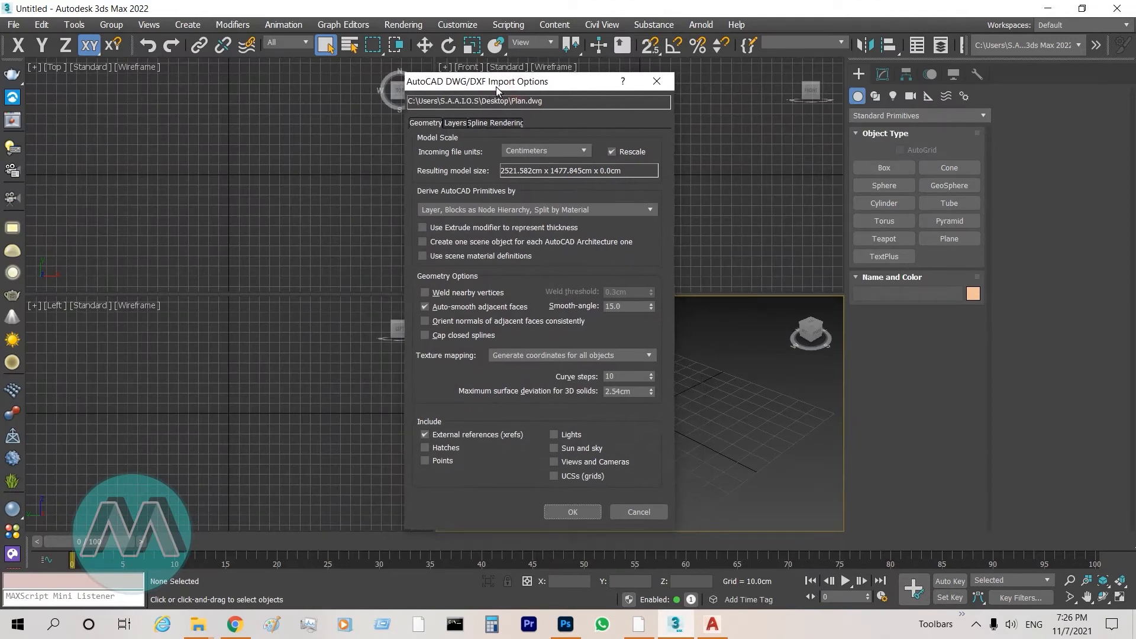
Move the import options aside and run UNITS in AutoCAD to confirm Centimeters insertion scale
left_click_drag(496, 82, 515, 83)
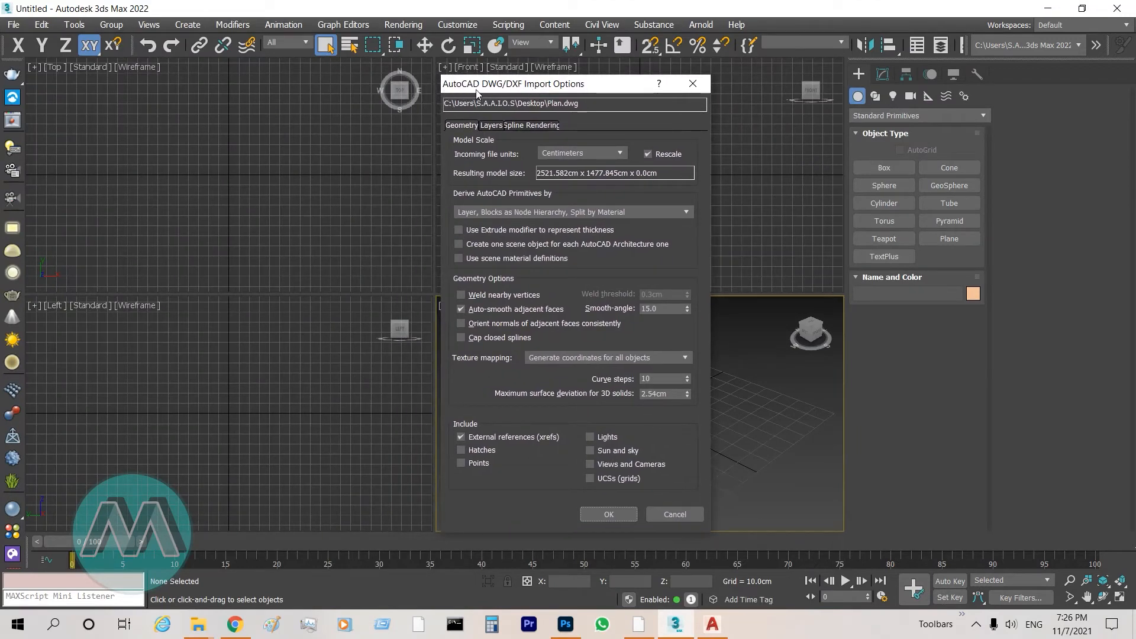
mouse_move(561, 91)
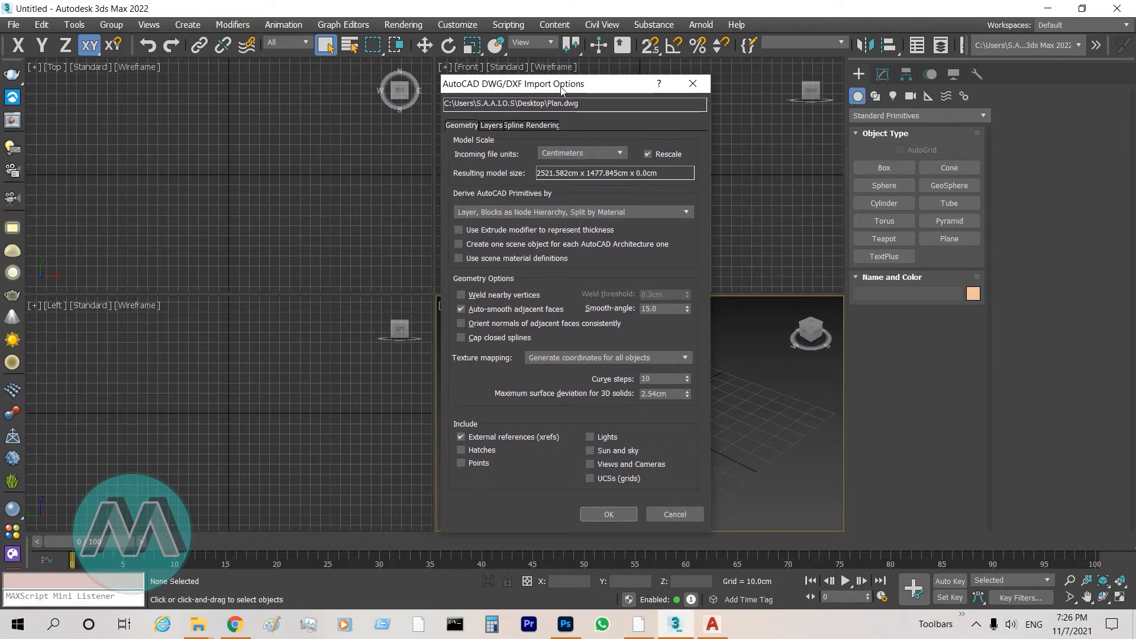
left_click_drag(561, 83, 570, 83)
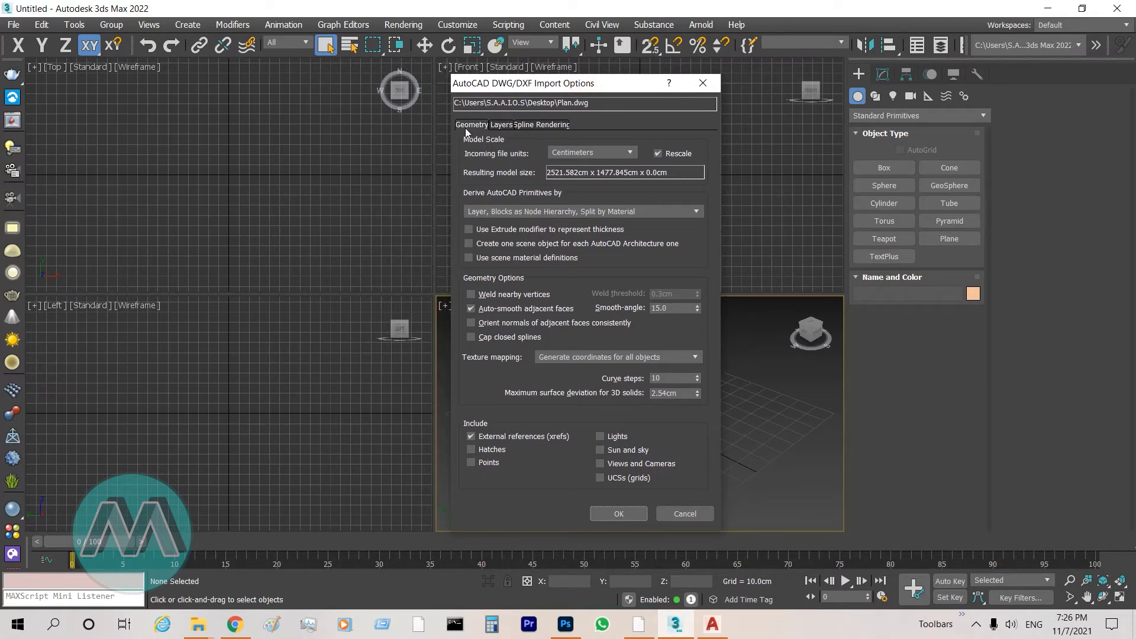
mouse_move(498, 157)
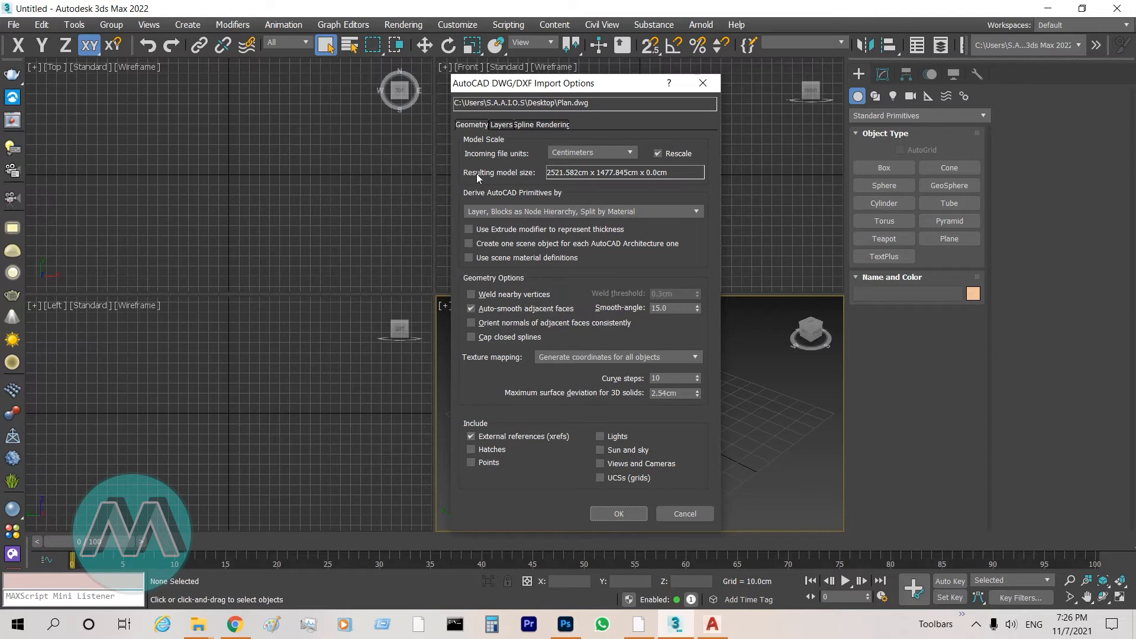
mouse_move(491, 162)
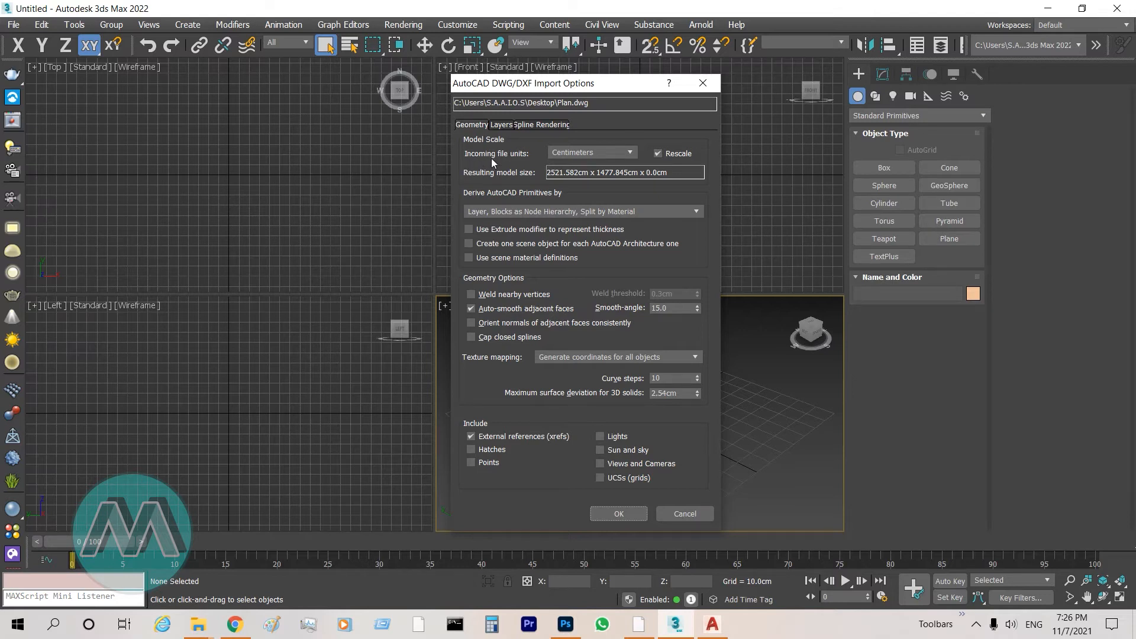
mouse_move(517, 163)
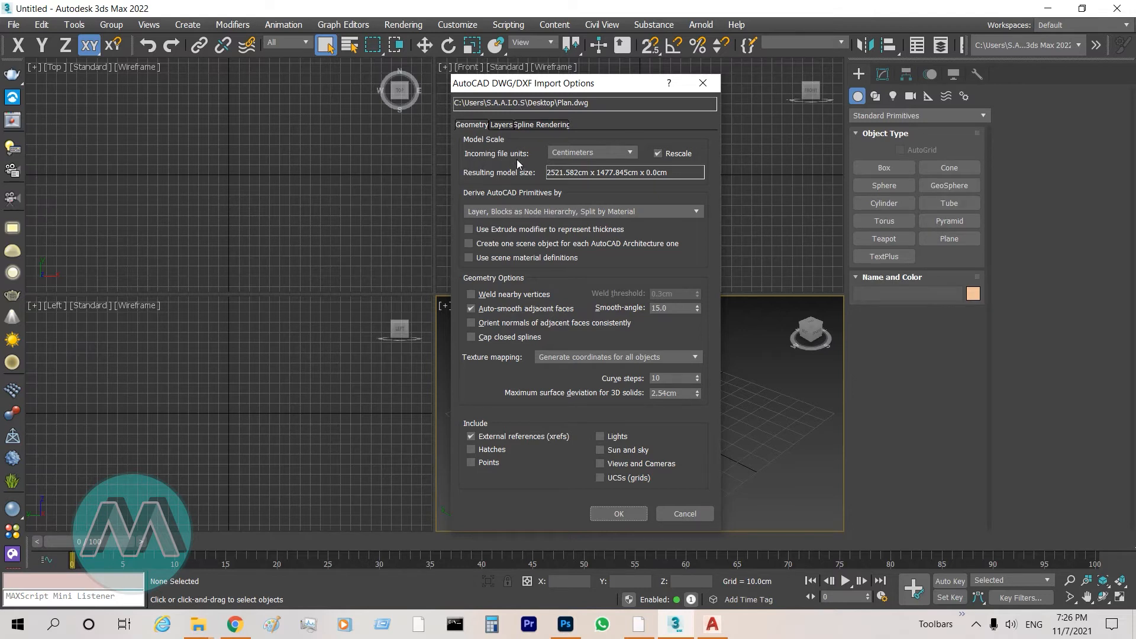
left_click_drag(522, 82, 464, 82)
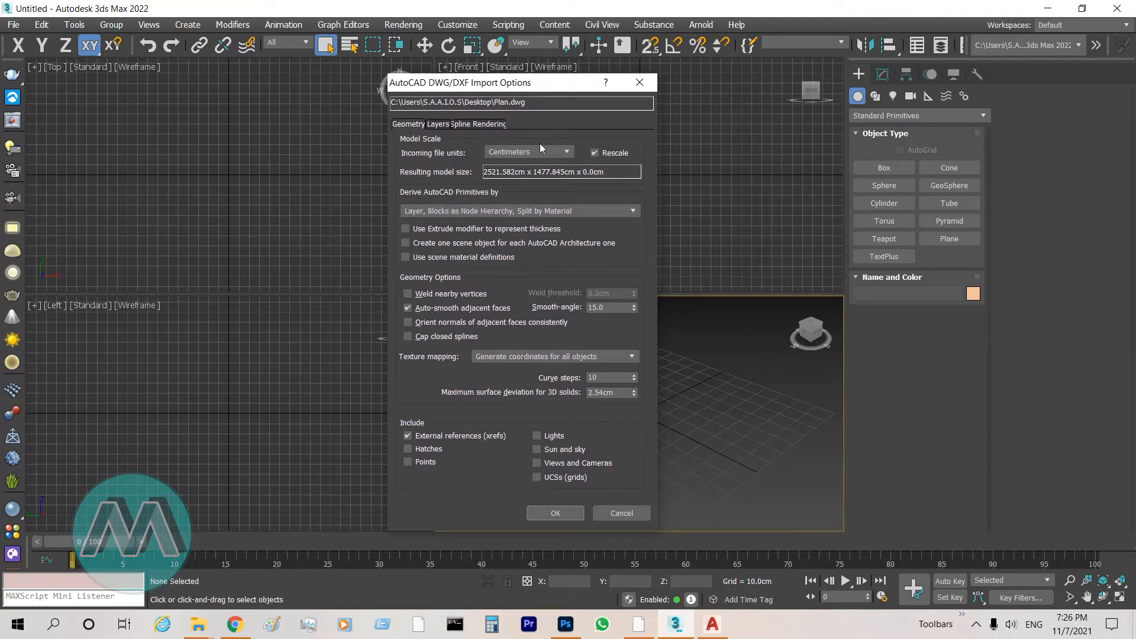
mouse_move(509, 160)
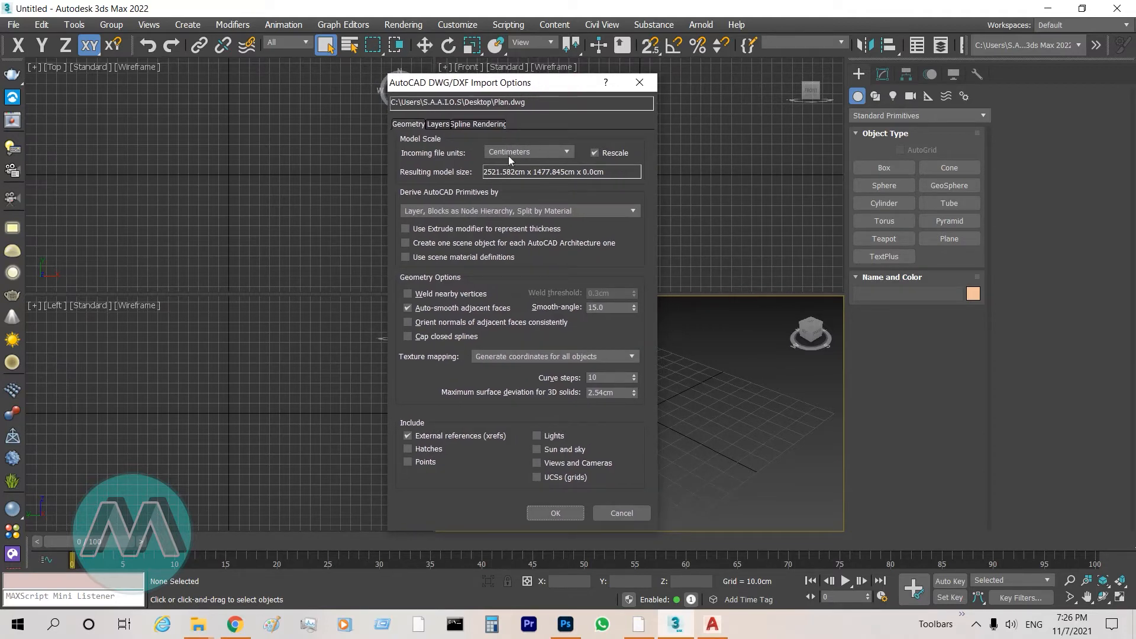
mouse_move(516, 357)
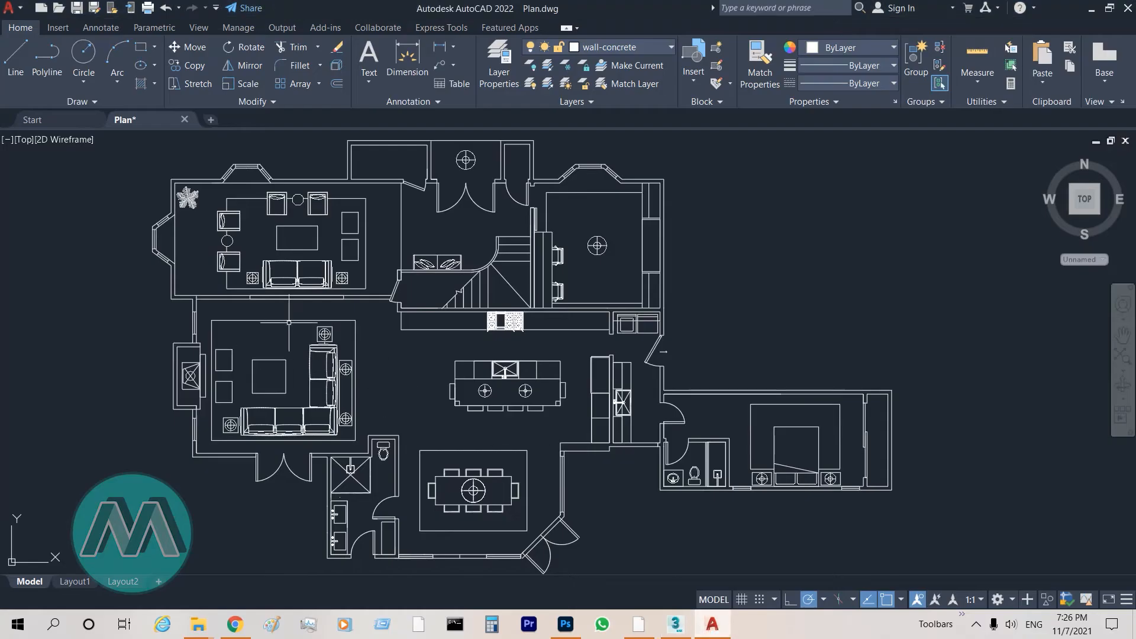
type("unit")
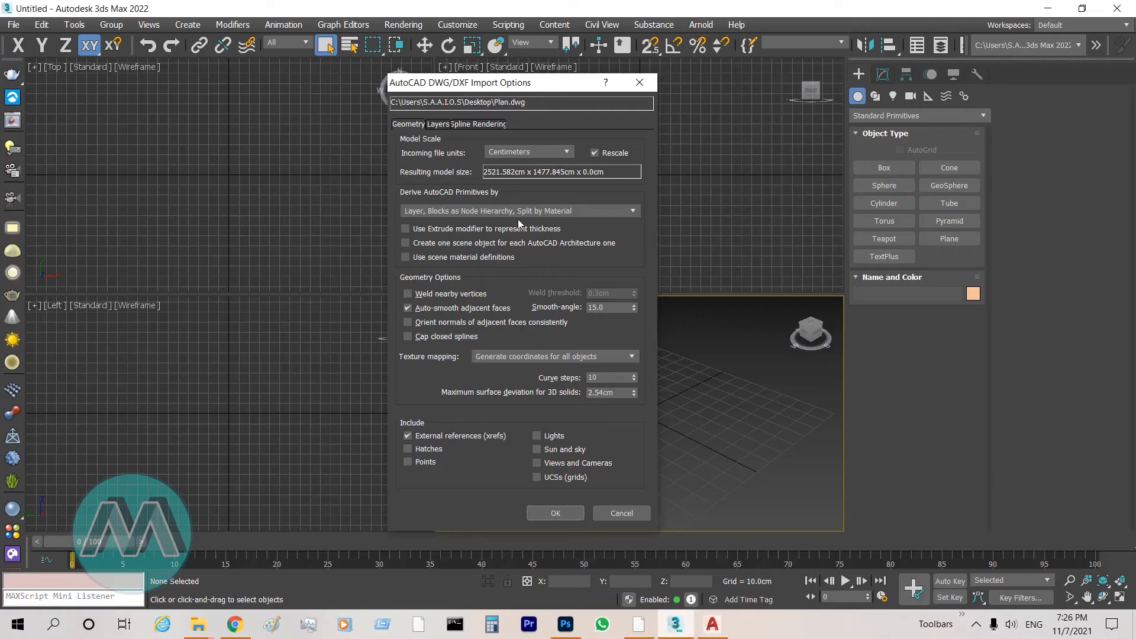
mouse_move(643, 614)
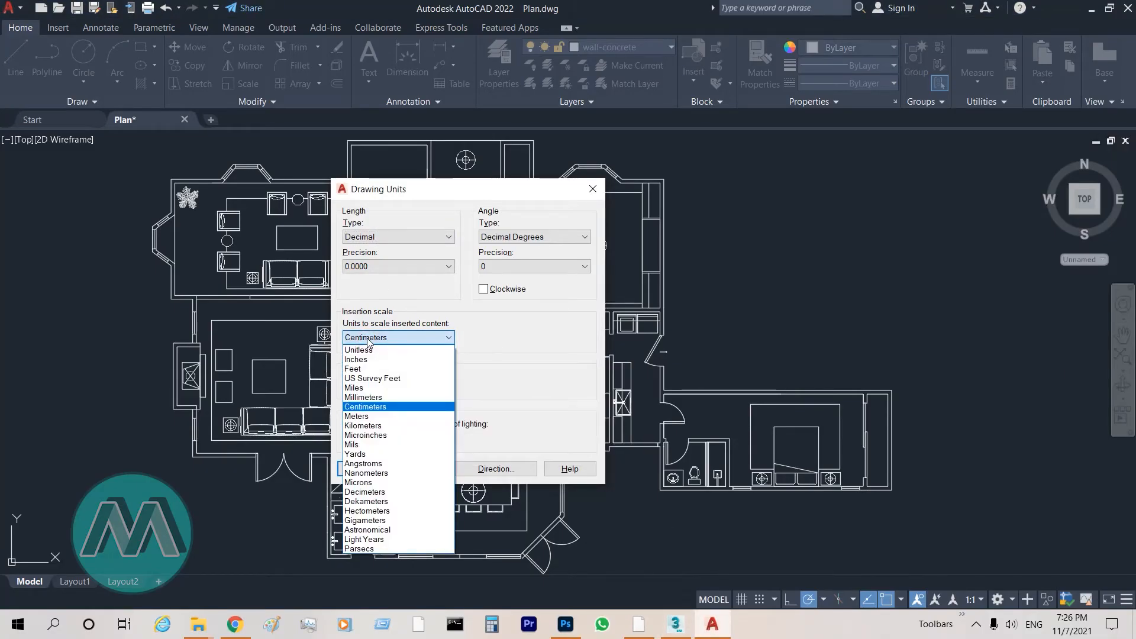
mouse_move(376, 420)
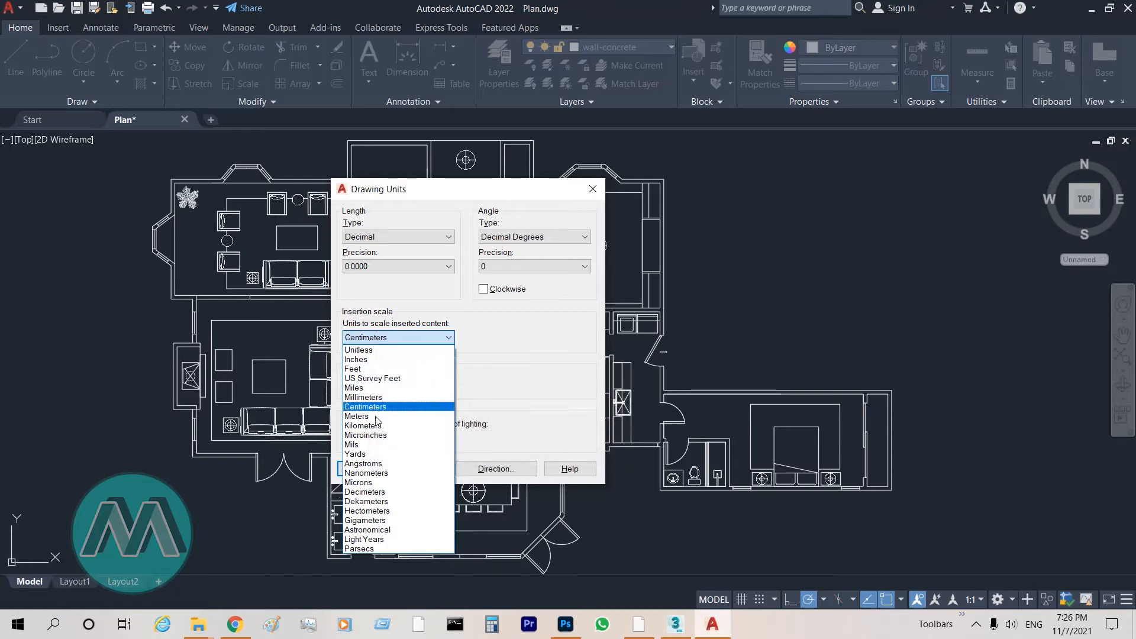
mouse_move(382, 424)
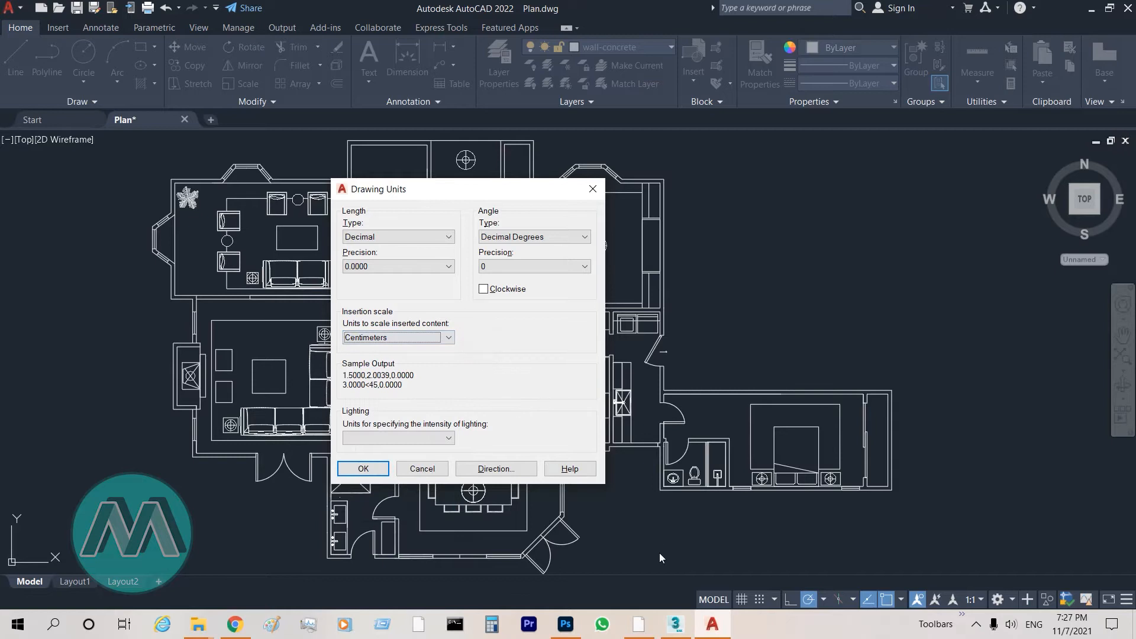
Back in 3ds Max, keep incoming file units at Centimeters with Rescale on
left_click(674, 623)
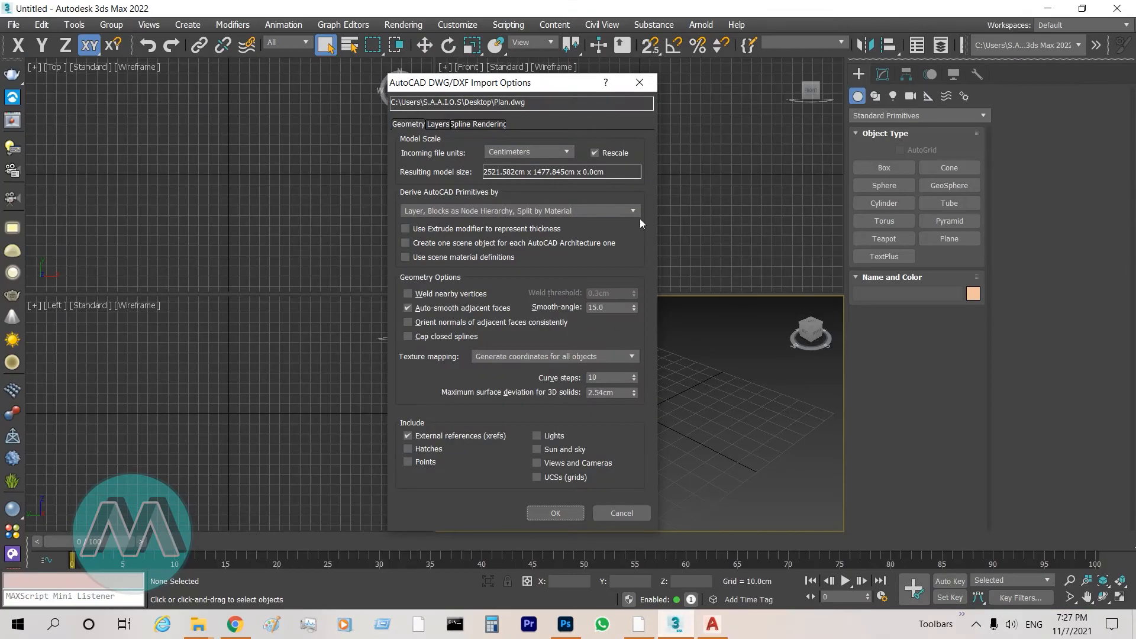
mouse_move(544, 176)
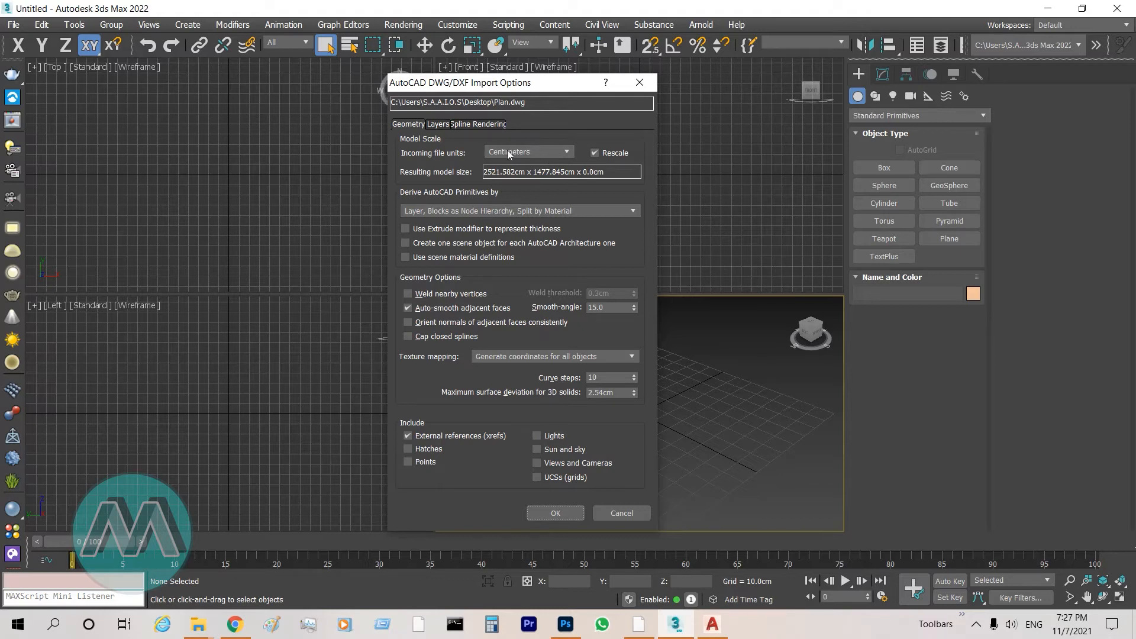
mouse_move(647, 311)
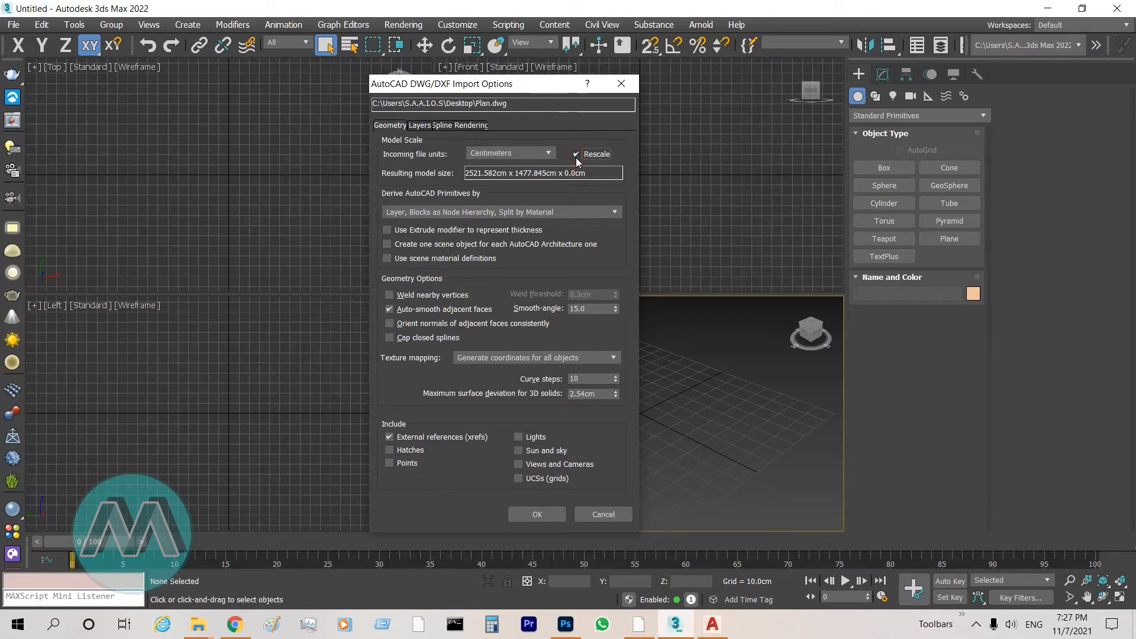
left_click(509, 153)
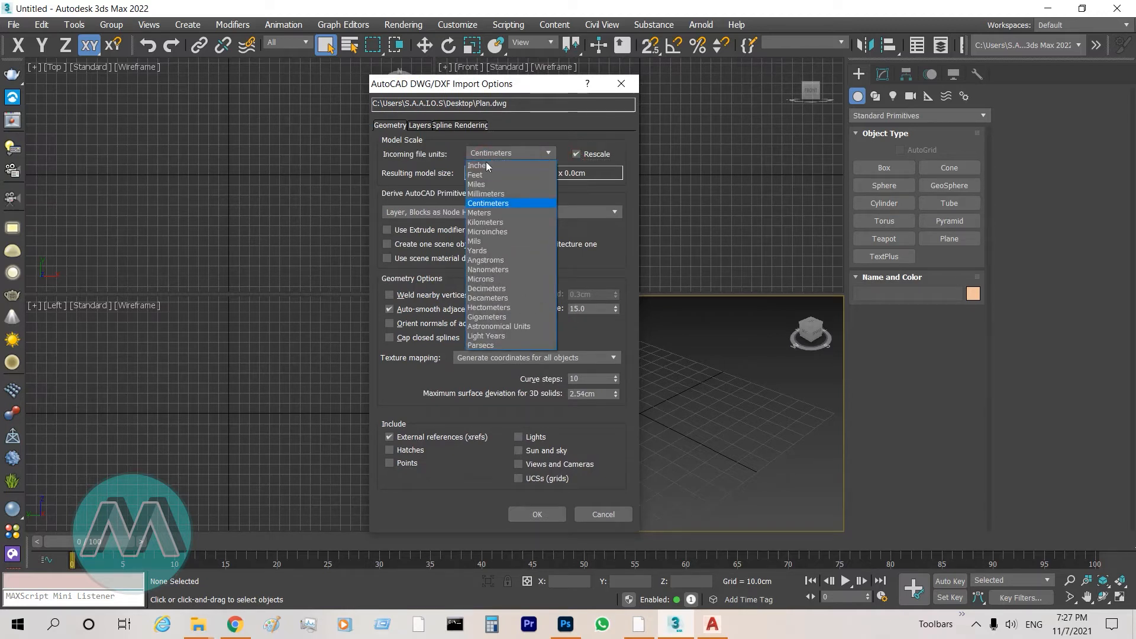
mouse_move(485, 211)
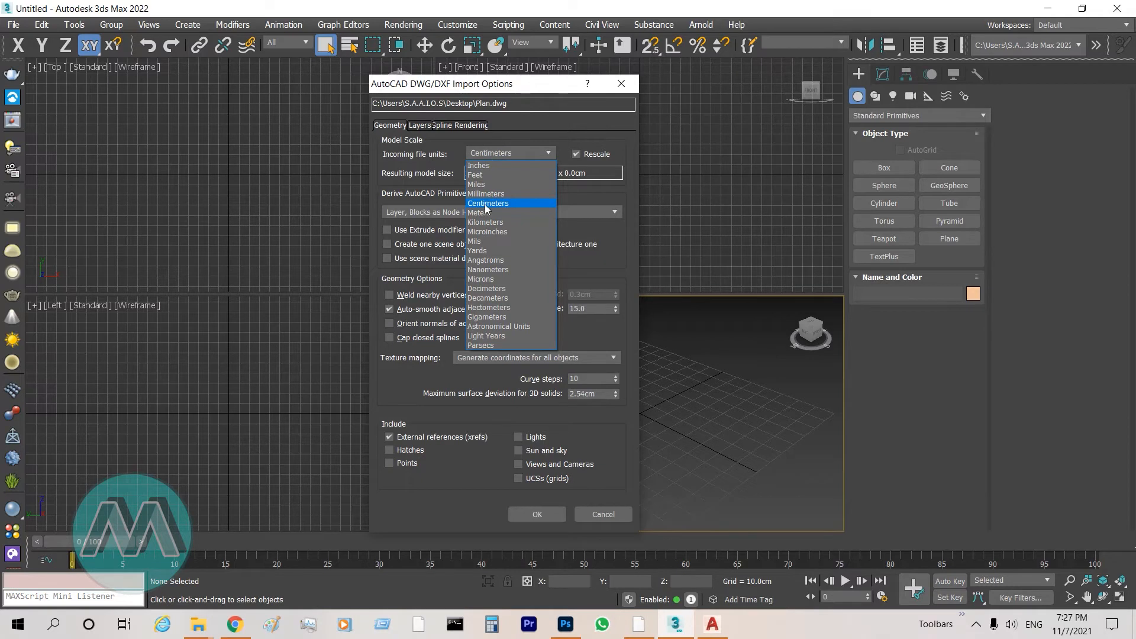
left_click(489, 203)
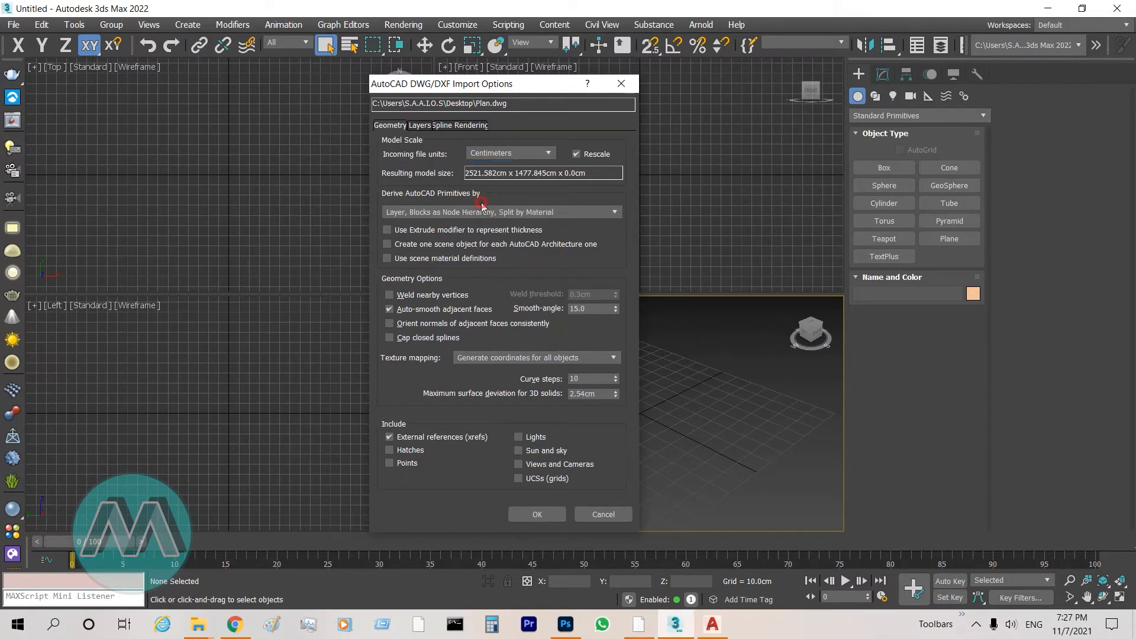
left_click_drag(441, 83, 413, 83)
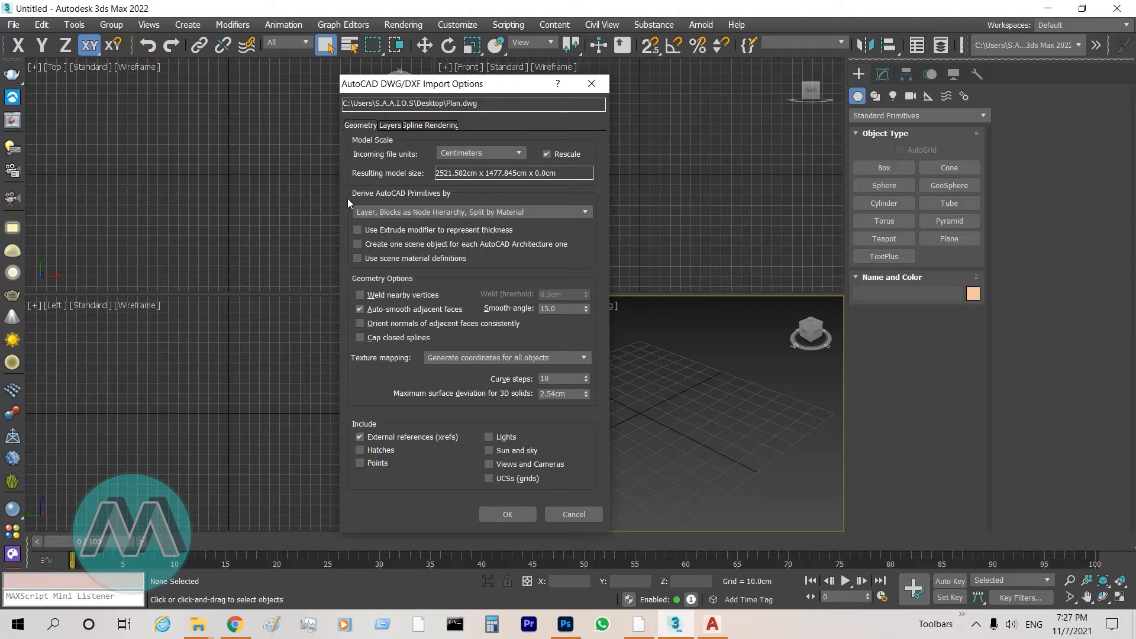
mouse_move(374, 205)
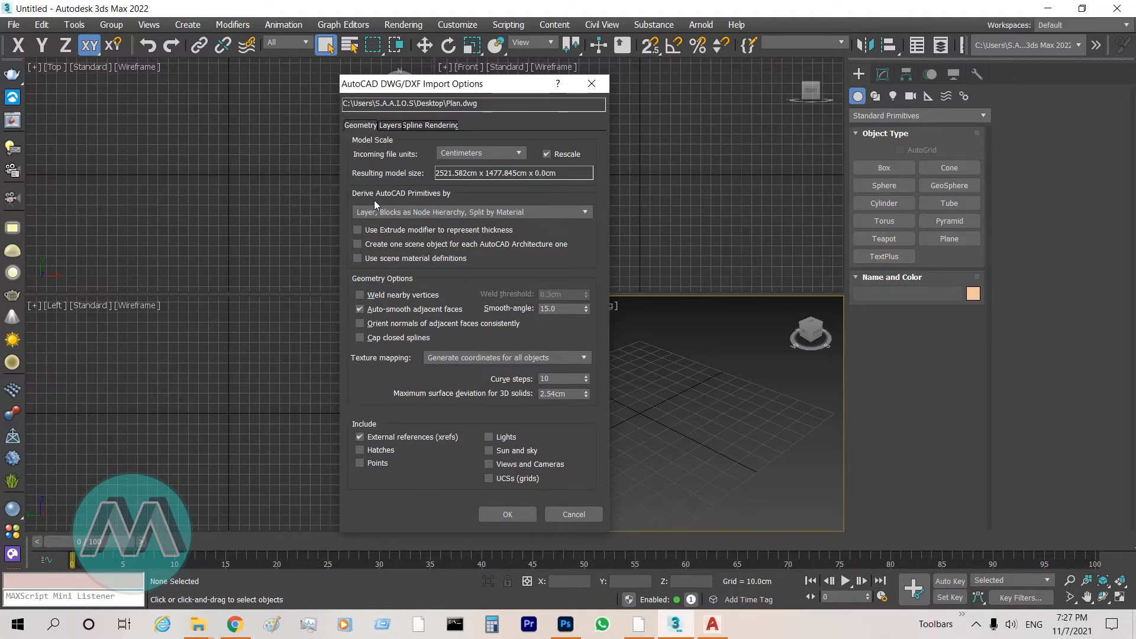
mouse_move(409, 204)
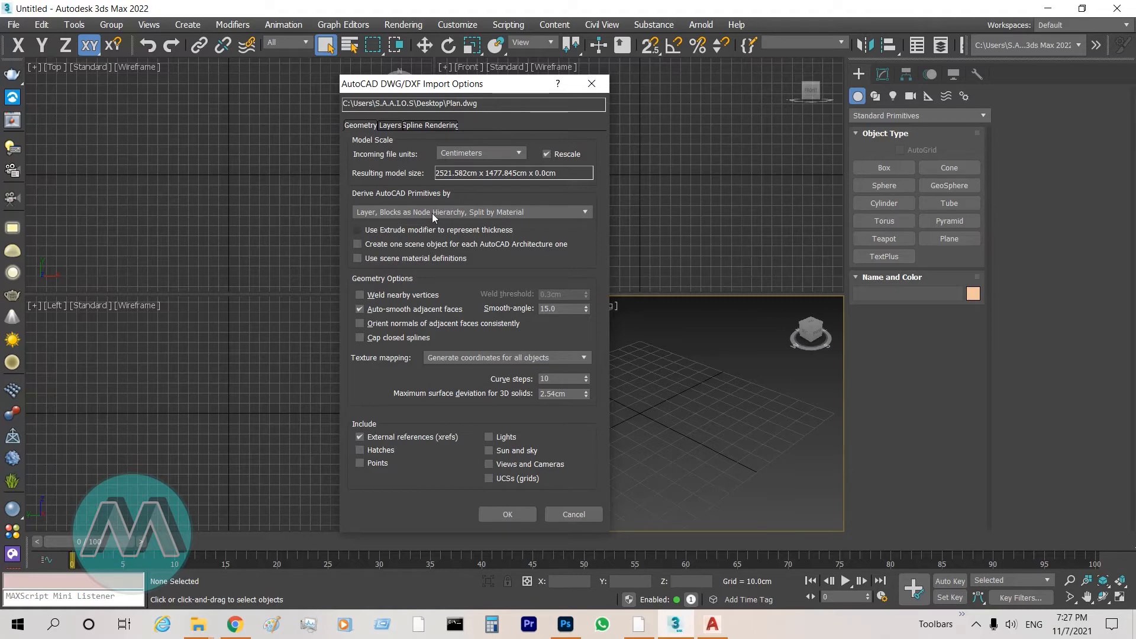
left_click(583, 212)
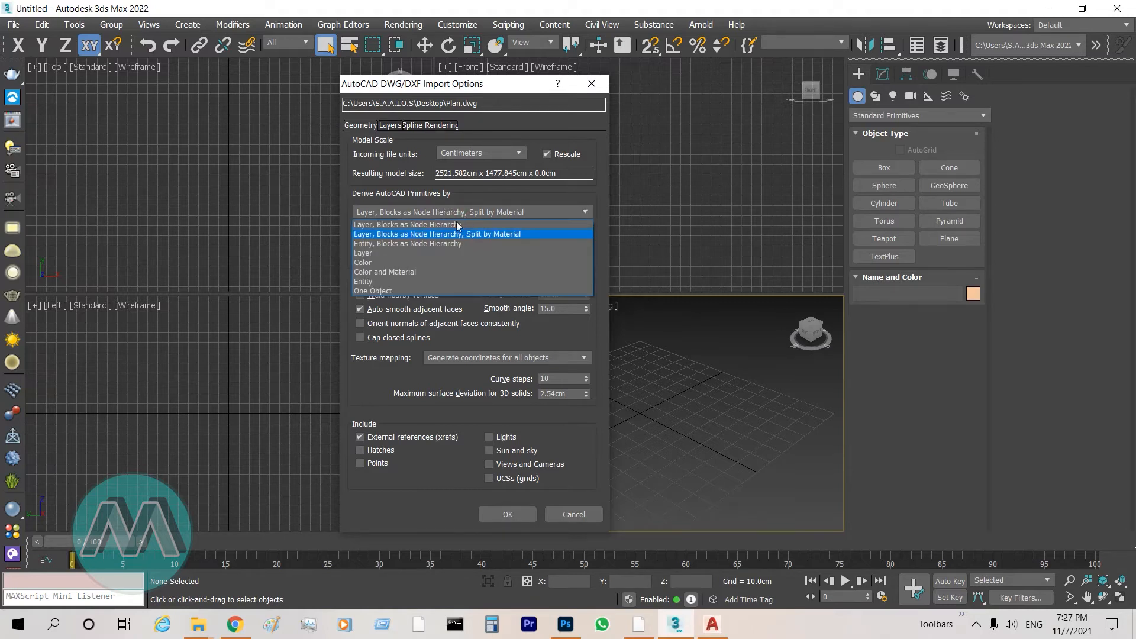
mouse_move(409, 239)
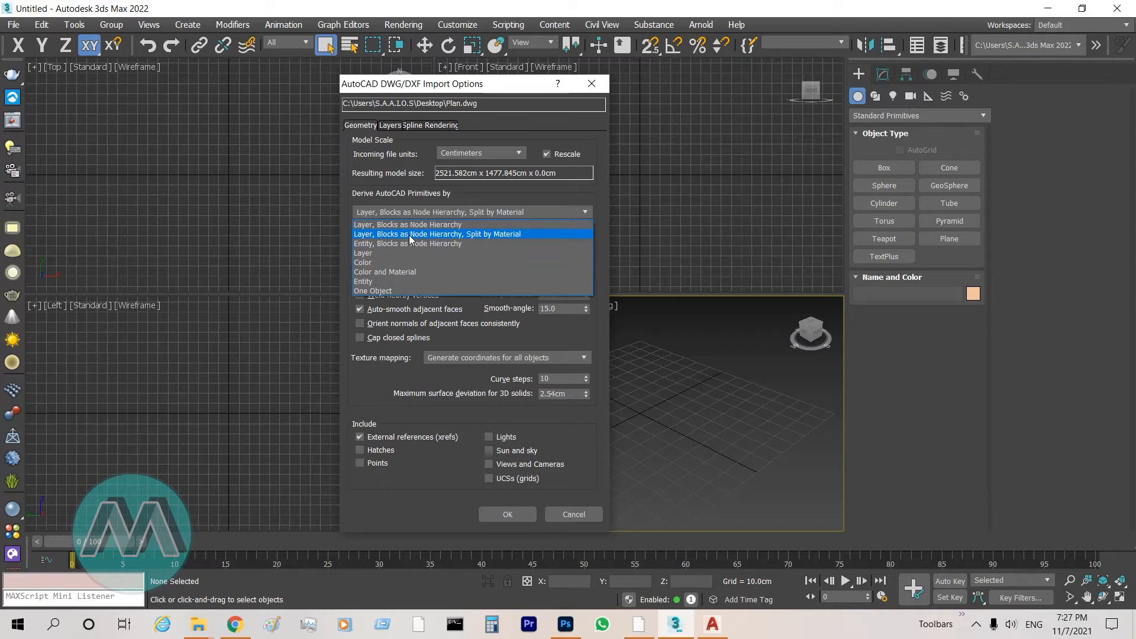
left_click(436, 233)
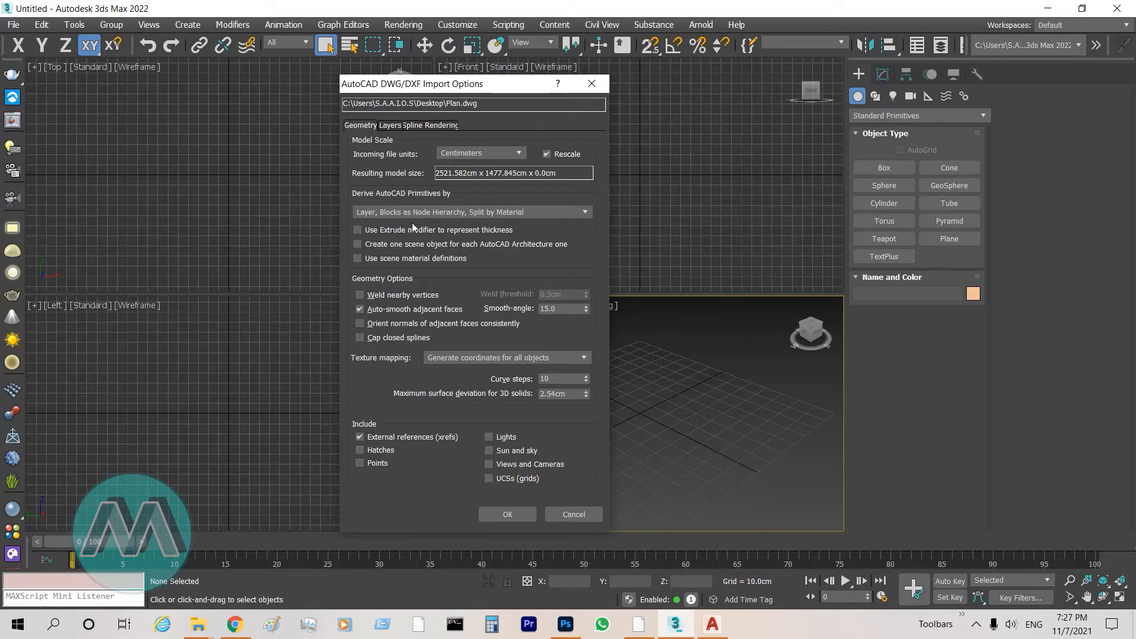
mouse_move(507, 219)
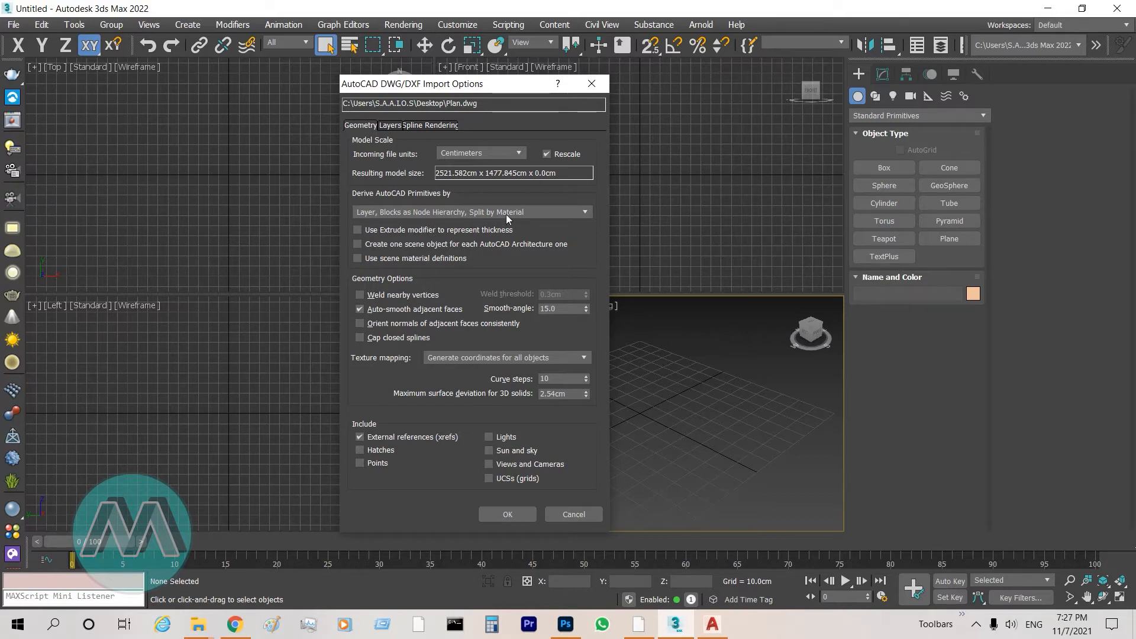
mouse_move(499, 232)
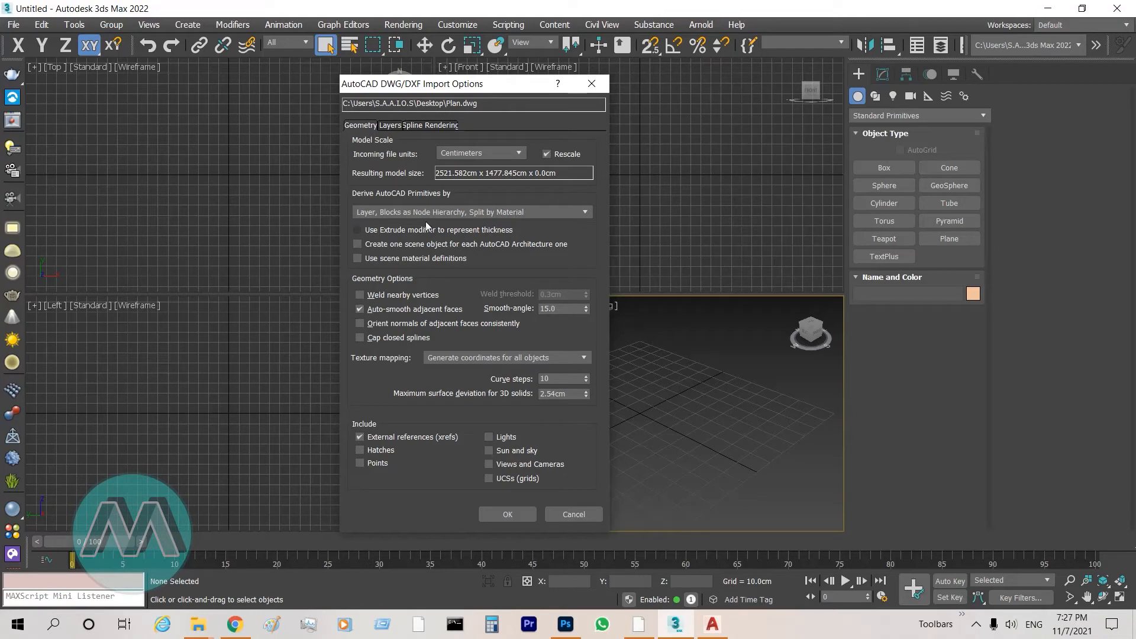
mouse_move(479, 248)
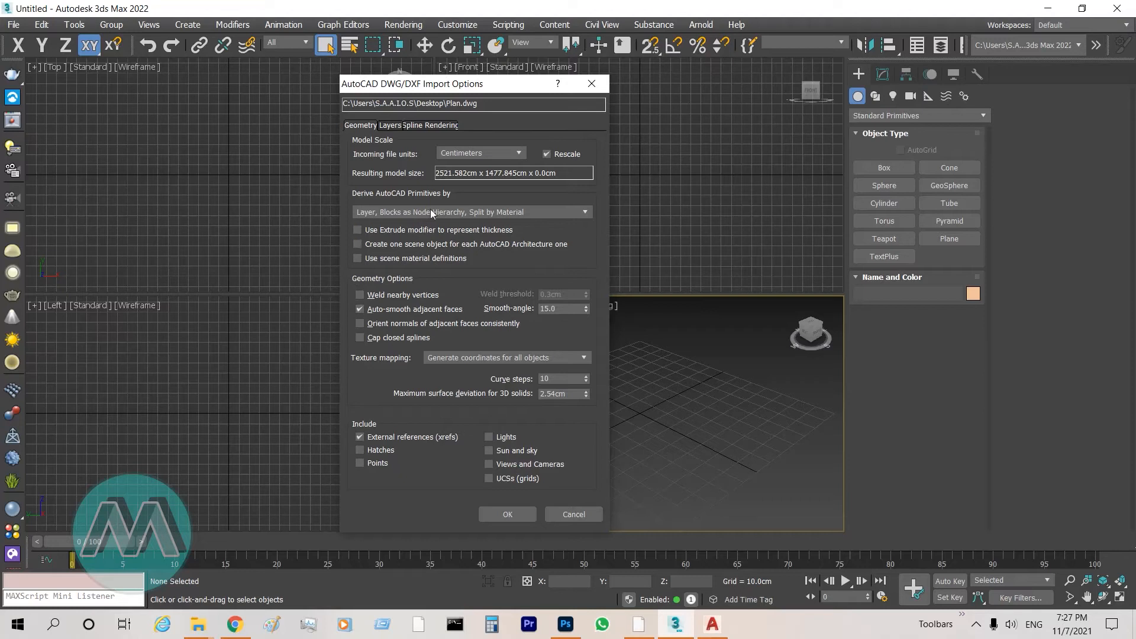
mouse_move(376, 157)
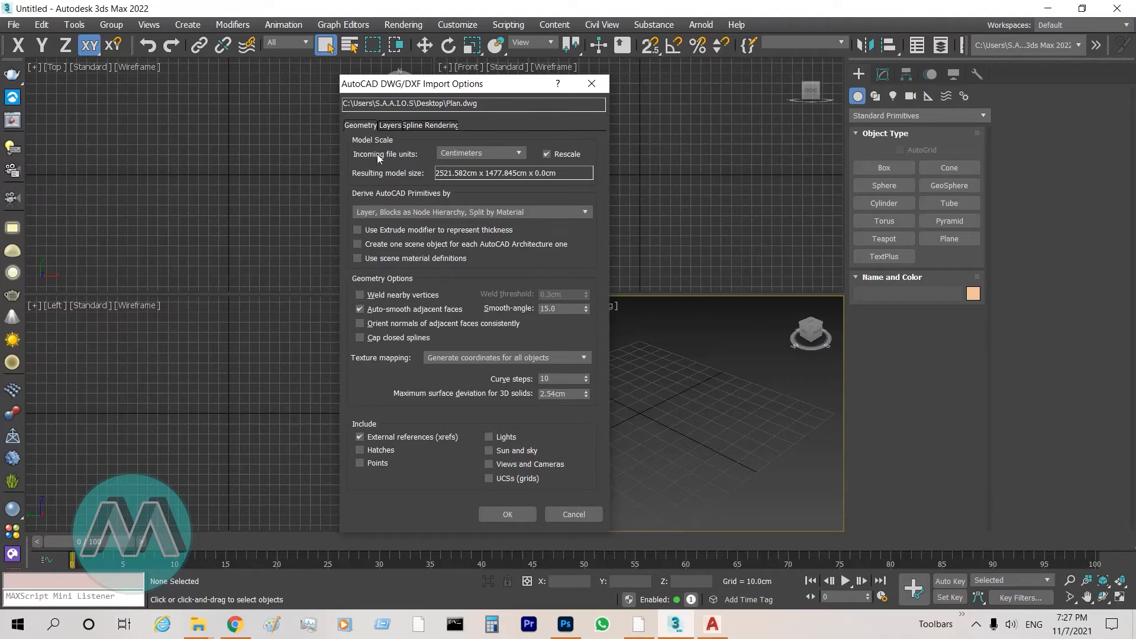
left_click(388, 124)
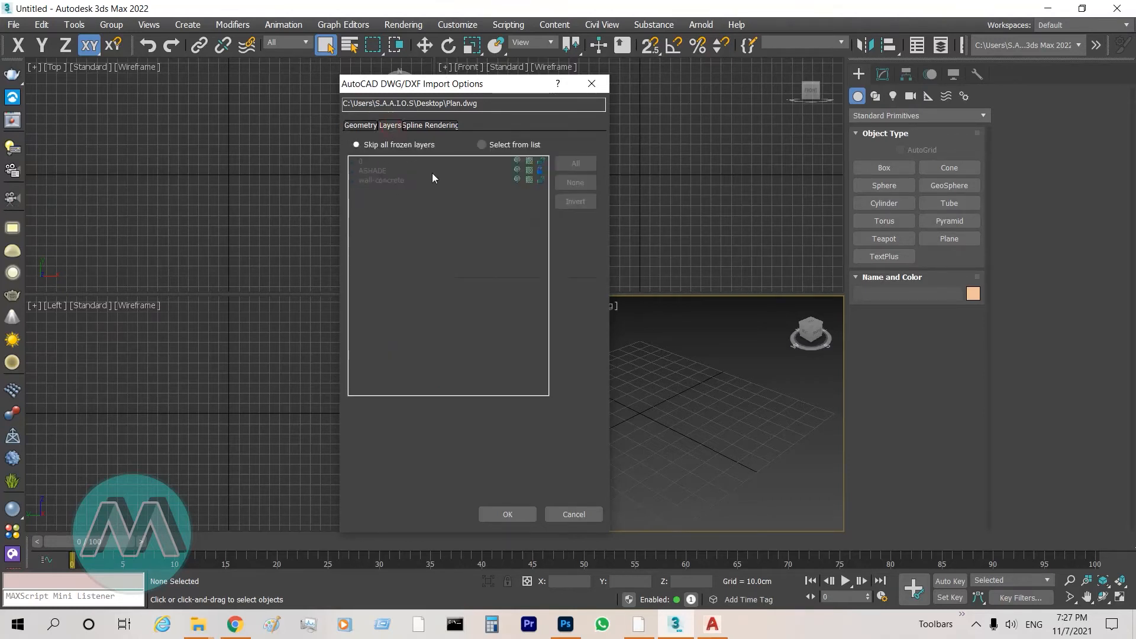
mouse_move(416, 207)
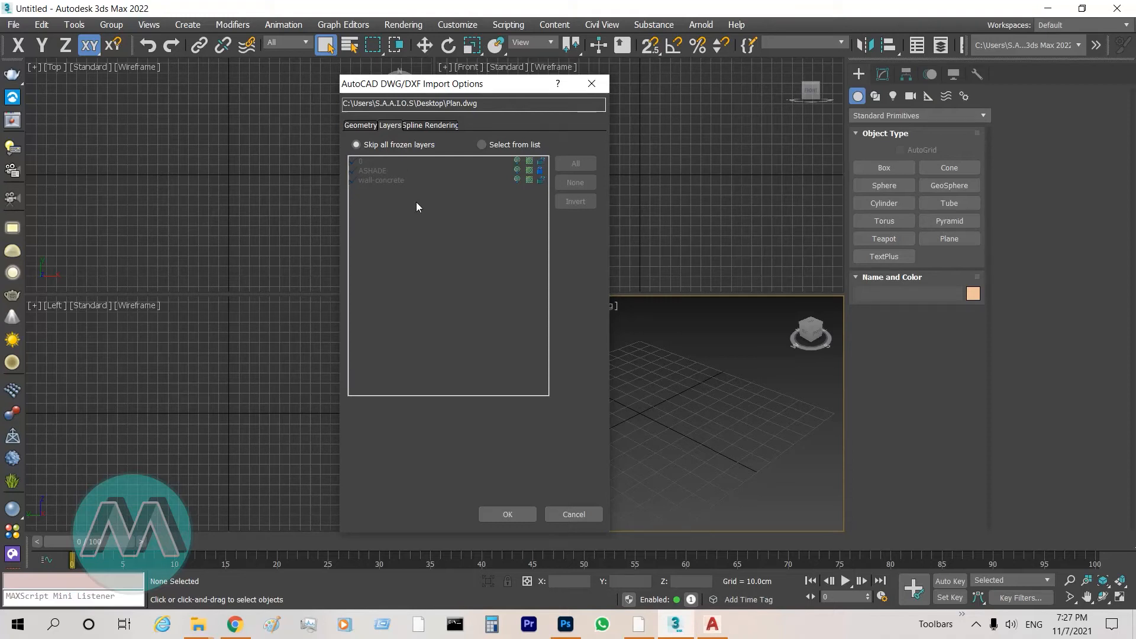
mouse_move(476, 174)
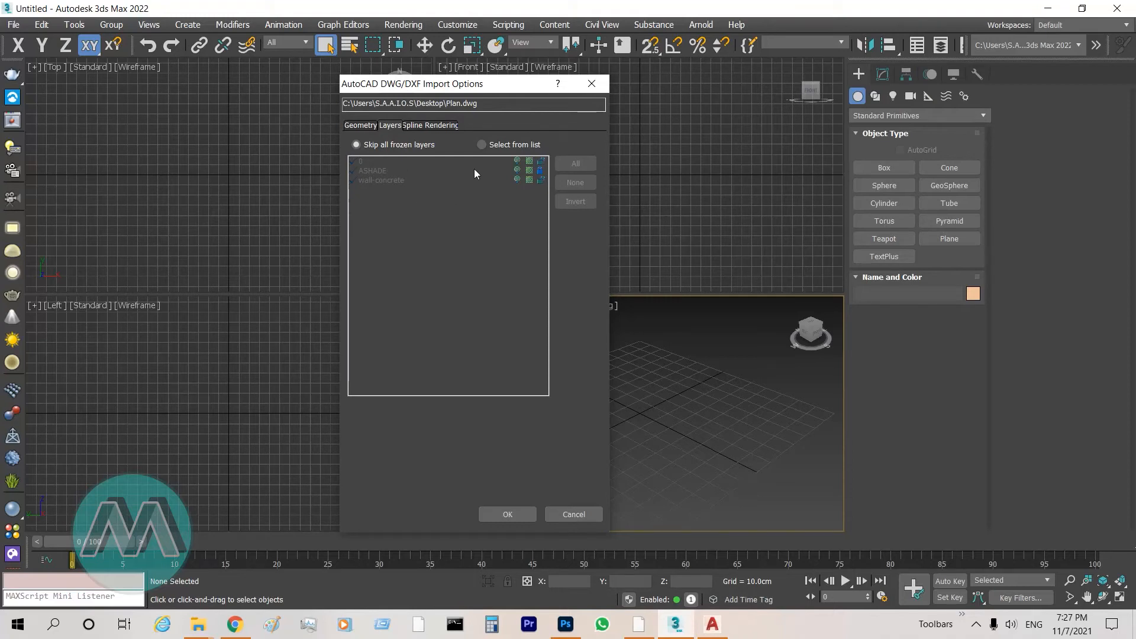
mouse_move(496, 154)
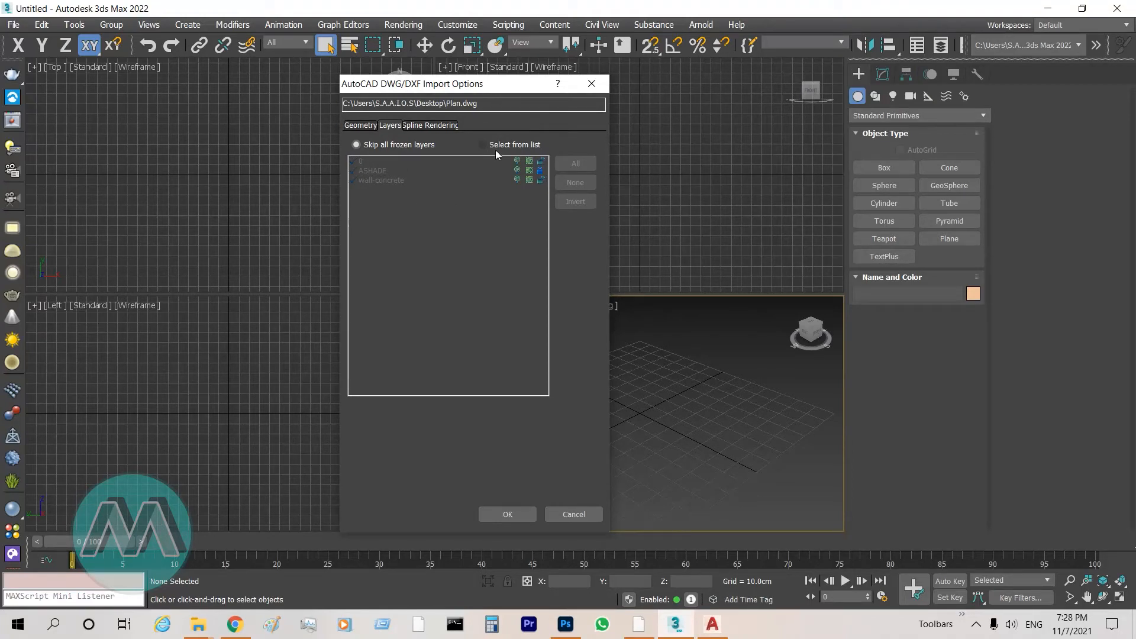
left_click(482, 145)
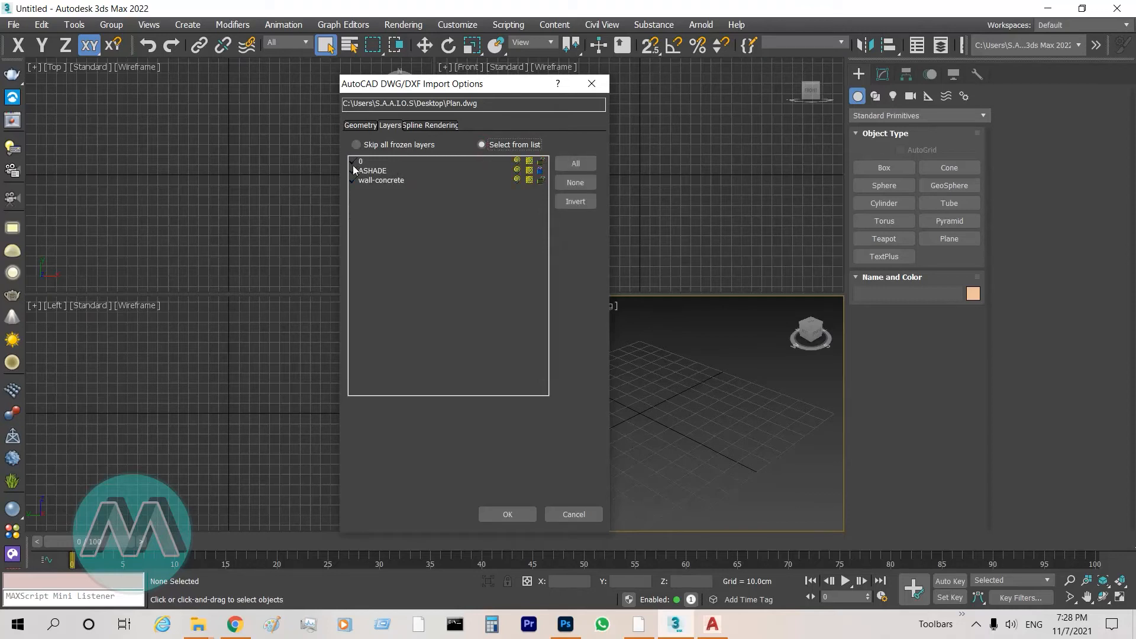
left_click(354, 160)
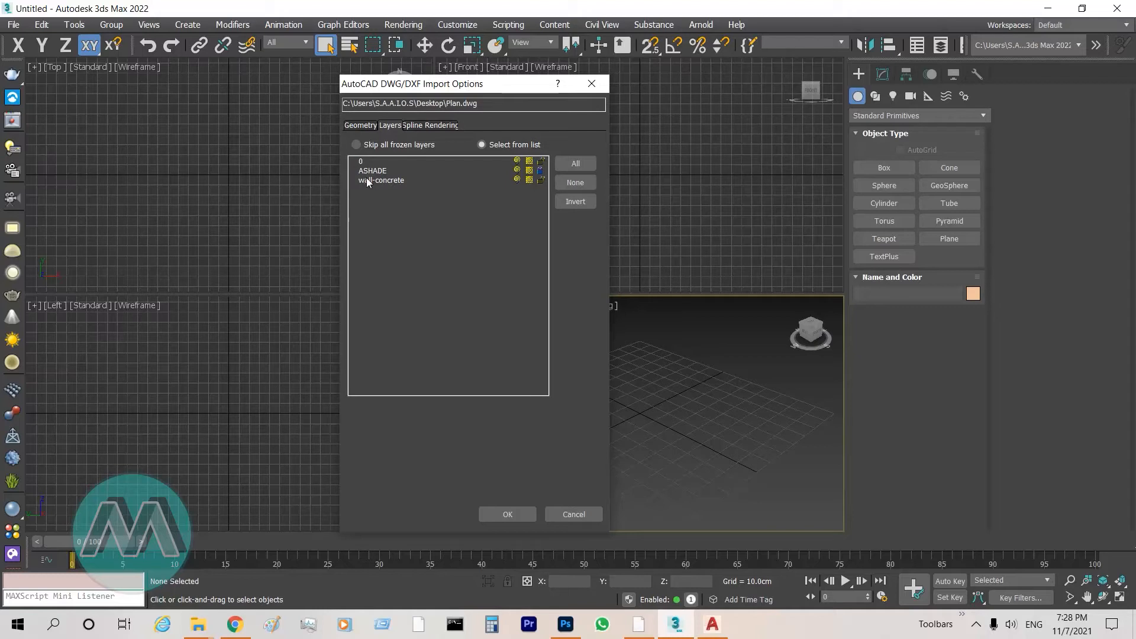
mouse_move(379, 213)
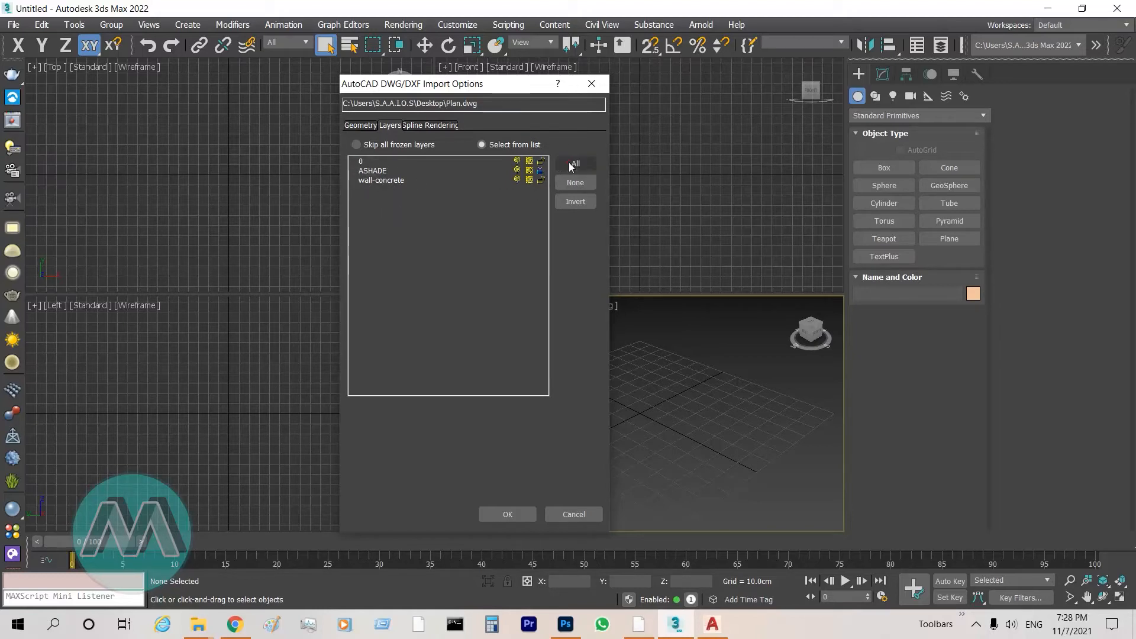
left_click(575, 163)
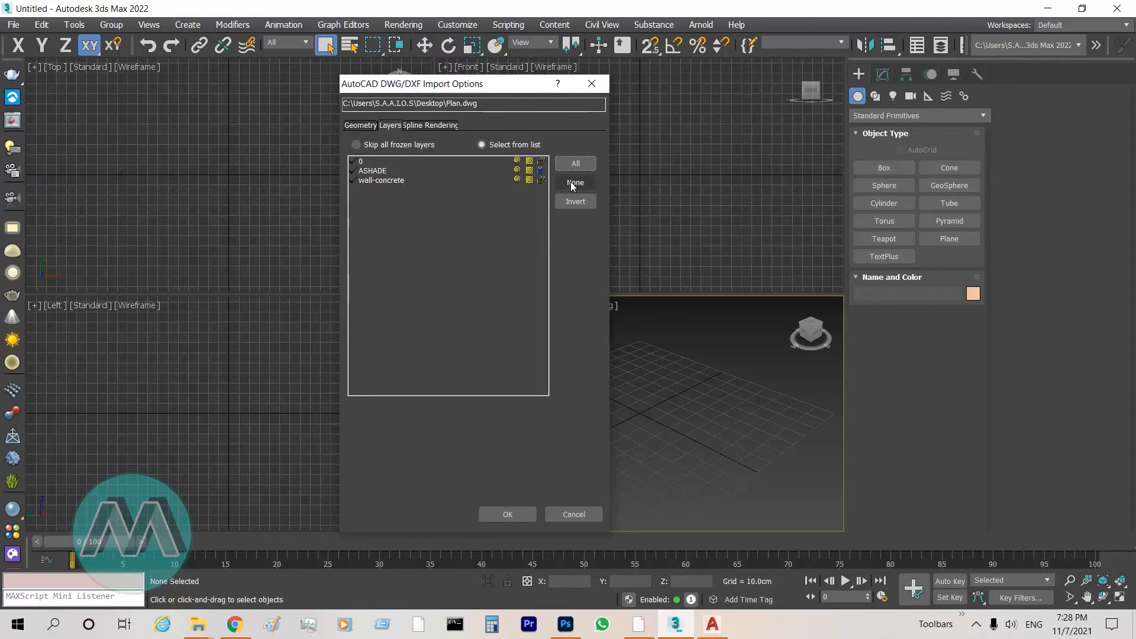
left_click(575, 182)
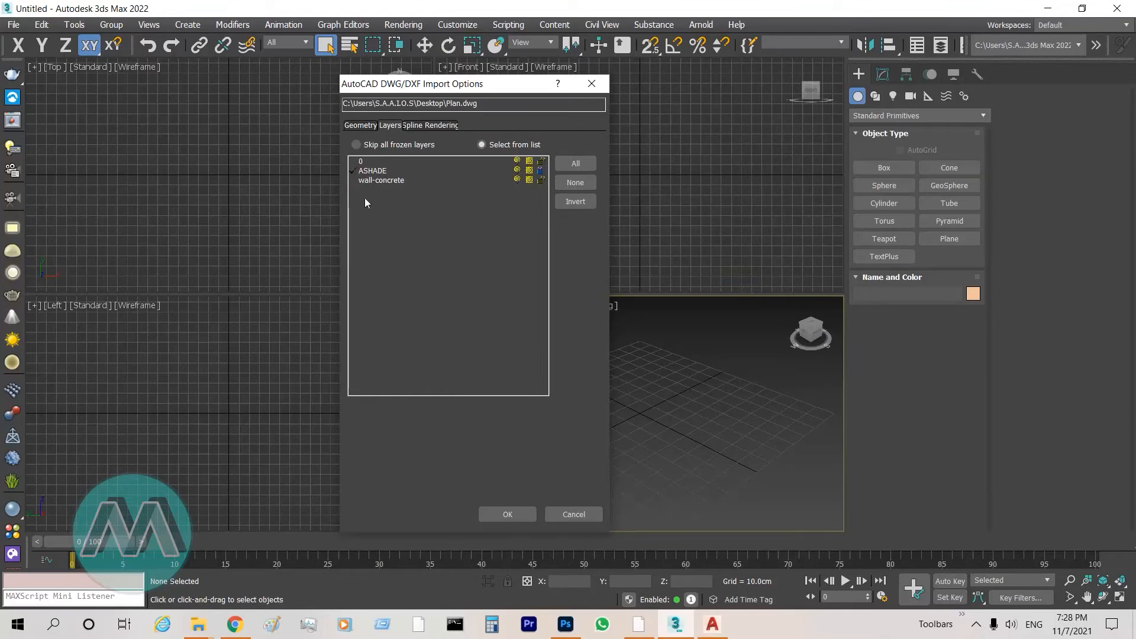
mouse_move(362, 199)
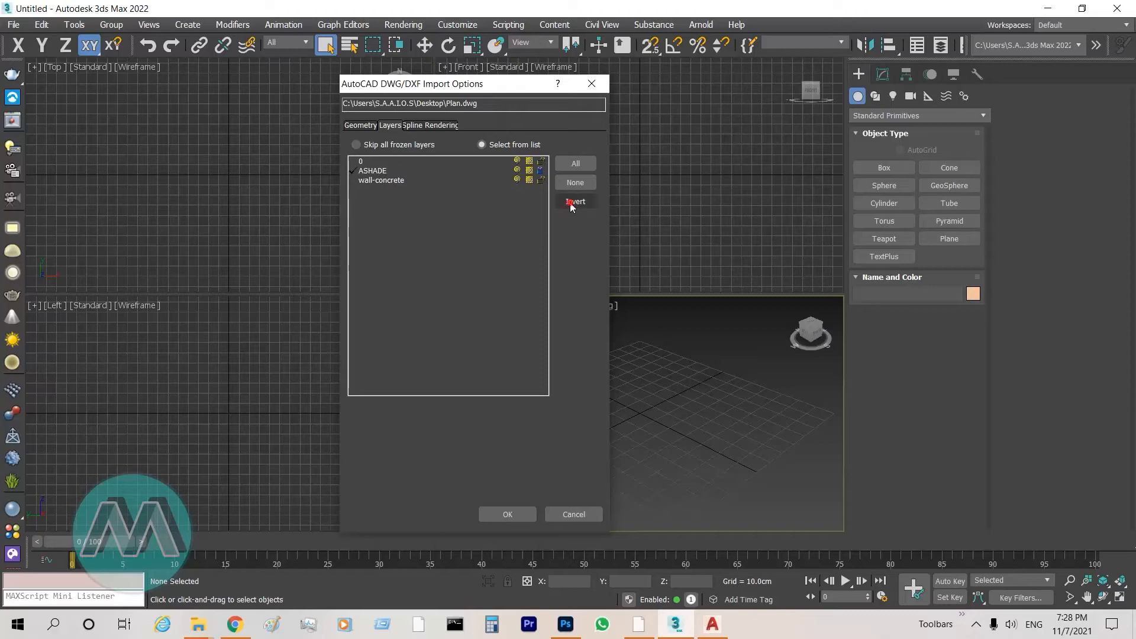
left_click(356, 145)
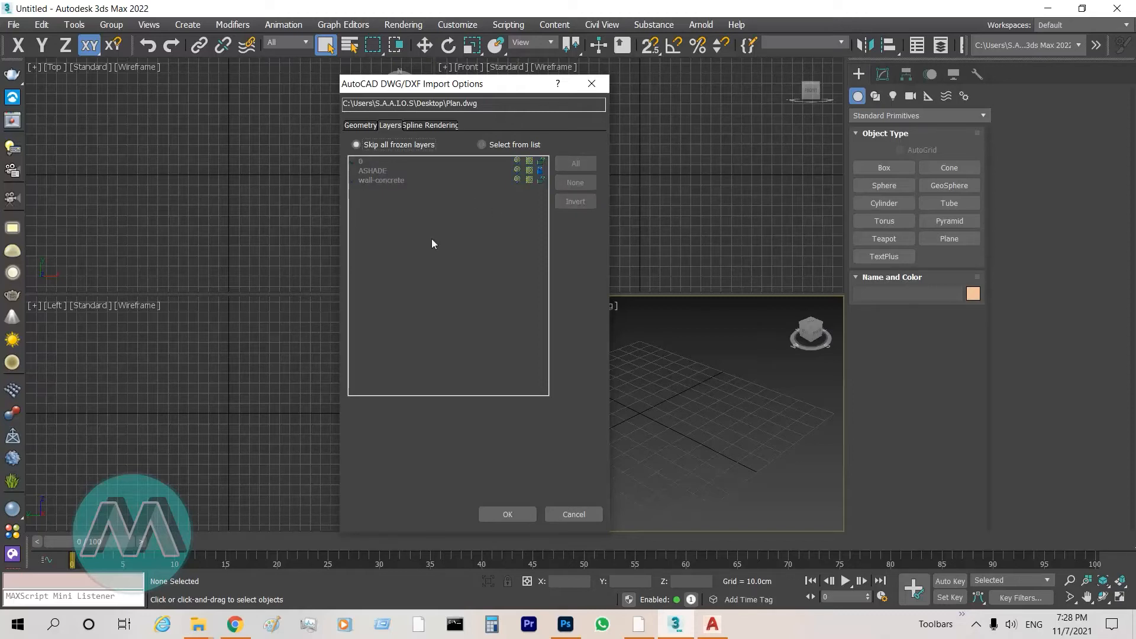
mouse_move(418, 224)
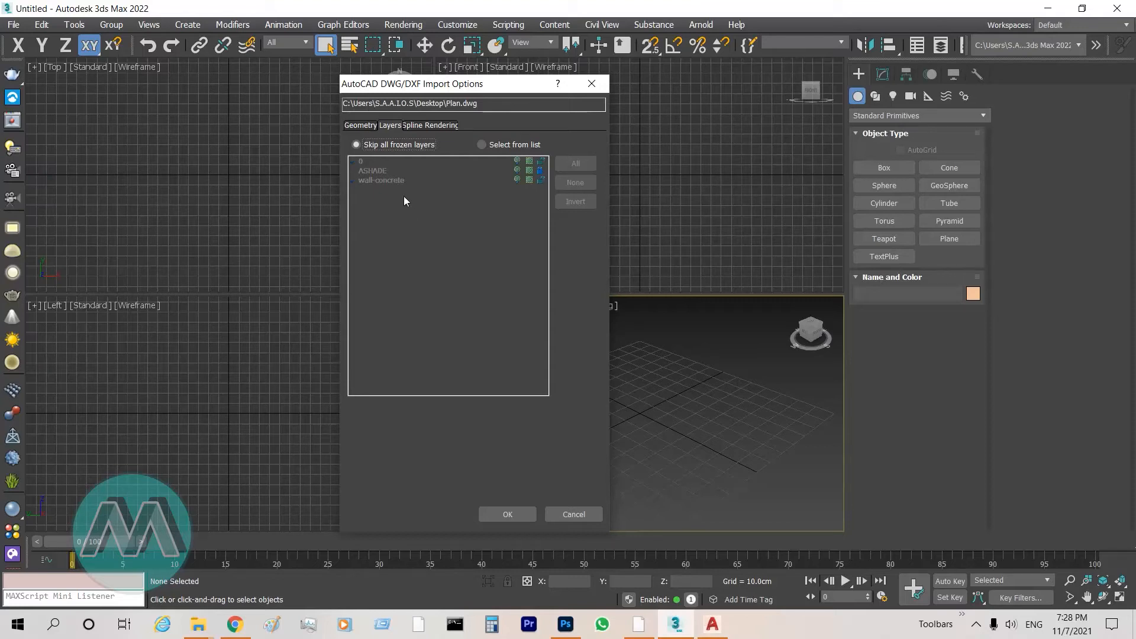
mouse_move(410, 208)
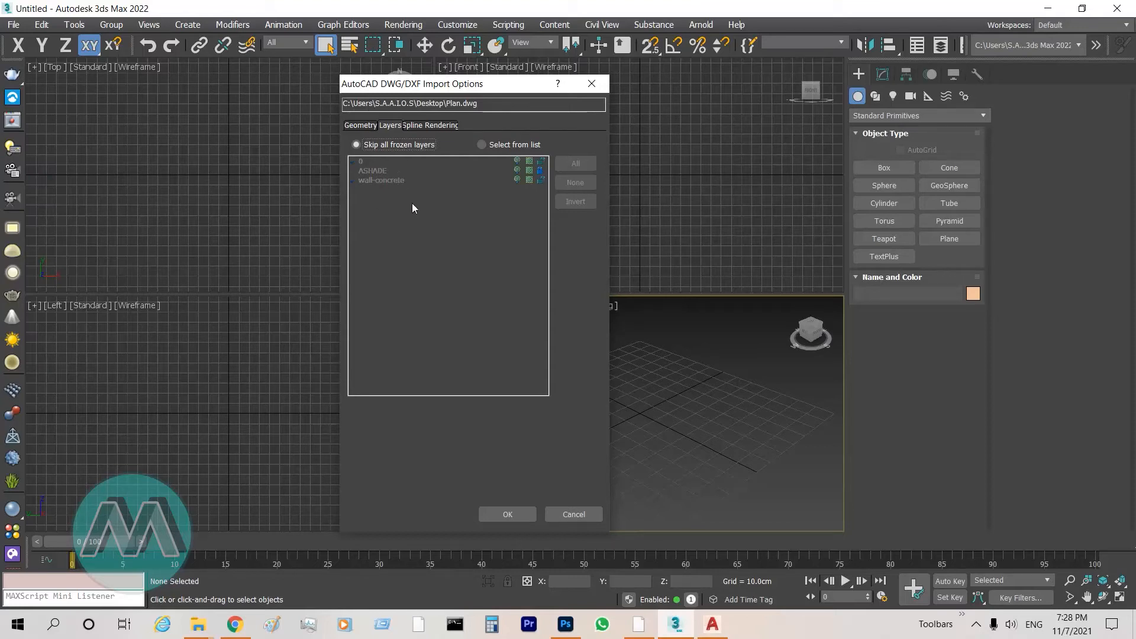
mouse_move(369, 167)
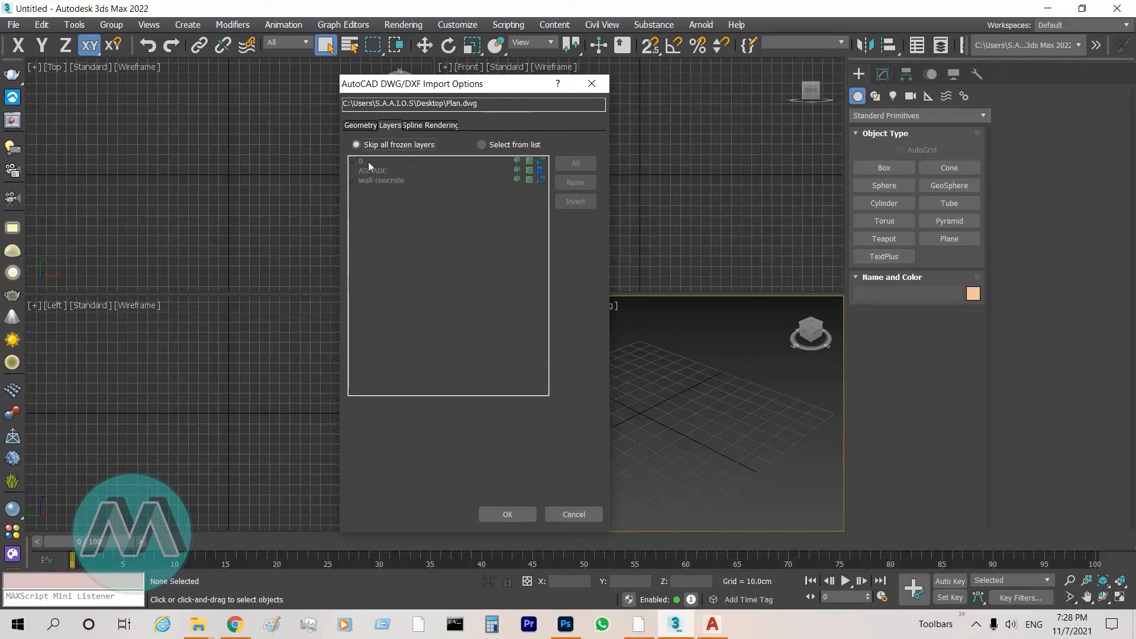
mouse_move(416, 160)
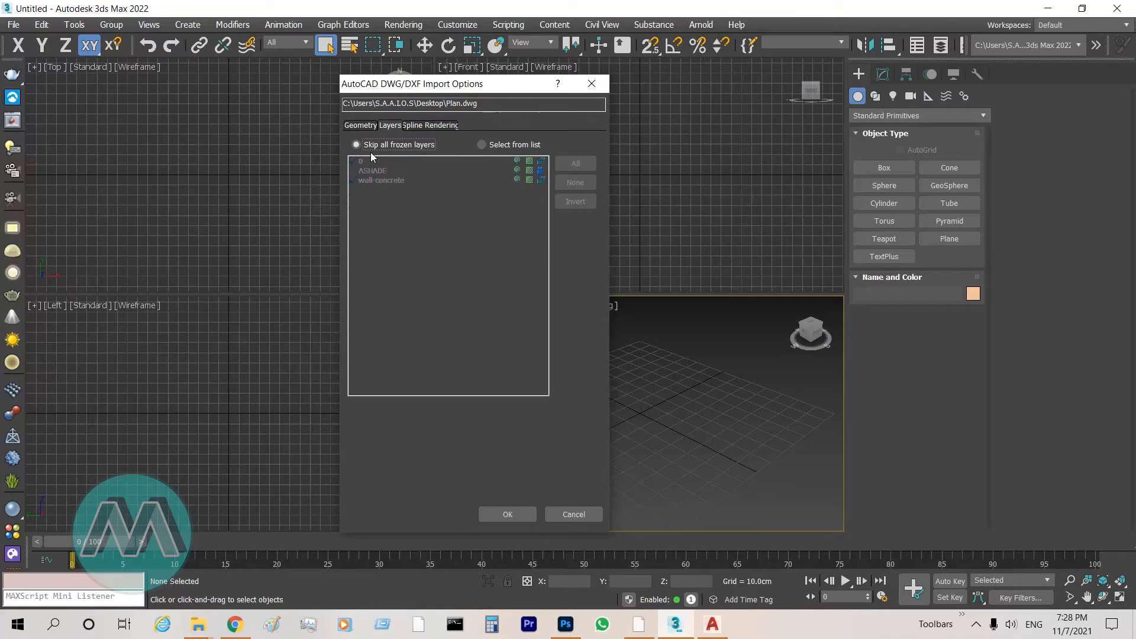
mouse_move(430, 174)
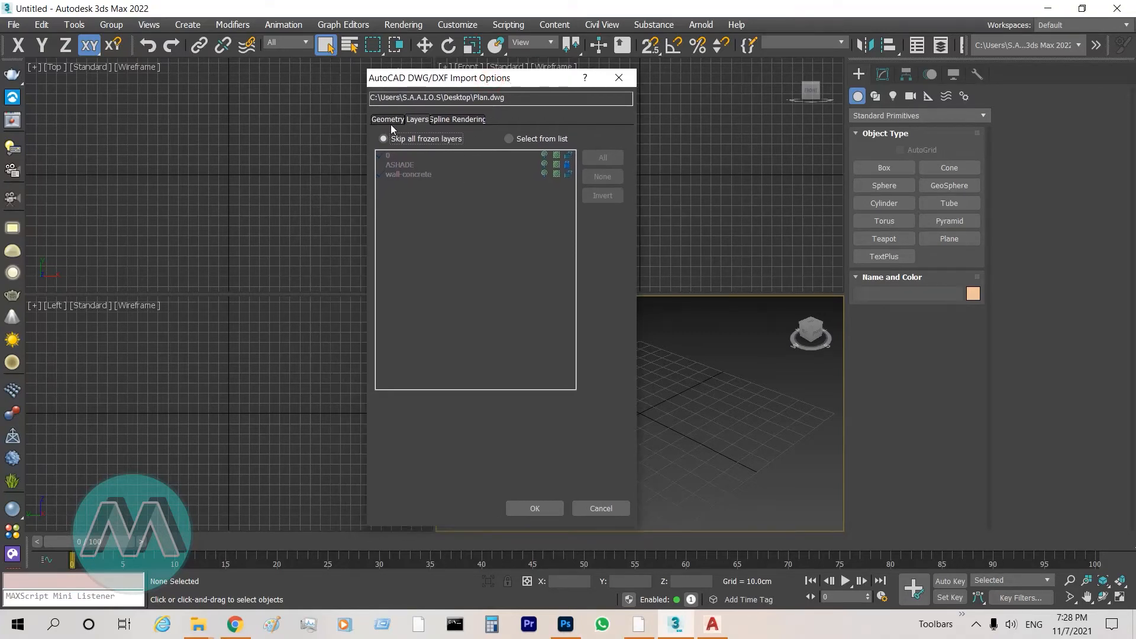
Review the geometry settings, leave vertex welding off, and confirm the centimeter-scale import with OK
left_click(387, 118)
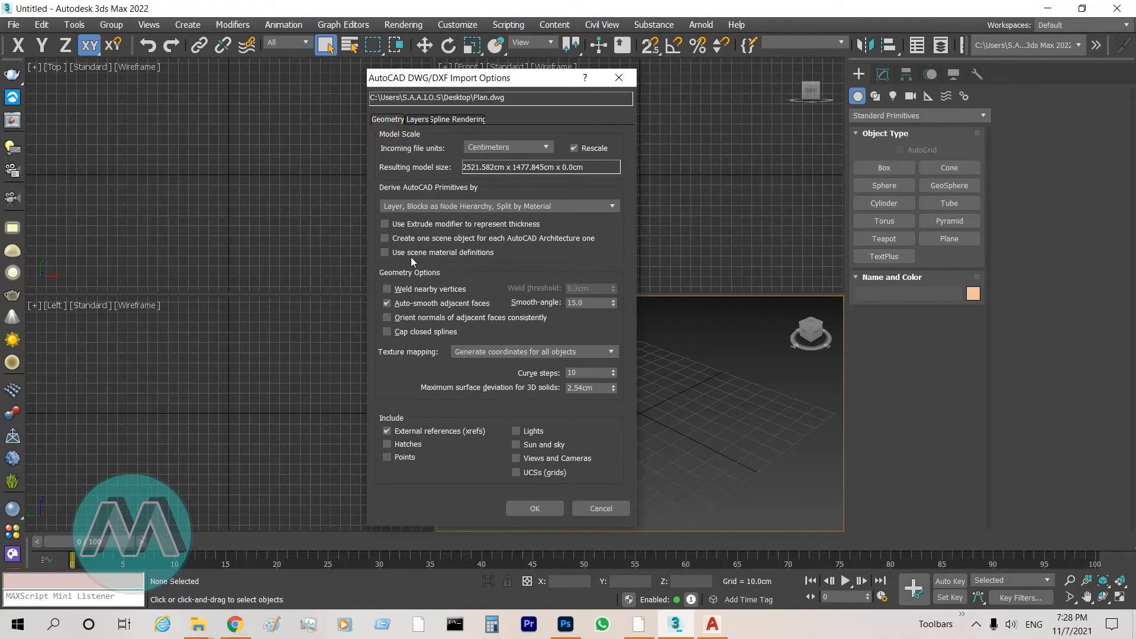
mouse_move(422, 276)
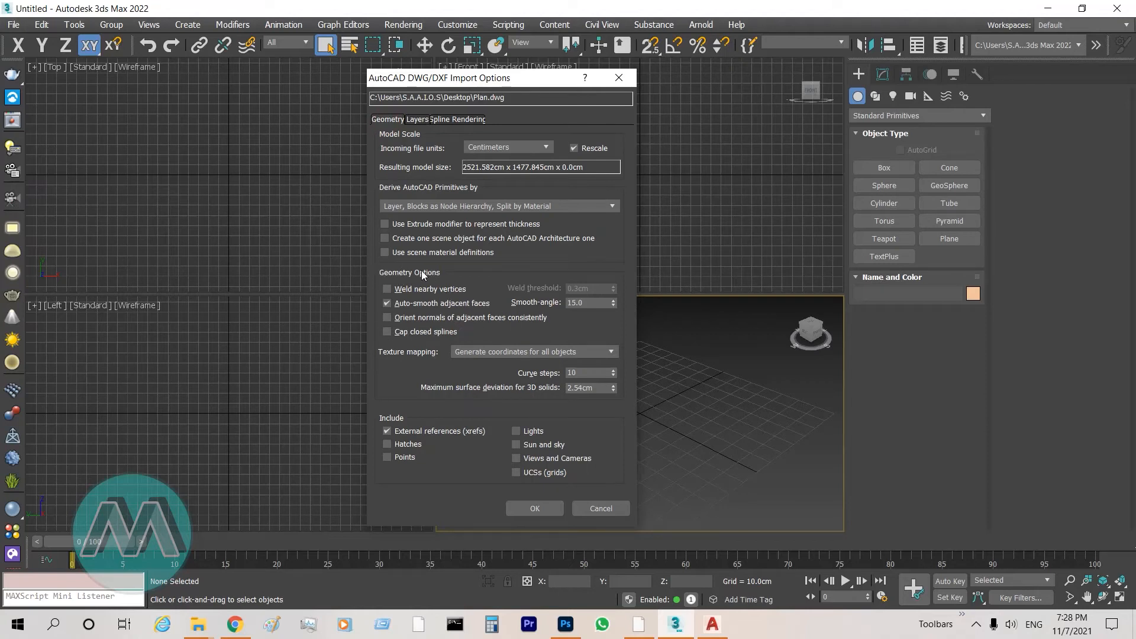
mouse_move(415, 357)
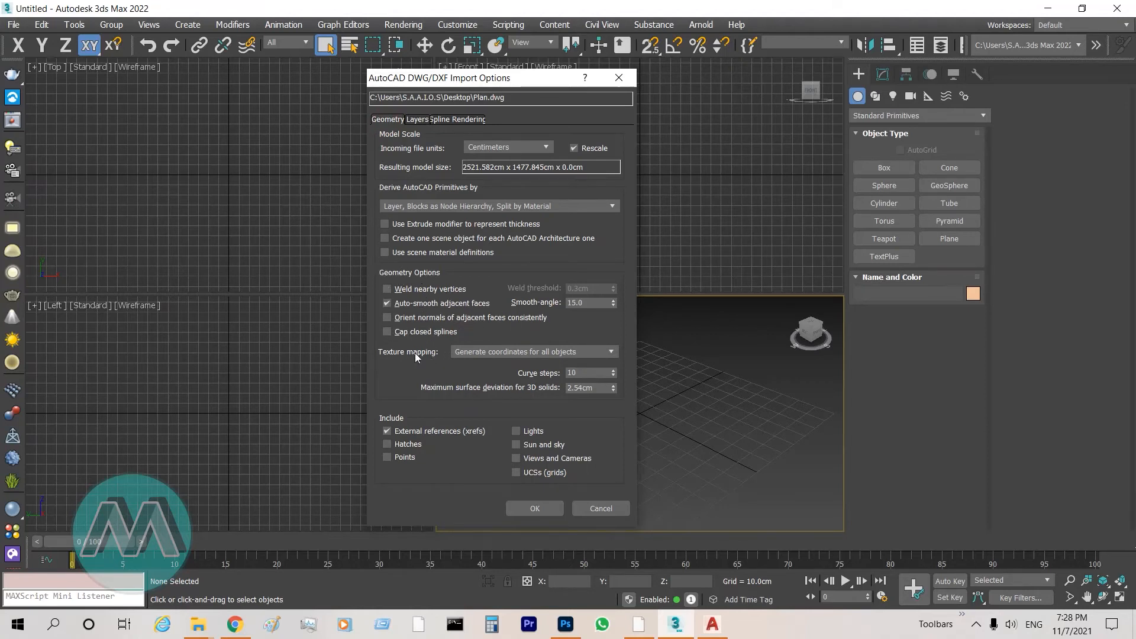
mouse_move(457, 300)
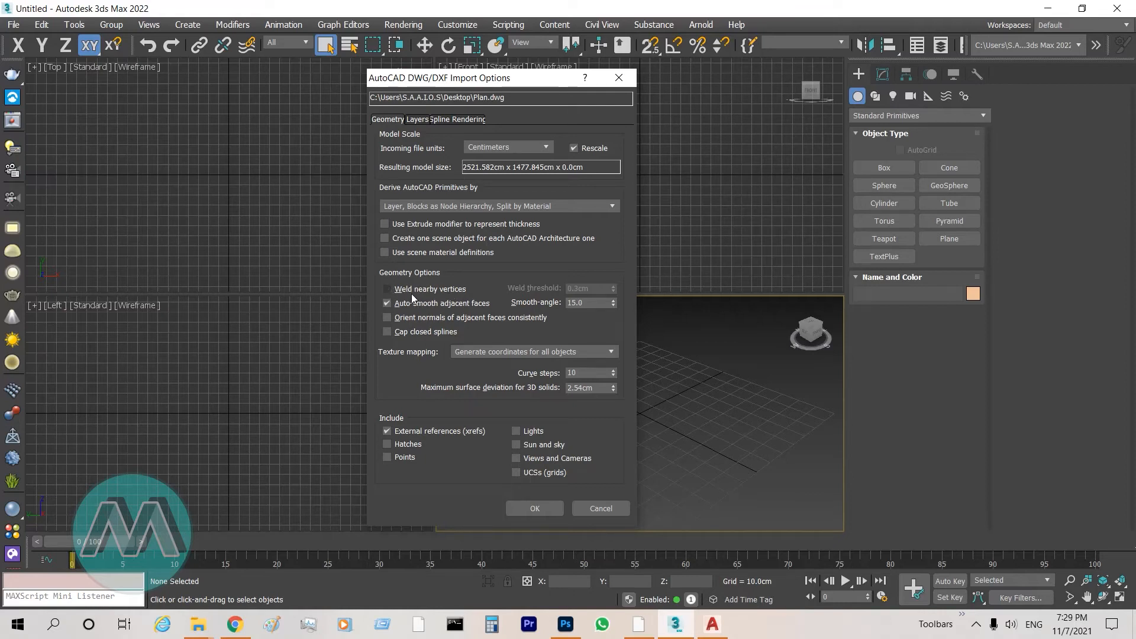
left_click(386, 289)
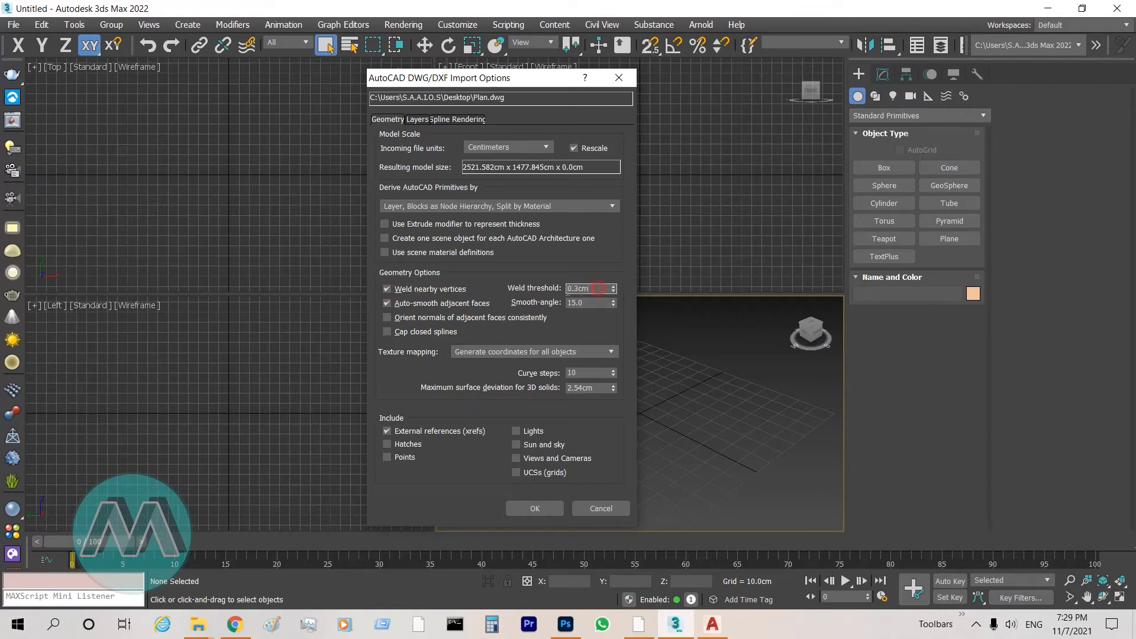
triple_click(585, 289)
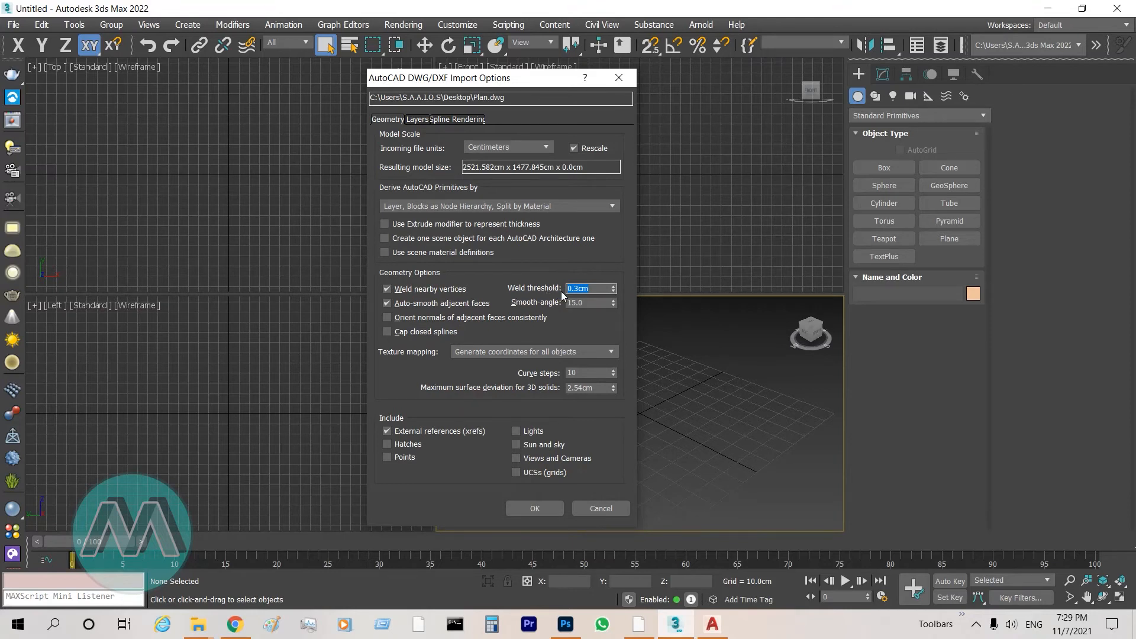
mouse_move(569, 296)
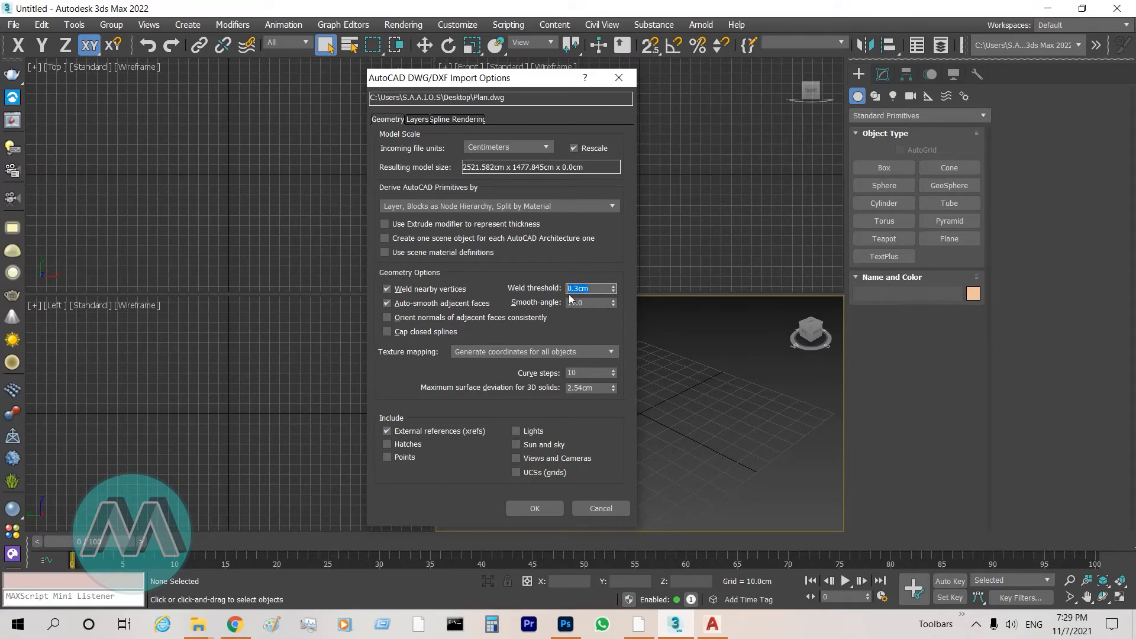
left_click(587, 302)
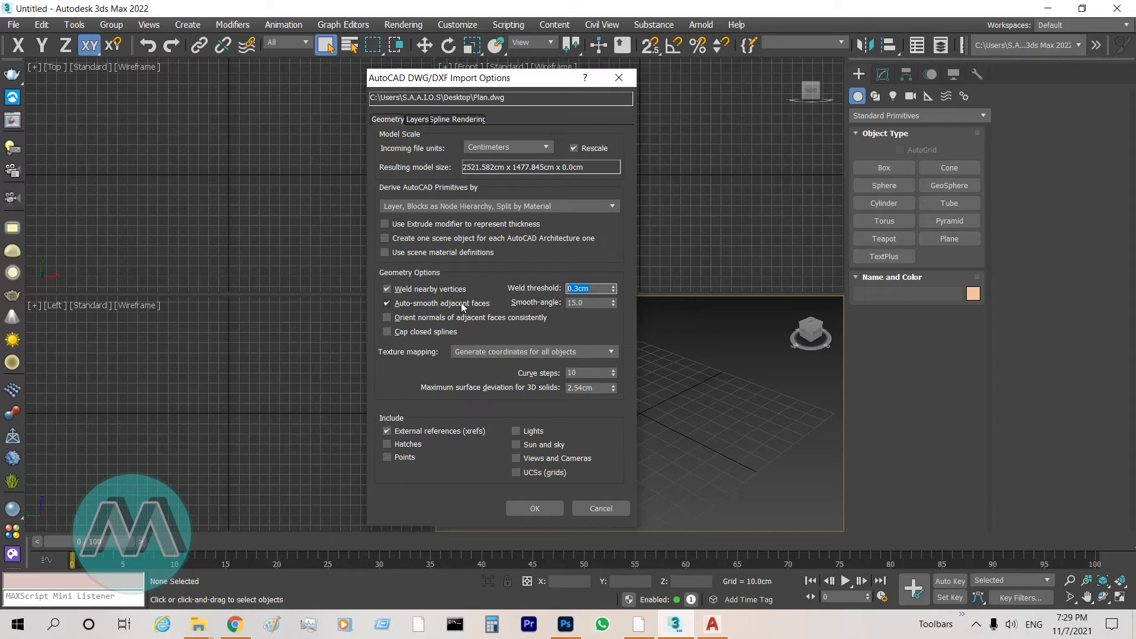
mouse_move(418, 313)
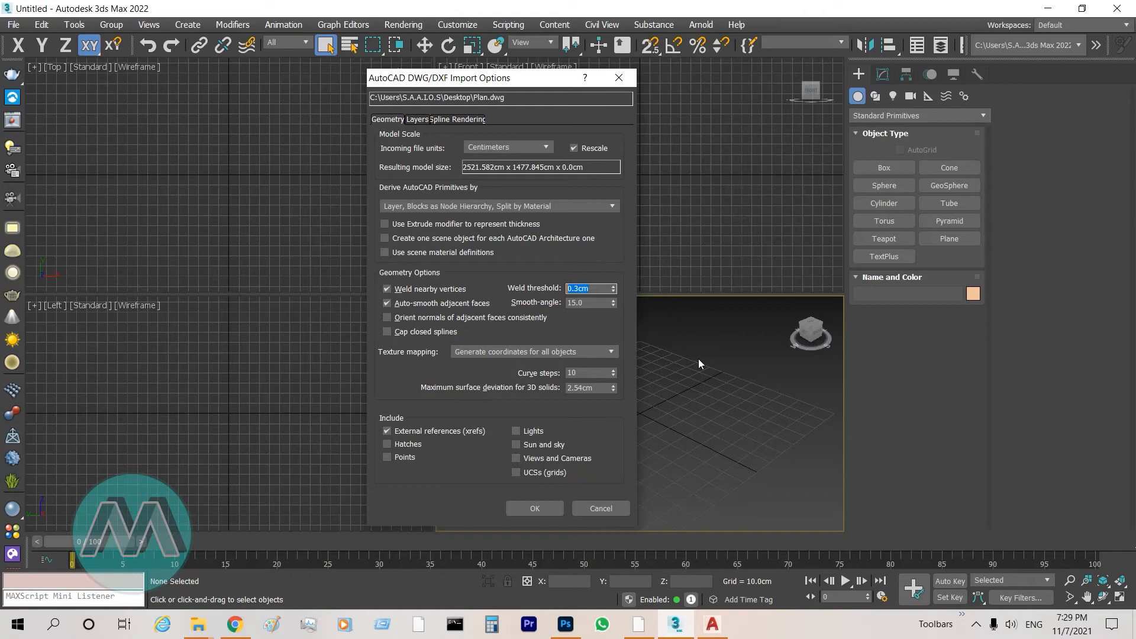
mouse_move(492, 300)
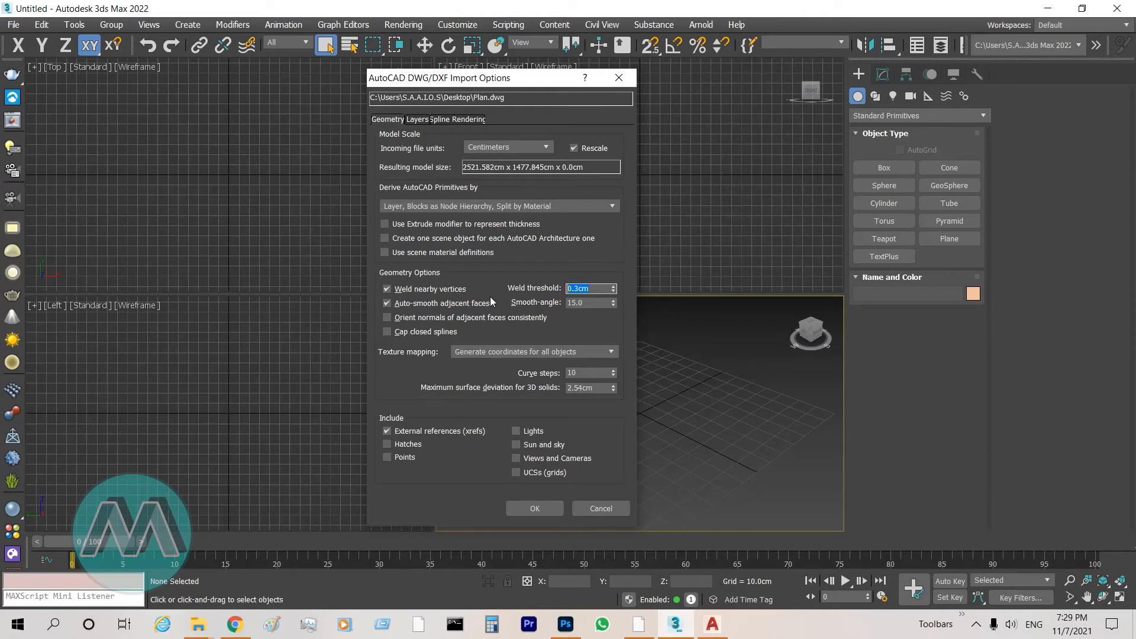
mouse_move(752, 393)
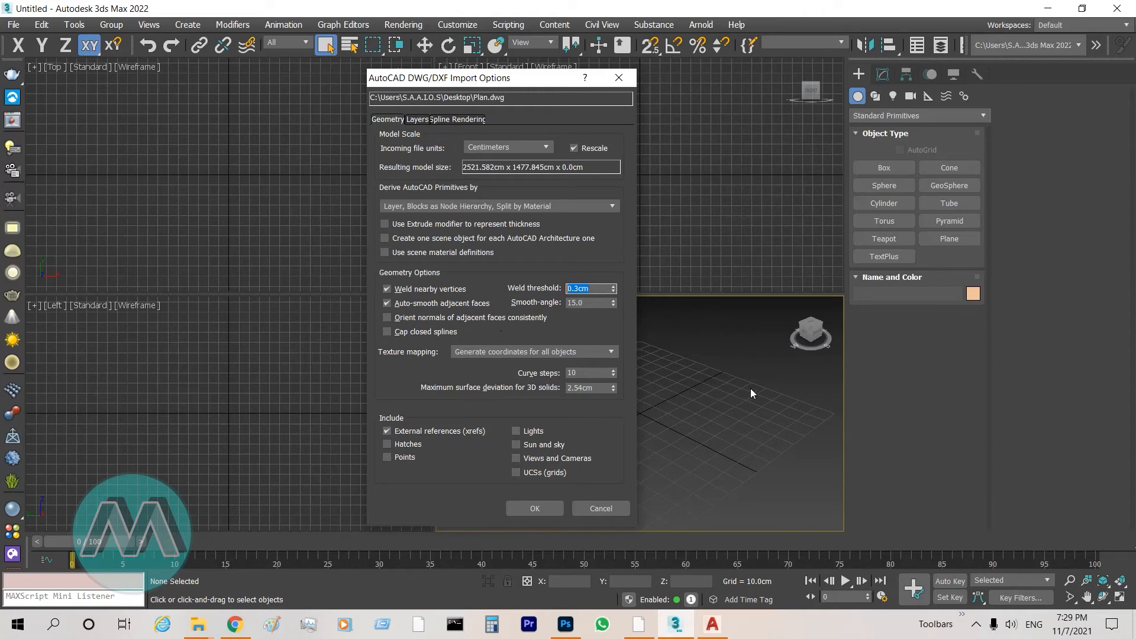
mouse_move(415, 309)
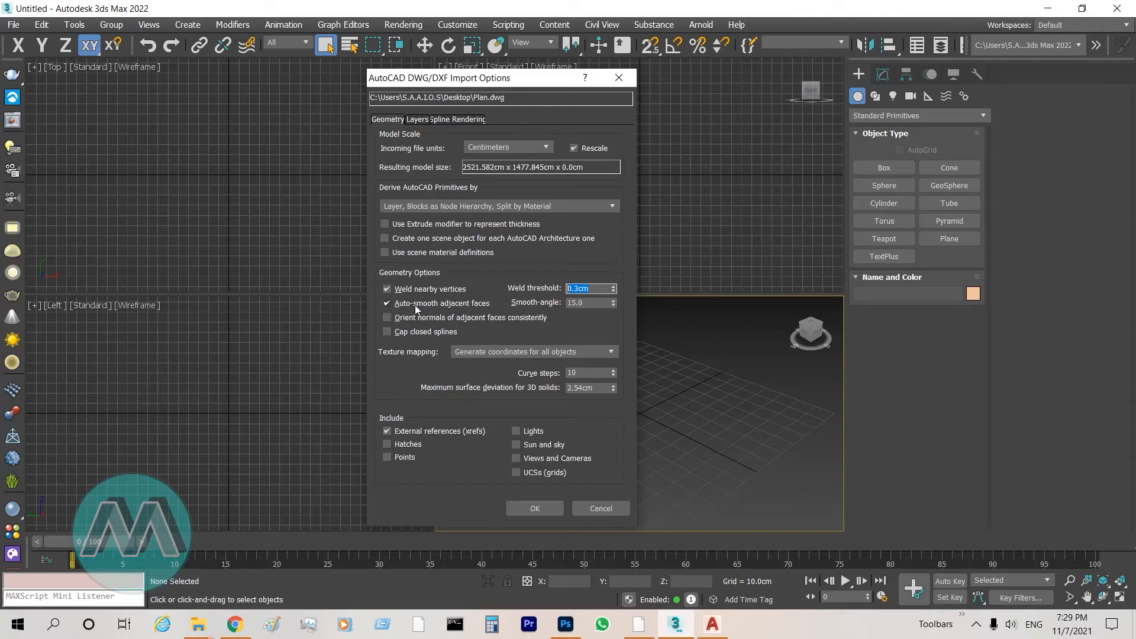
mouse_move(528, 314)
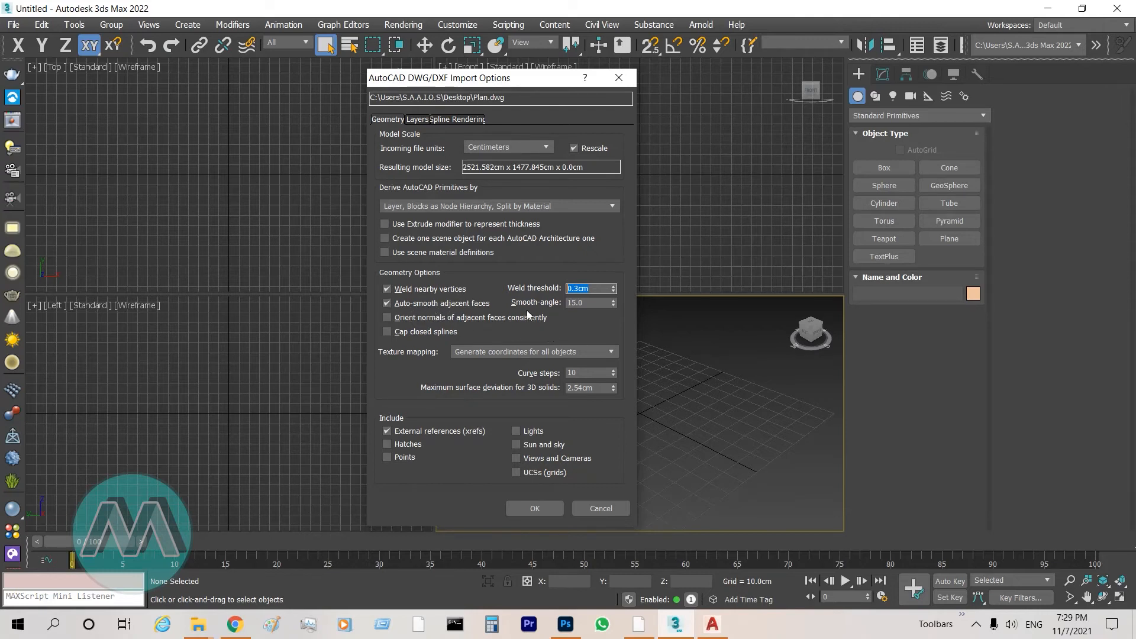
mouse_move(563, 319)
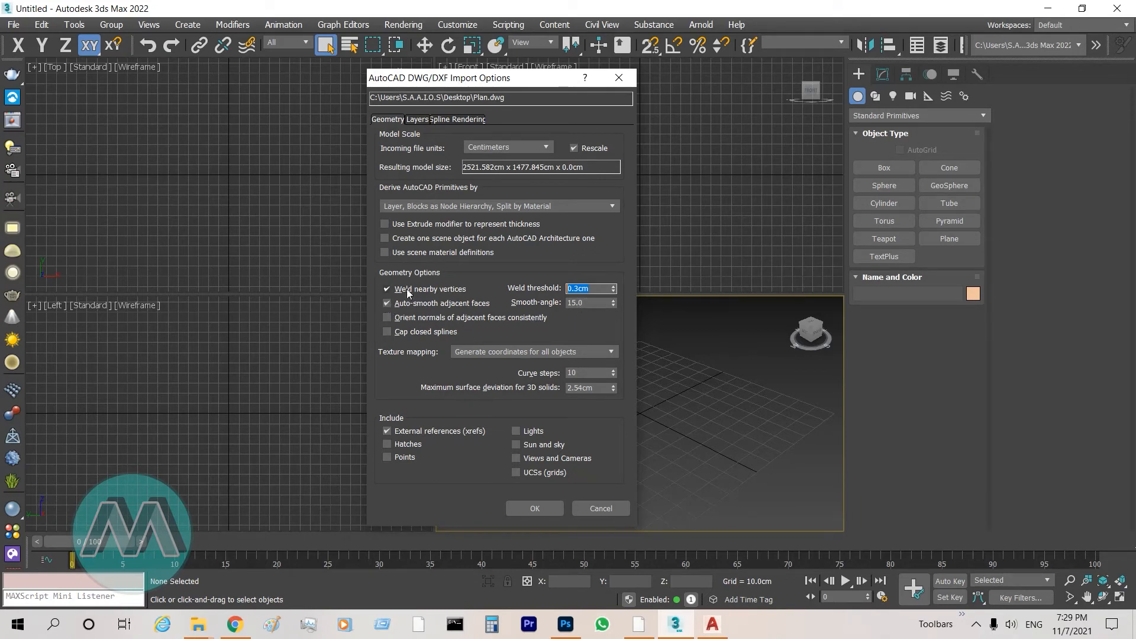
left_click(387, 289)
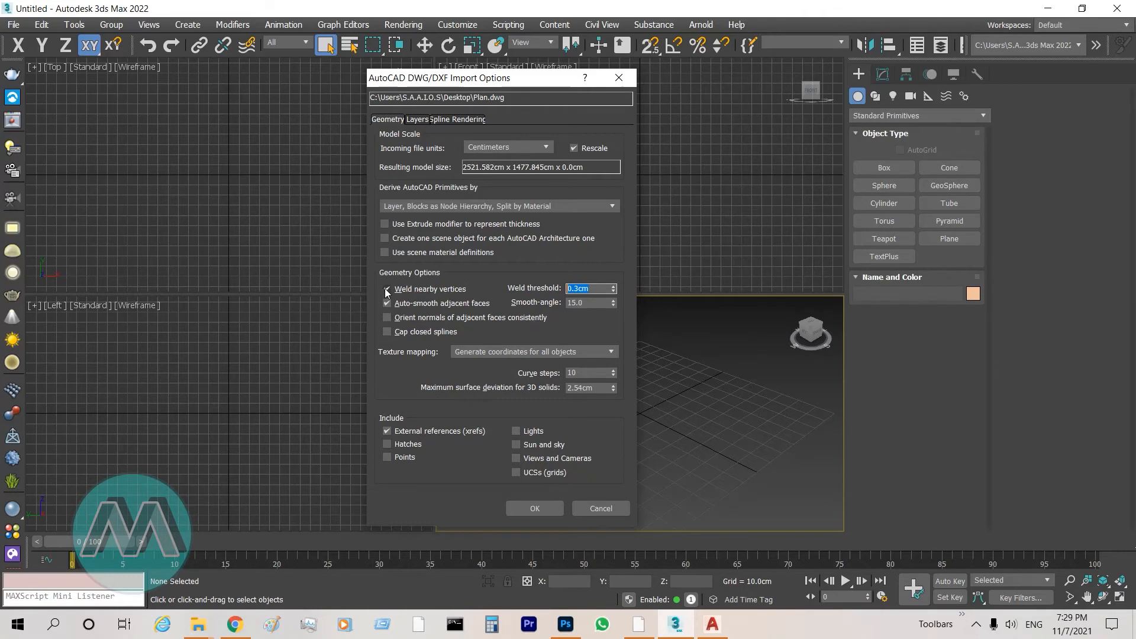
left_click(386, 289)
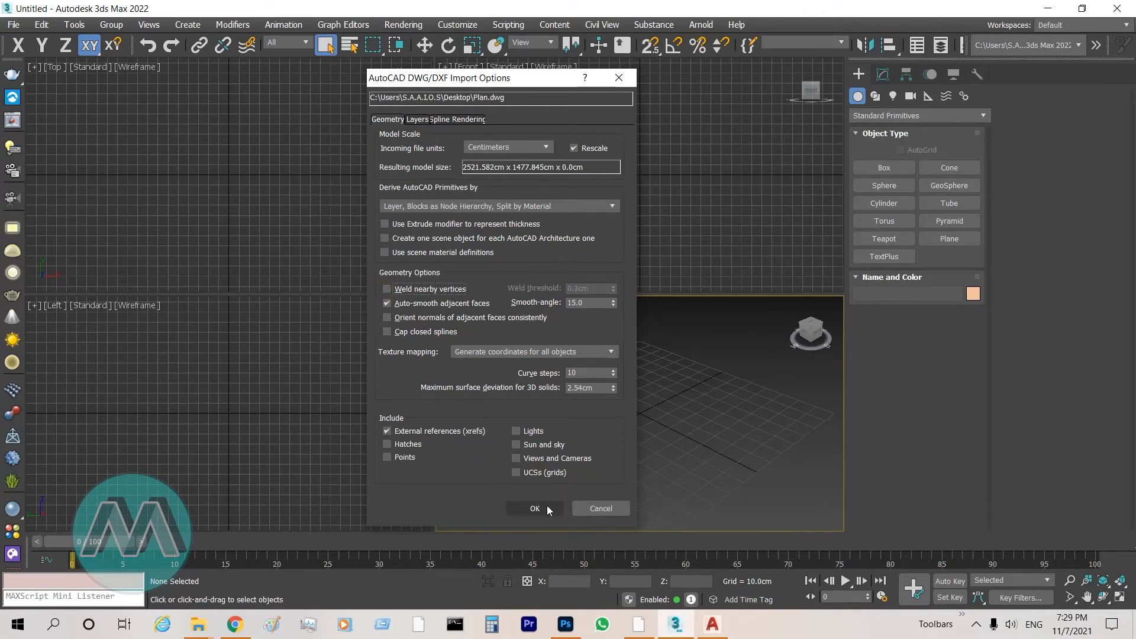
left_click(535, 508)
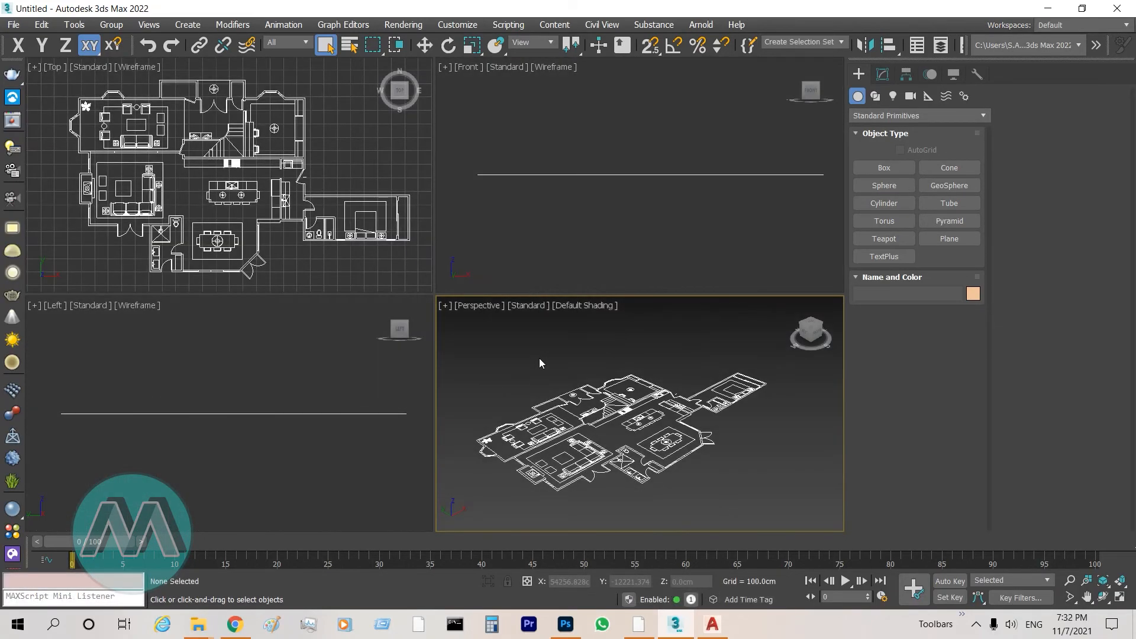
mouse_move(447, 160)
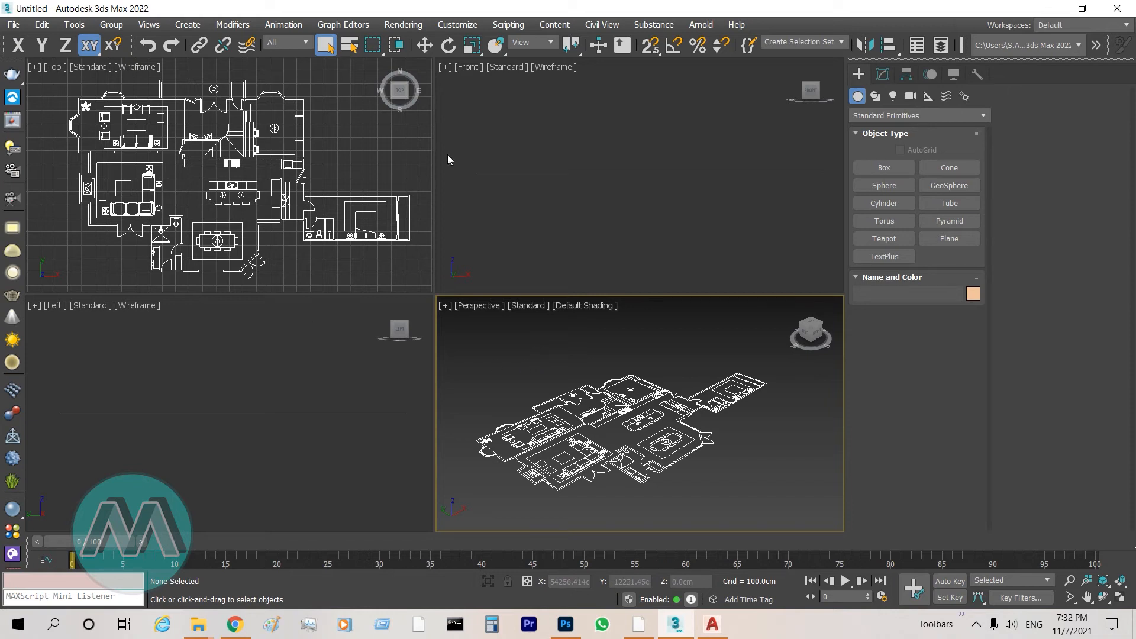
mouse_move(573, 452)
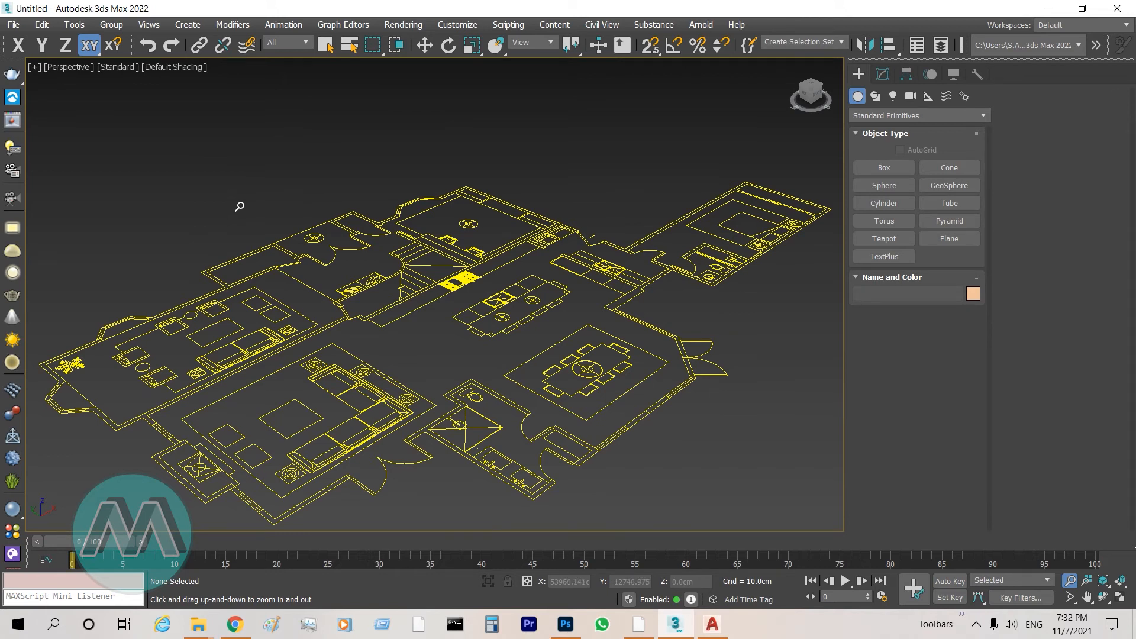
mouse_move(416, 250)
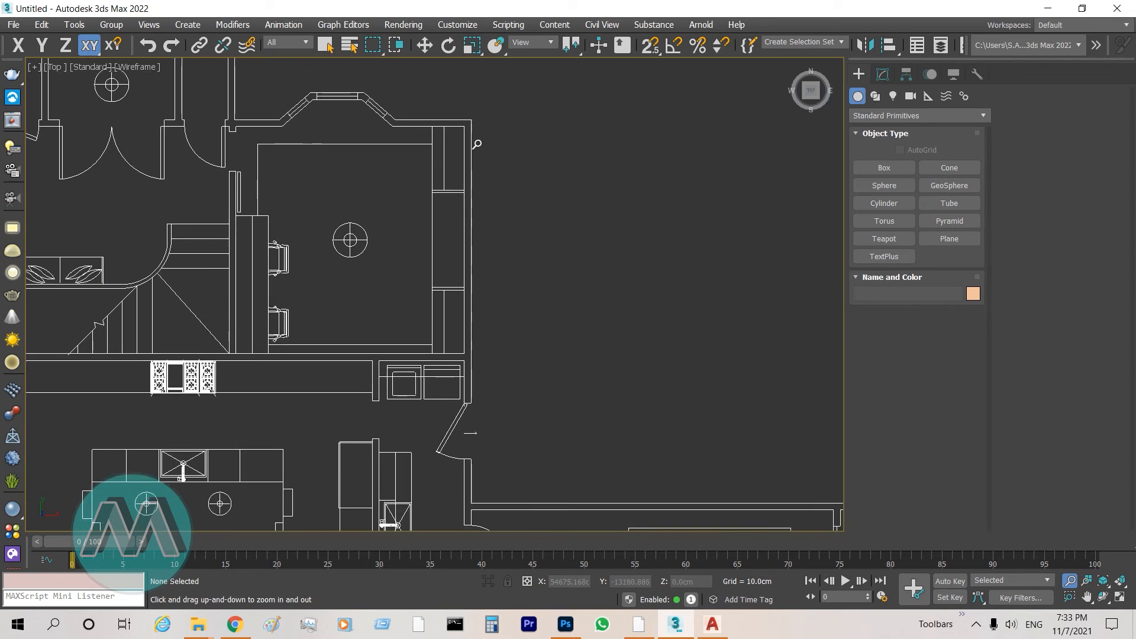
mouse_move(459, 273)
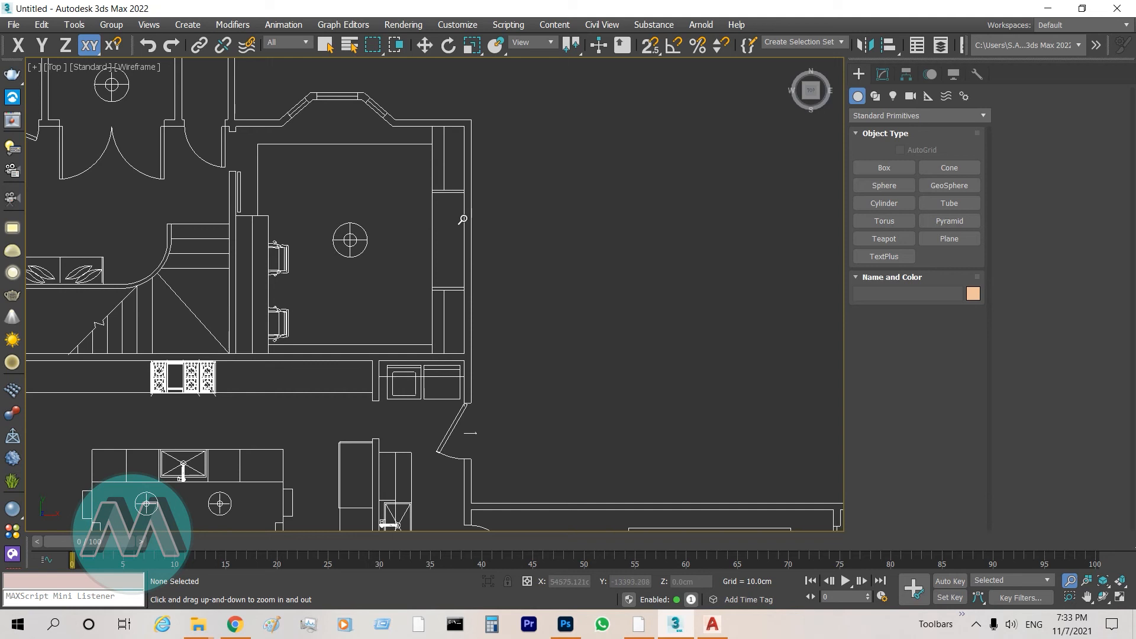
mouse_move(495, 254)
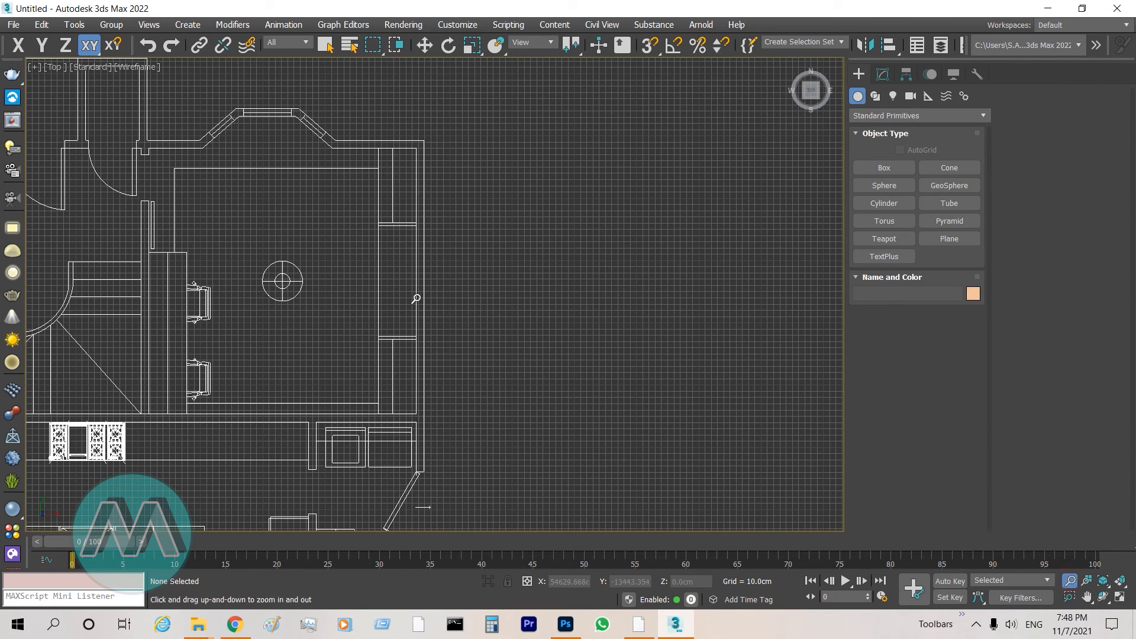
mouse_move(435, 264)
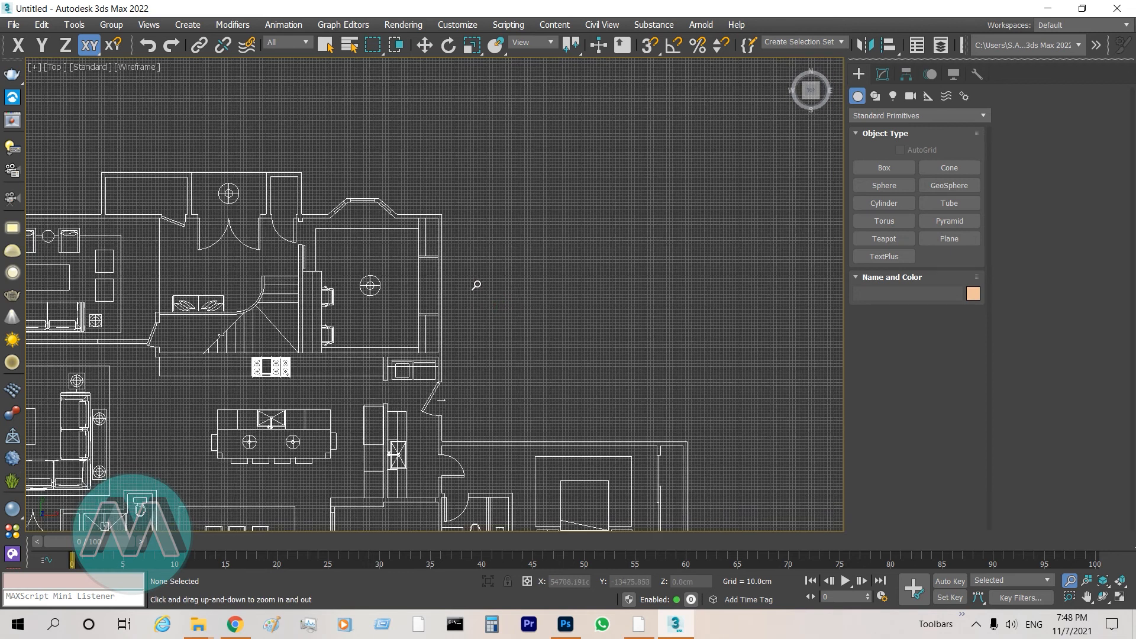
mouse_move(658, 374)
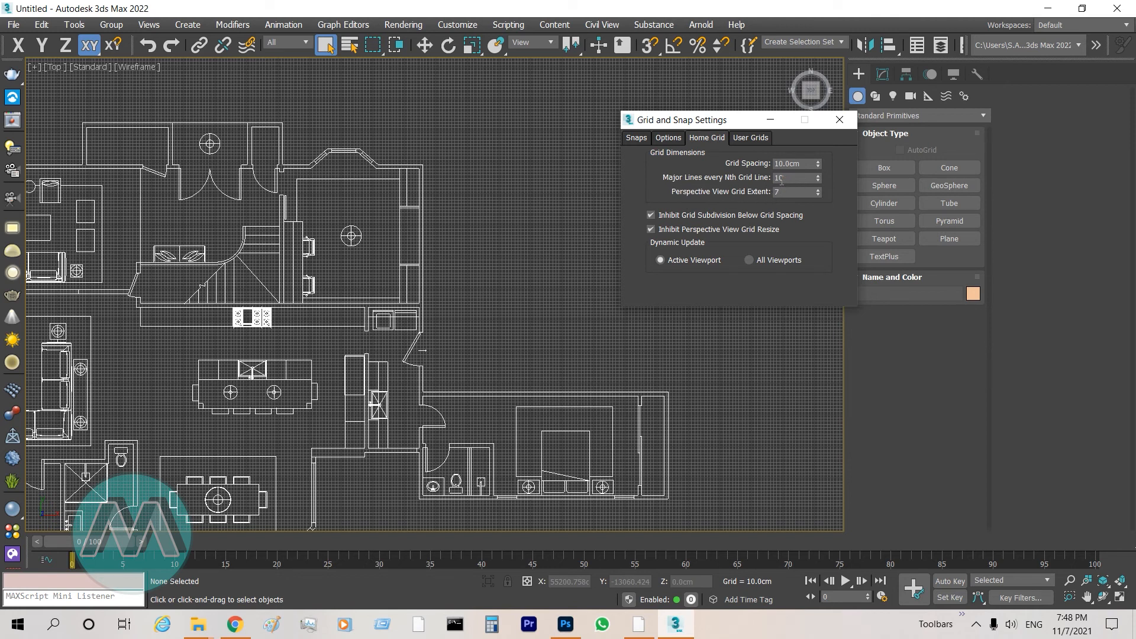
mouse_move(782, 177)
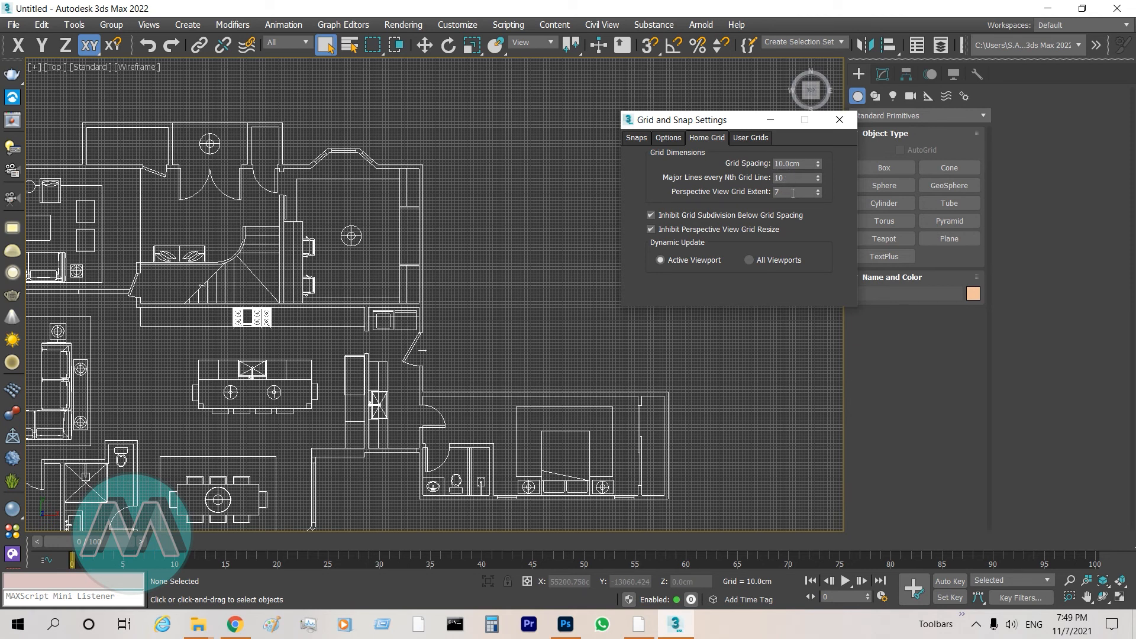
mouse_move(460, 161)
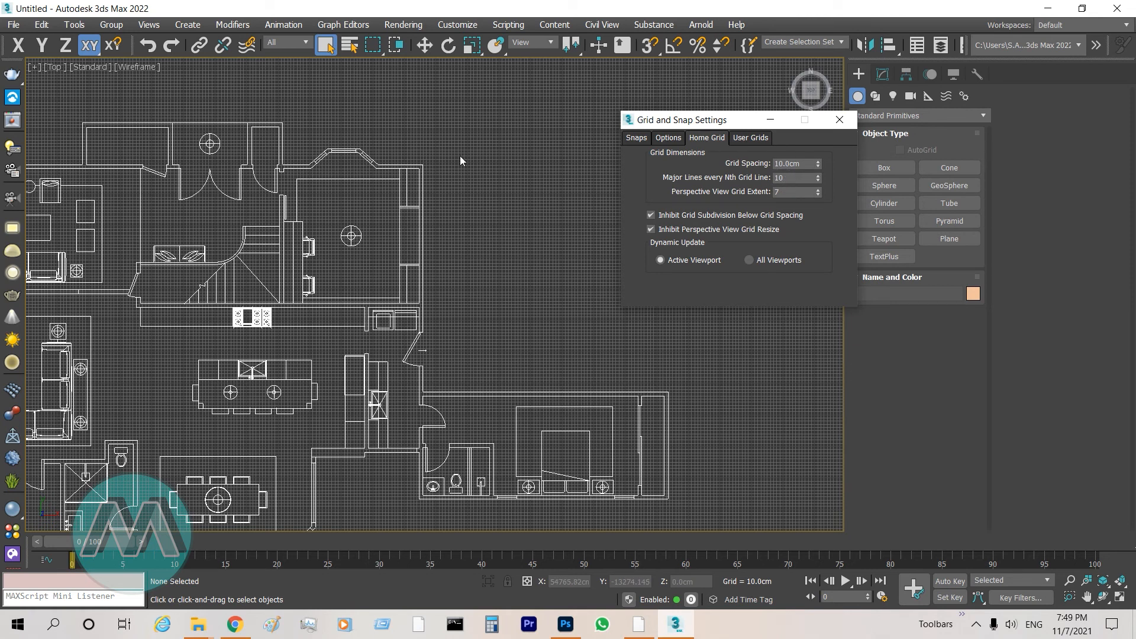
mouse_move(464, 181)
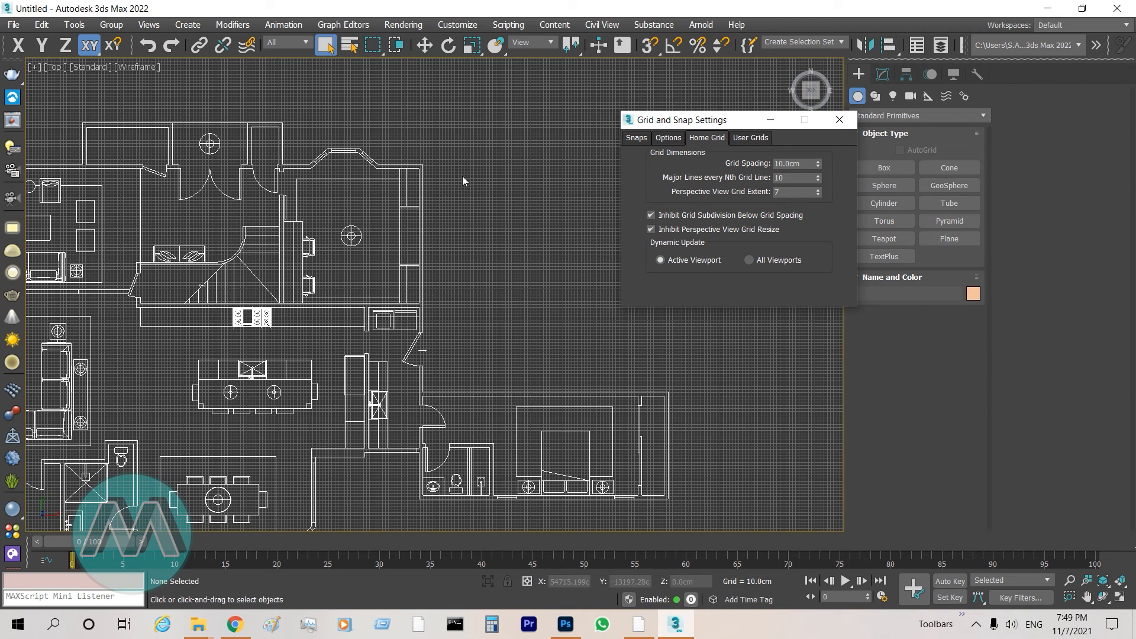
mouse_move(467, 213)
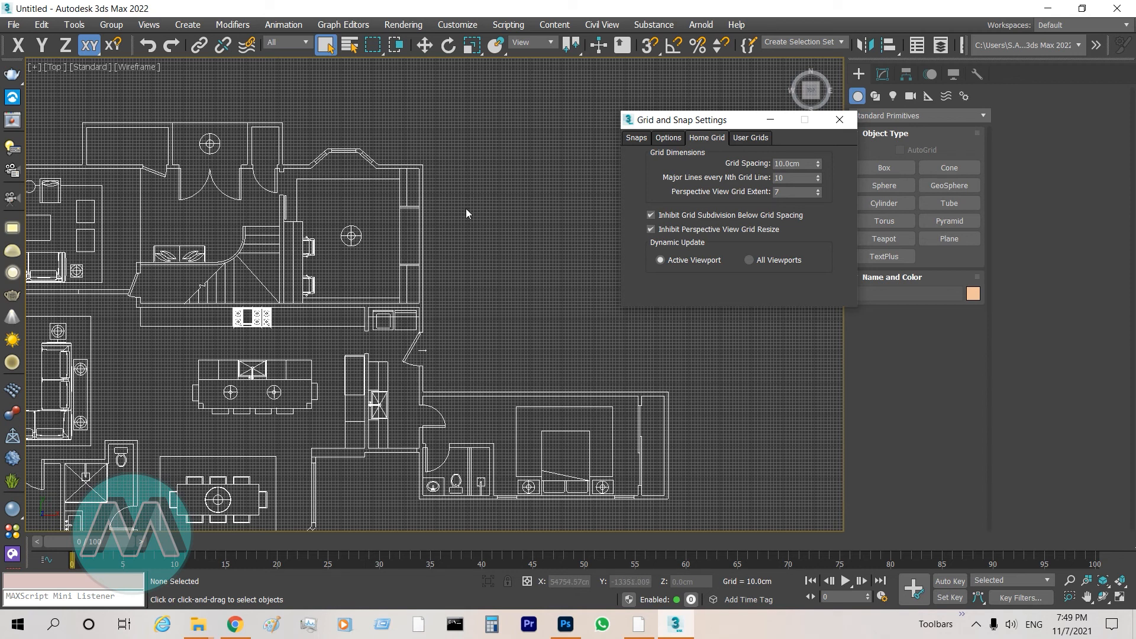
mouse_move(467, 208)
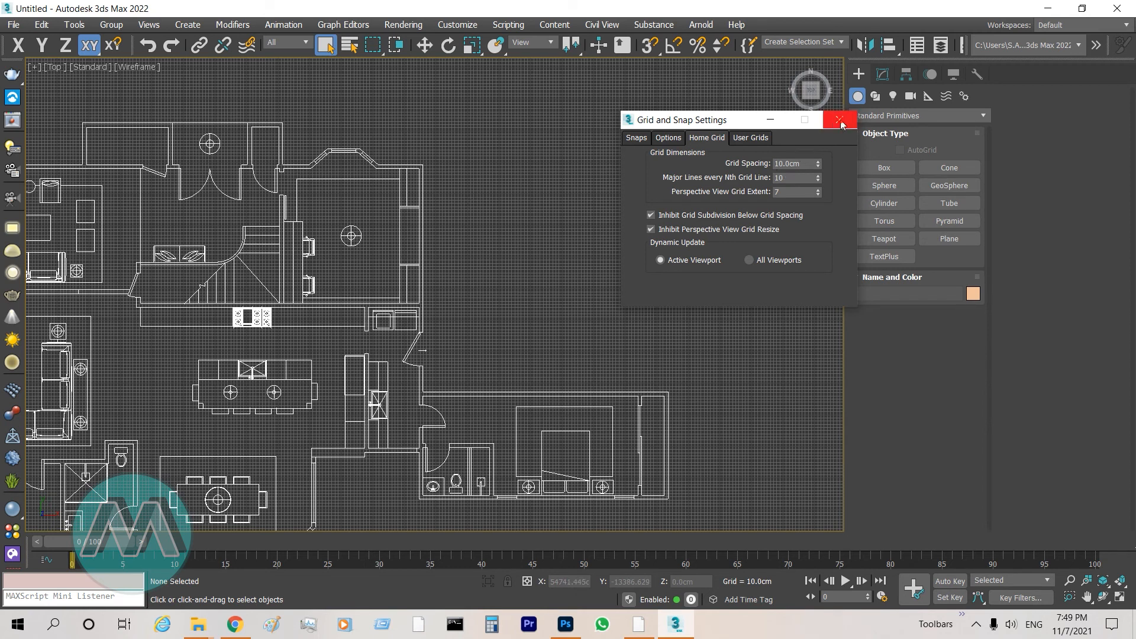
Close the Grid and Snap Settings after confirming 10 cm spacing with major lines every 10
left_click(840, 120)
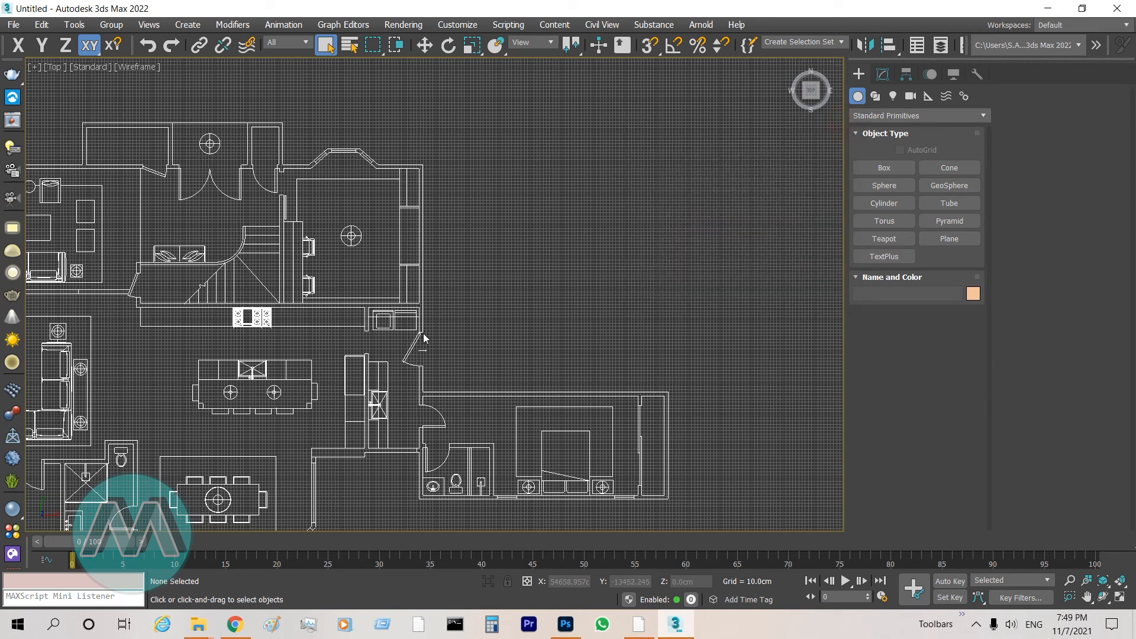
mouse_move(454, 186)
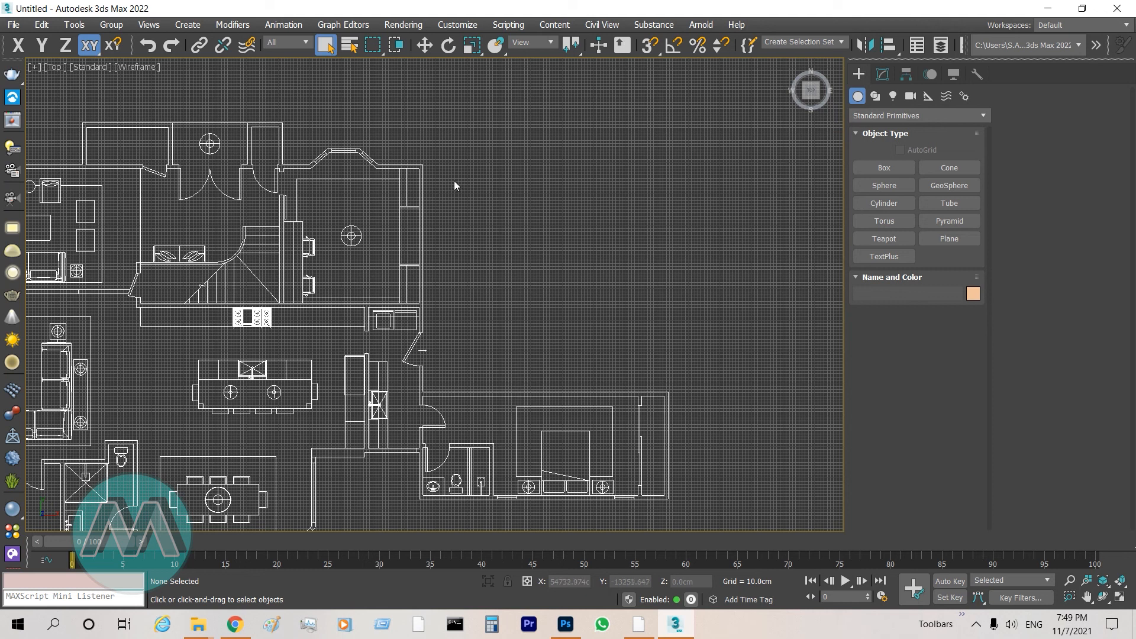
mouse_move(443, 226)
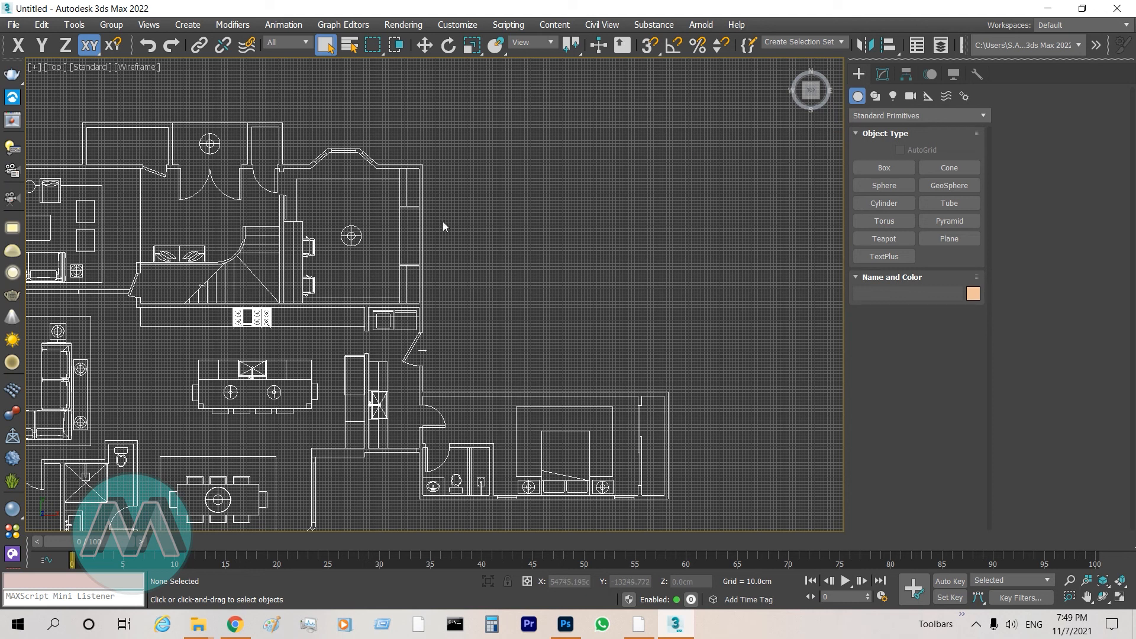
mouse_move(454, 335)
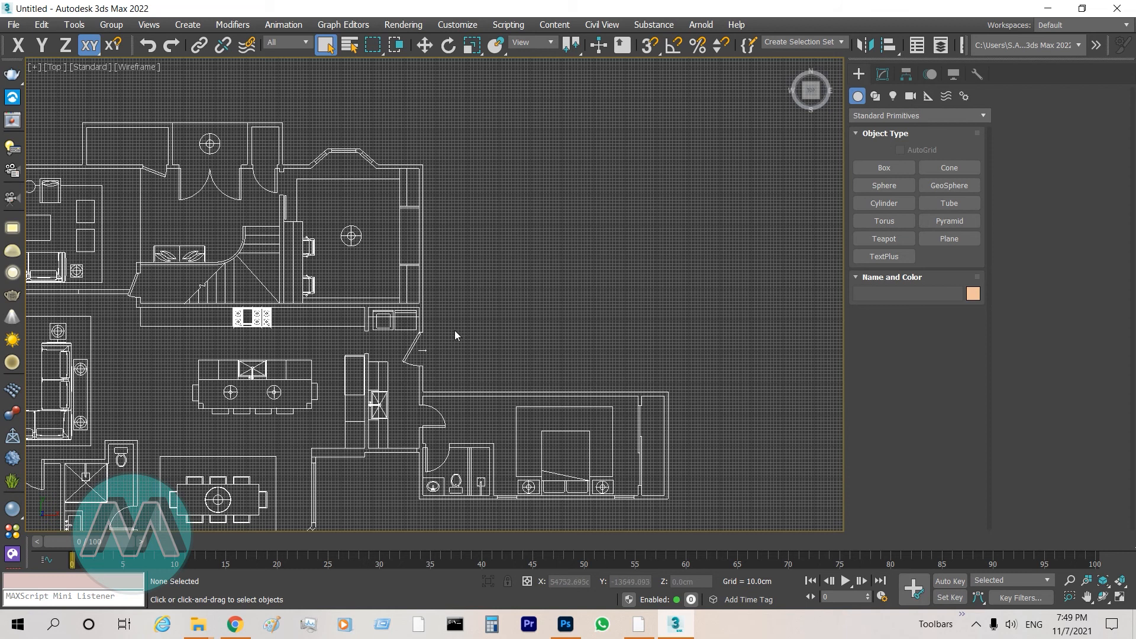
mouse_move(445, 290)
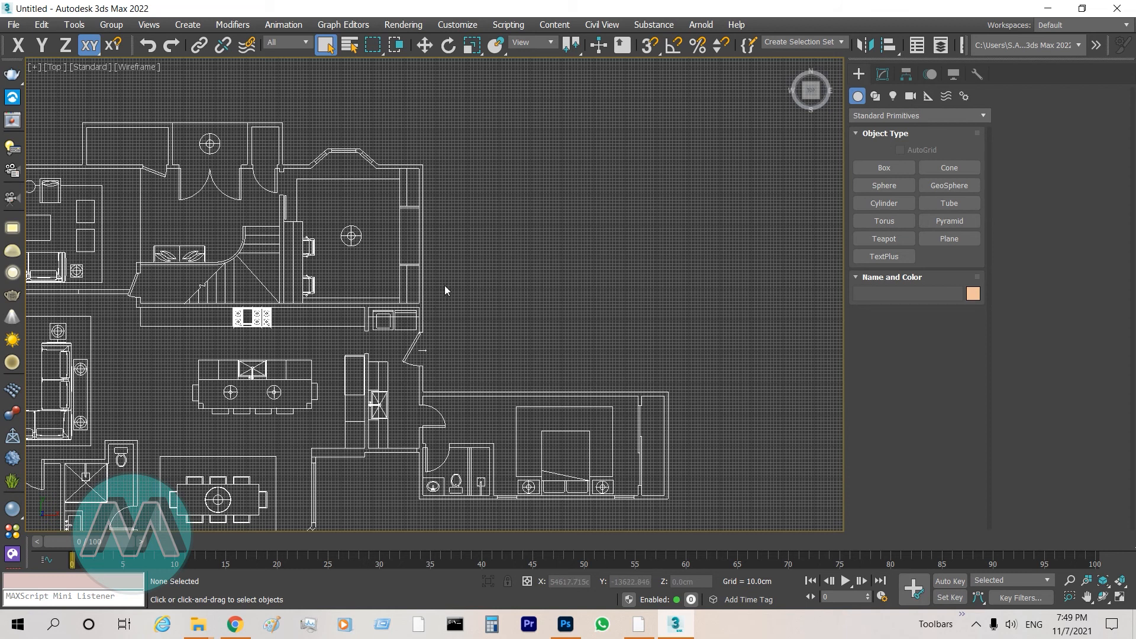
mouse_move(461, 308)
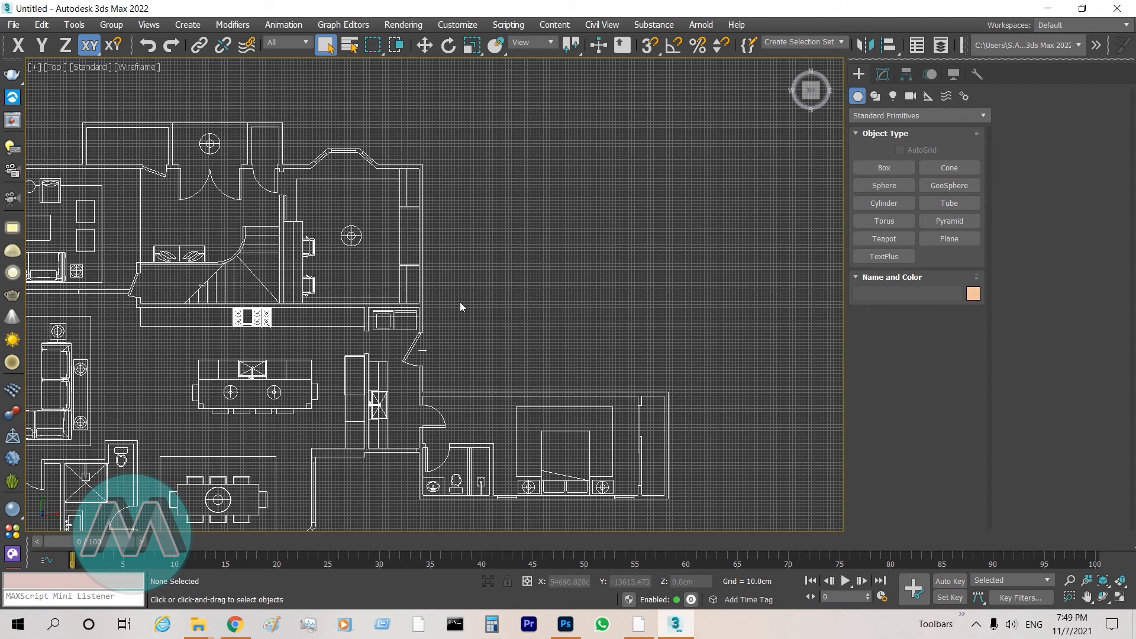
mouse_move(608, 363)
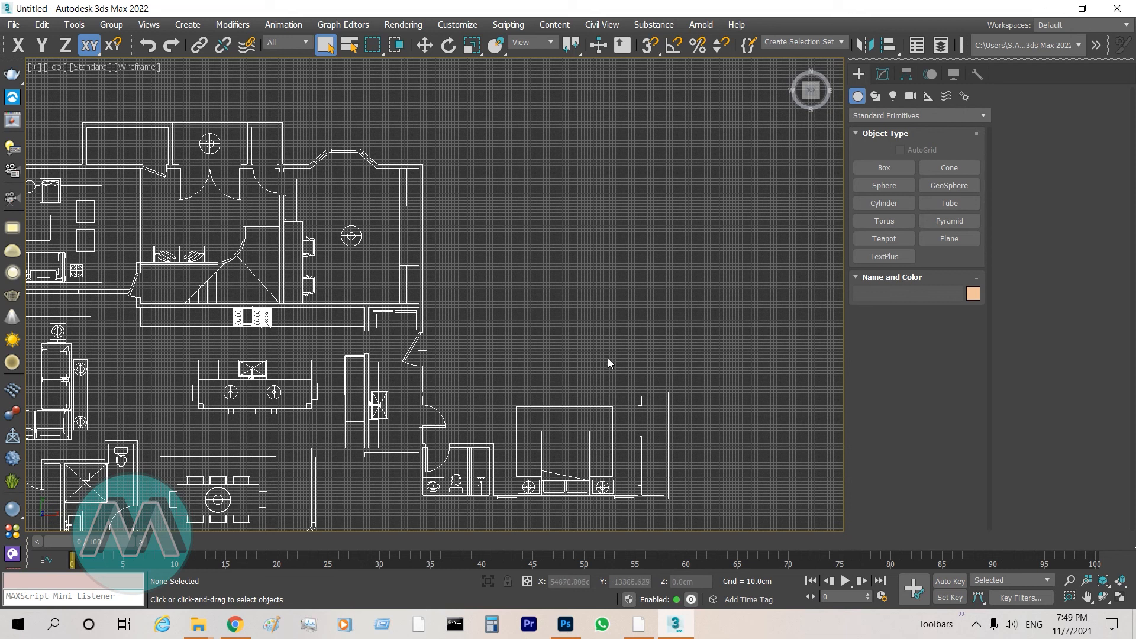
left_click(324, 45)
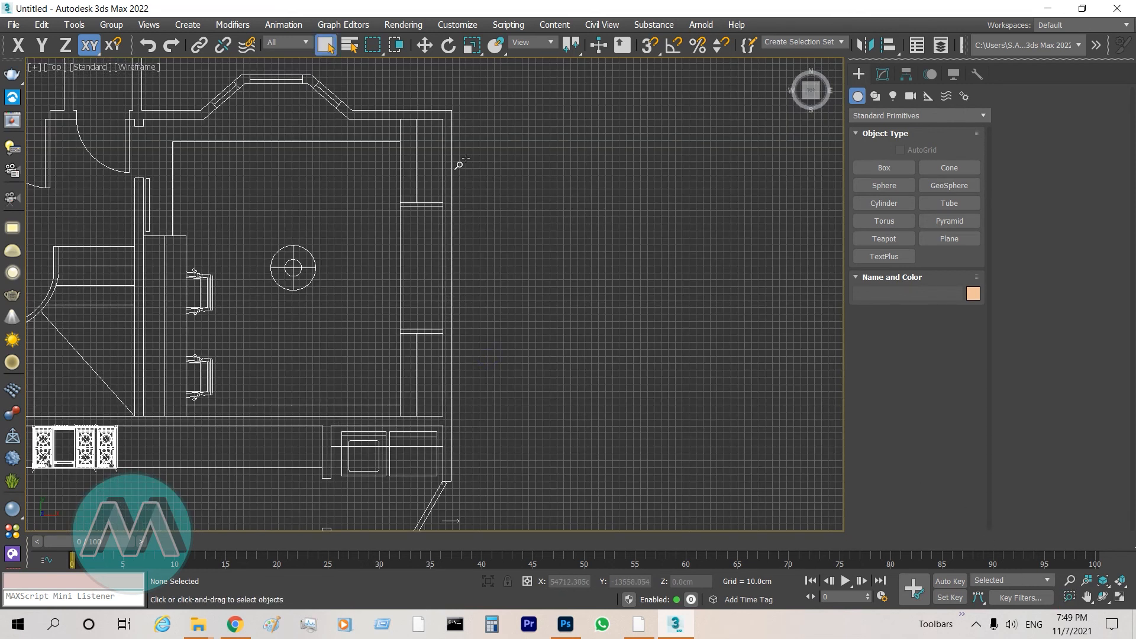
mouse_move(483, 369)
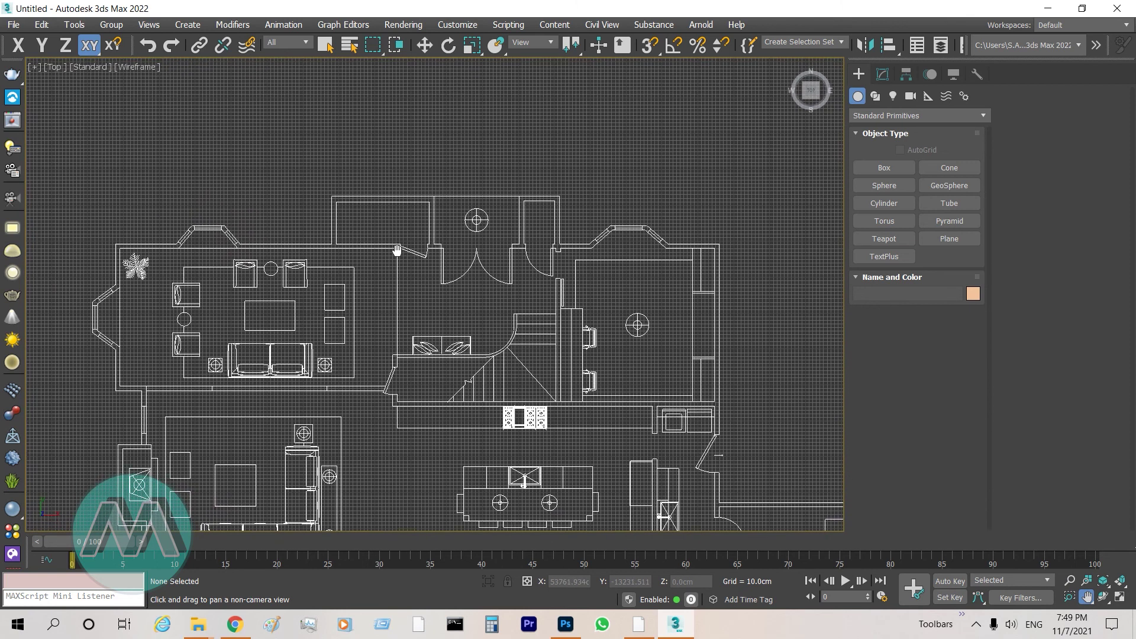
mouse_move(371, 180)
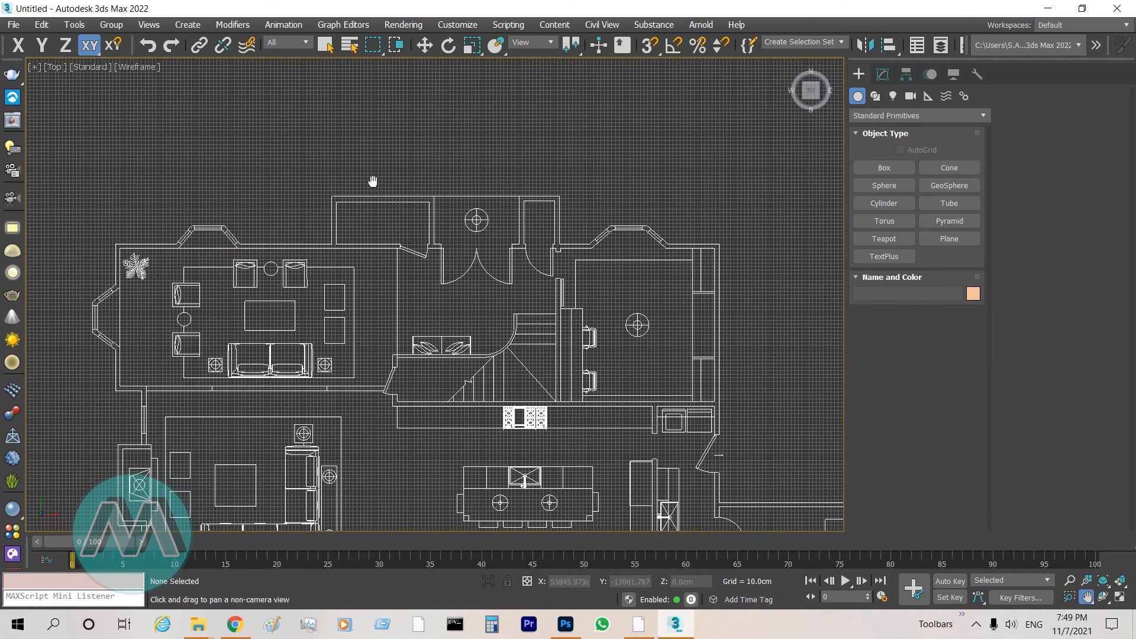
mouse_move(432, 308)
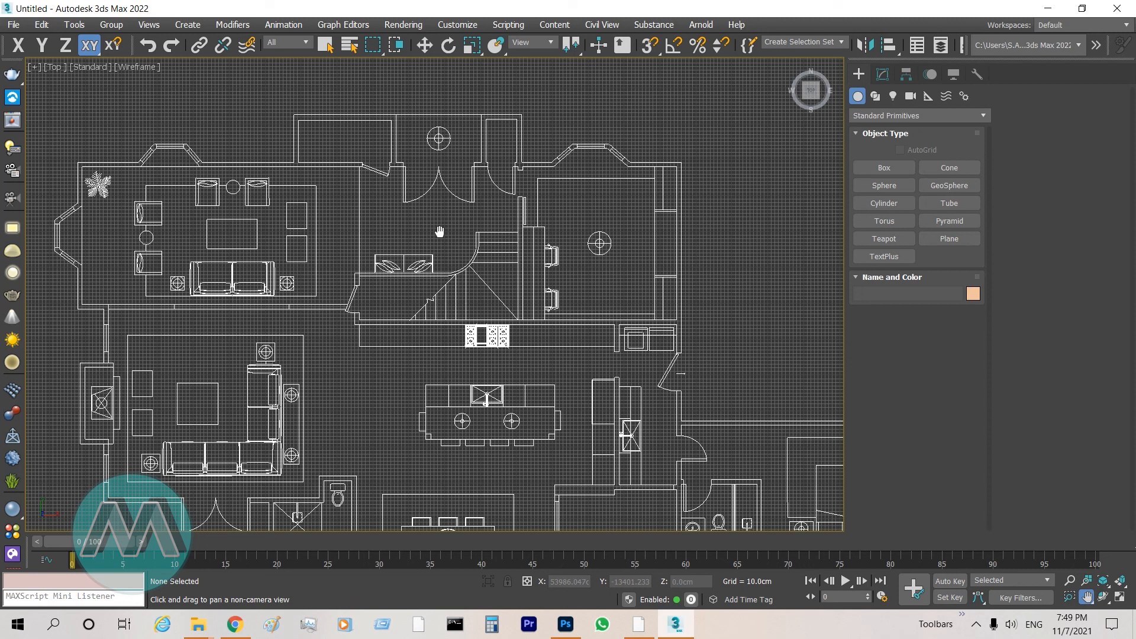
left_click(326, 45)
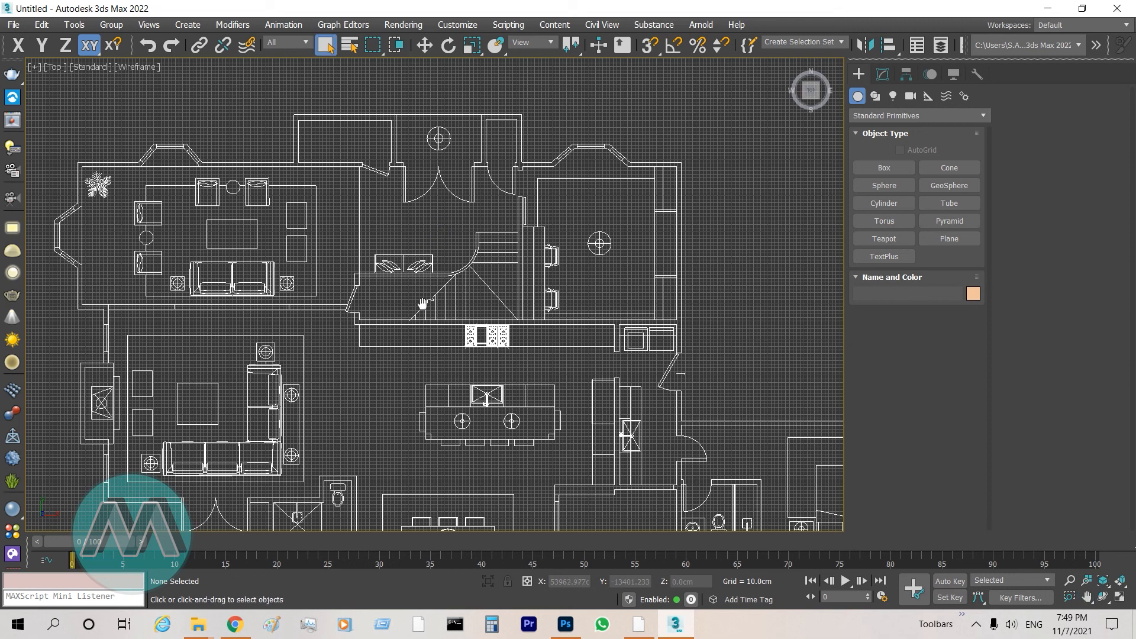